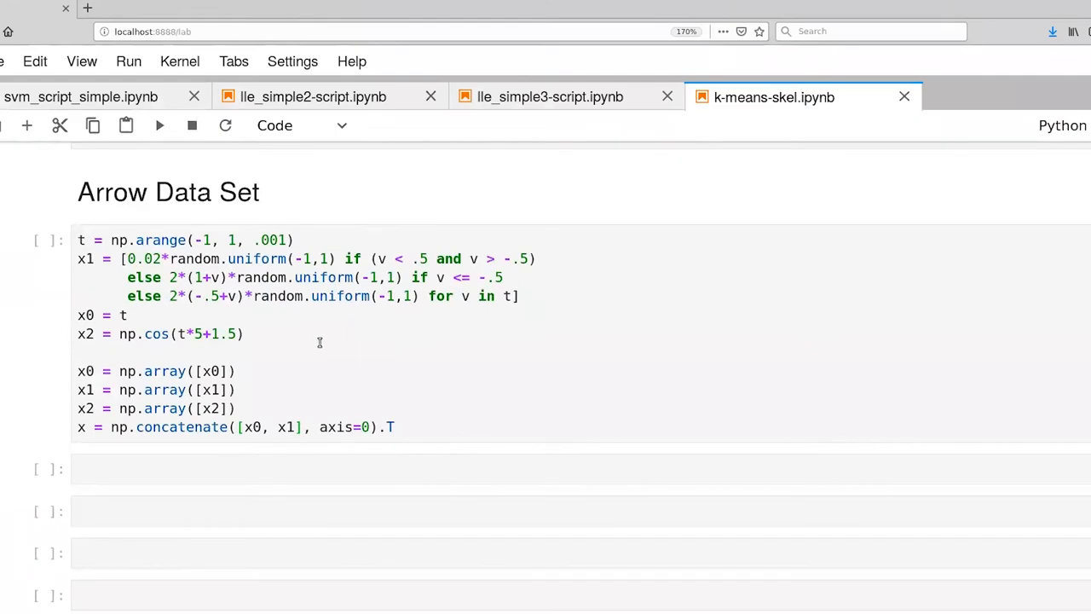
Run the Arrow Data Set cell to build x, then move to the empty cell below.
left_click(317, 341)
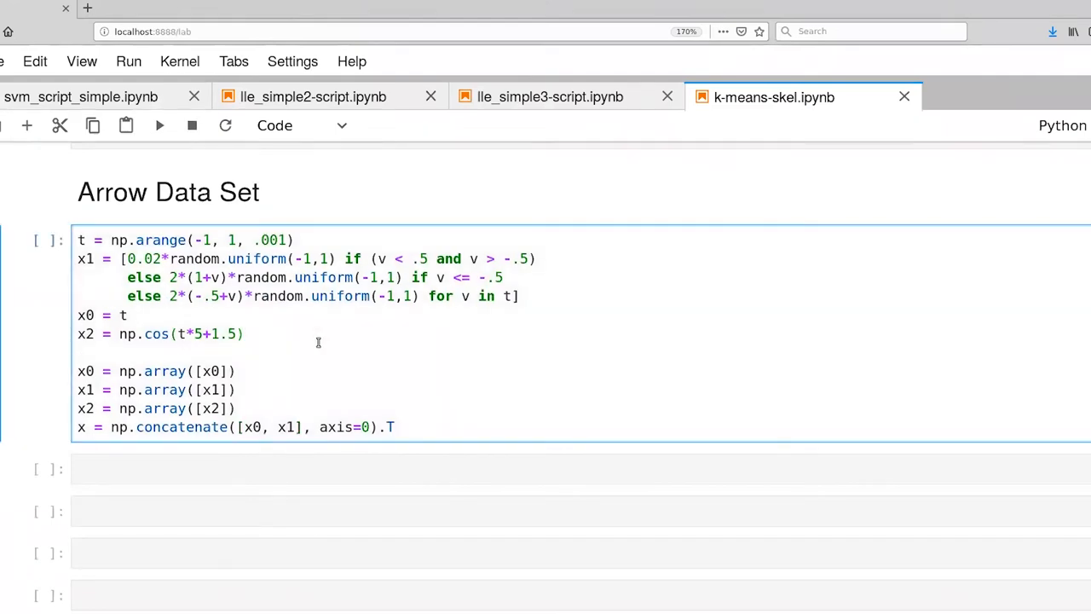
left_click(160, 126)
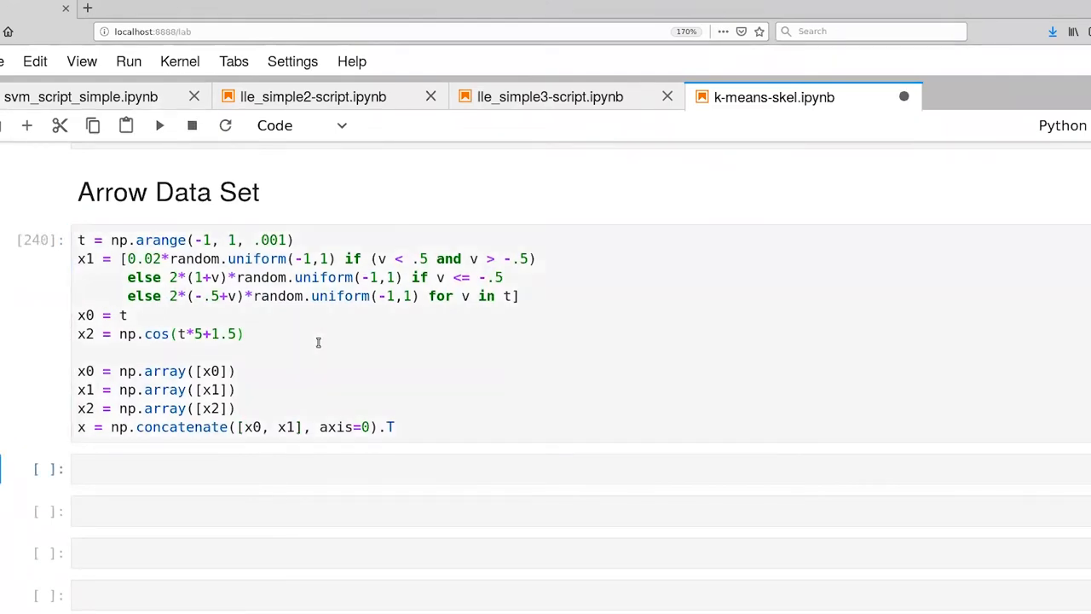
left_click(228, 468)
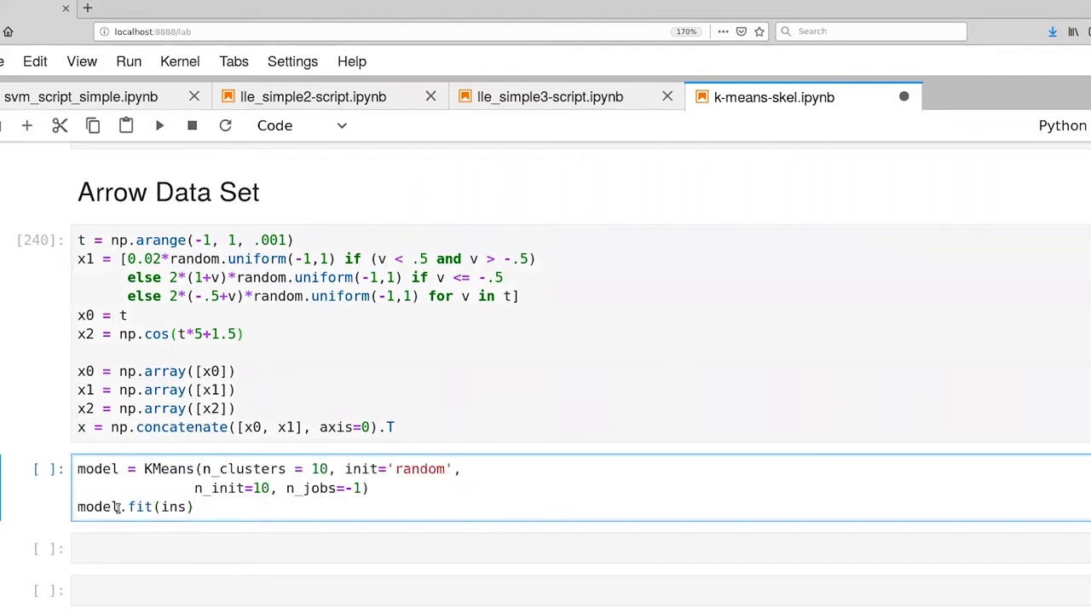
Fit model2 = KMeans(n_clusters=2, n_init=1) on x and print its parameters.
type("2")
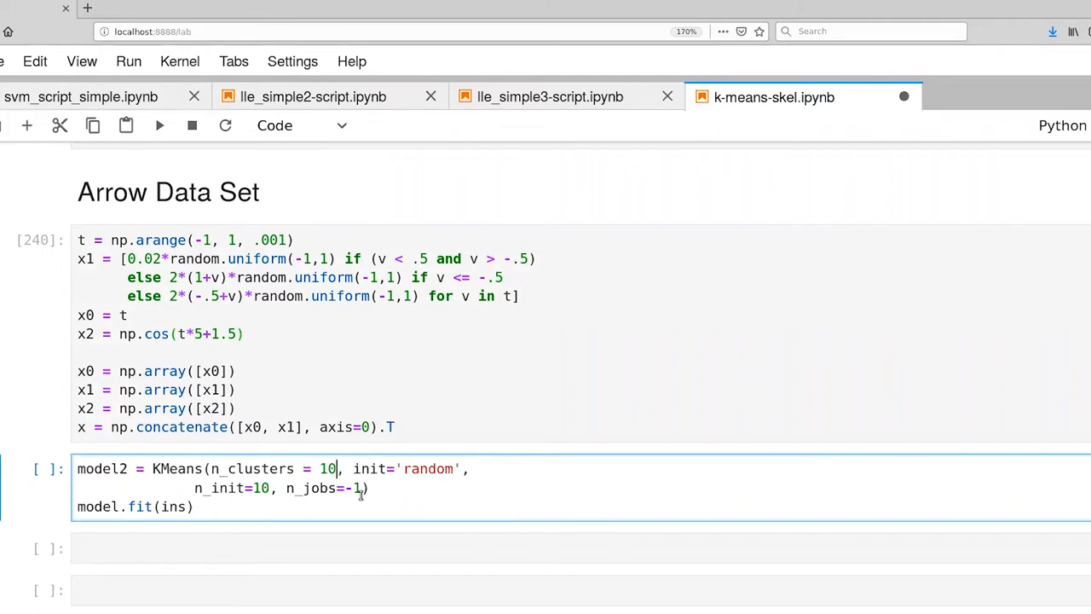
type("2")
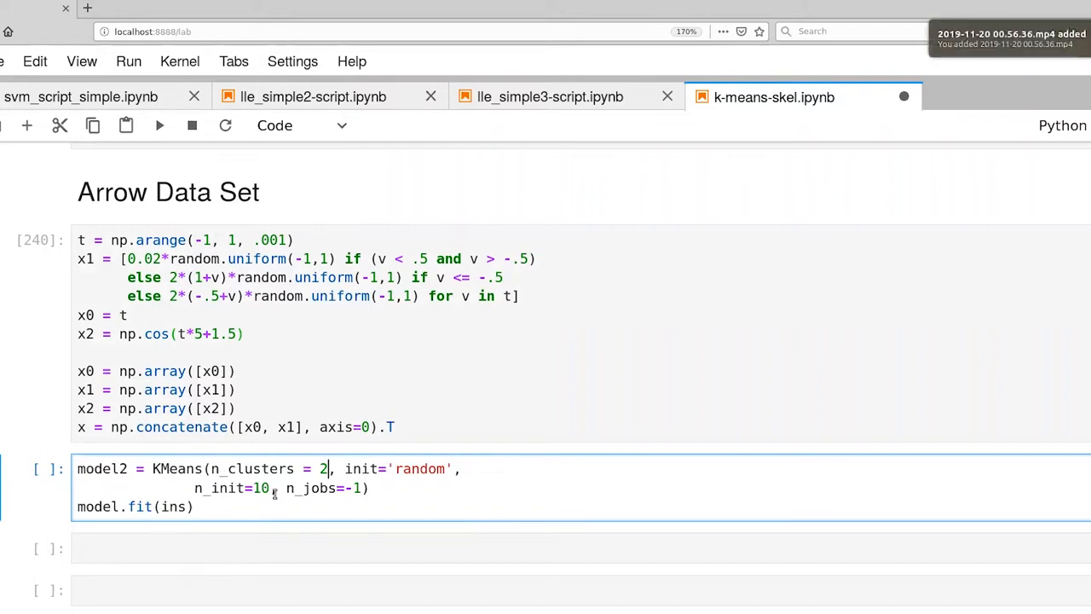
key("BackSpace")
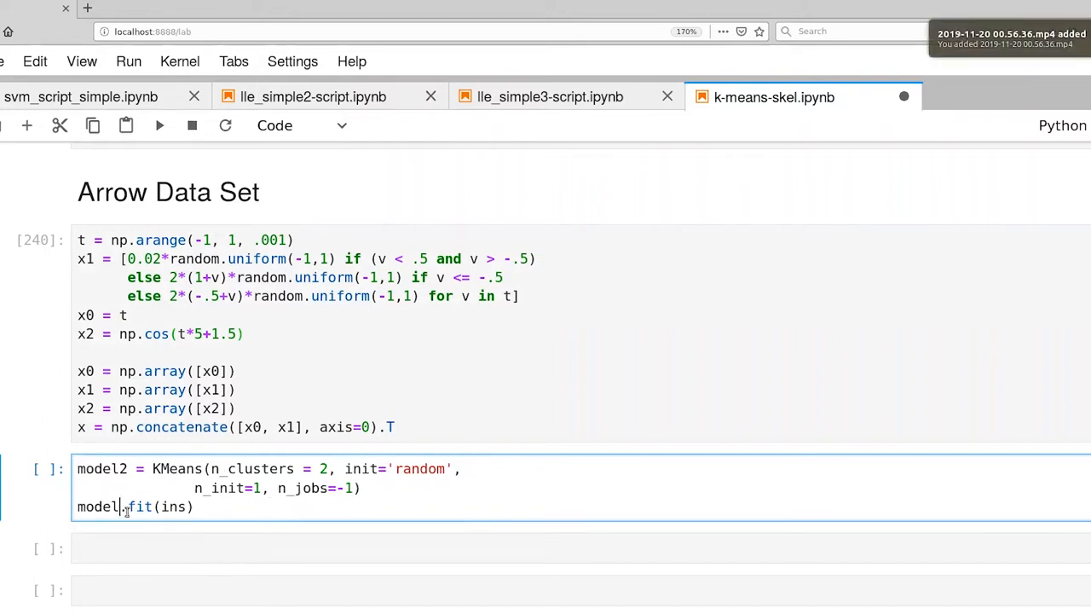
type("2")
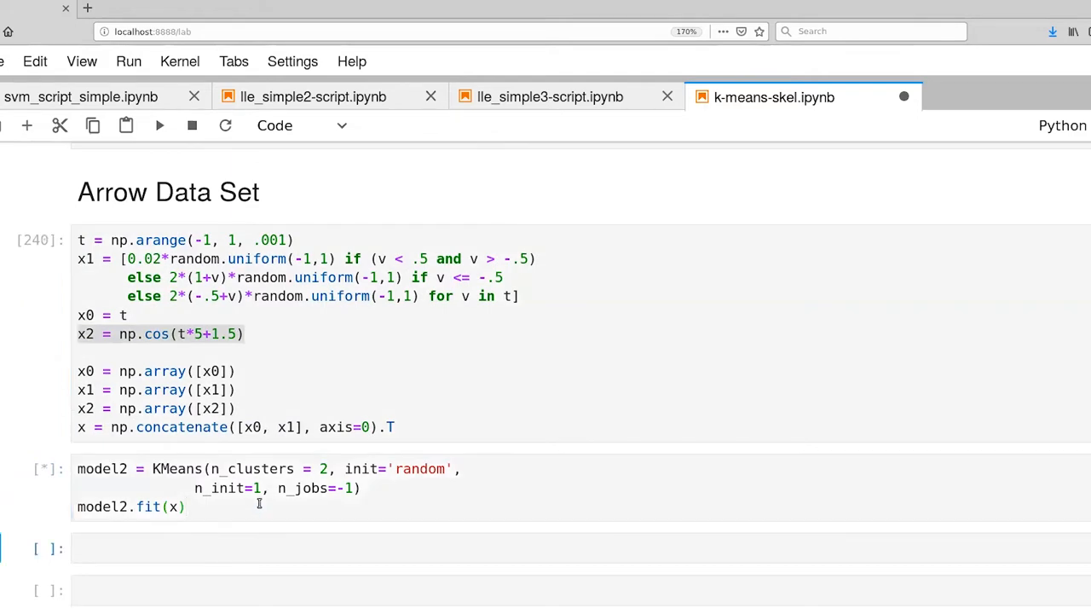
left_click(160, 126)
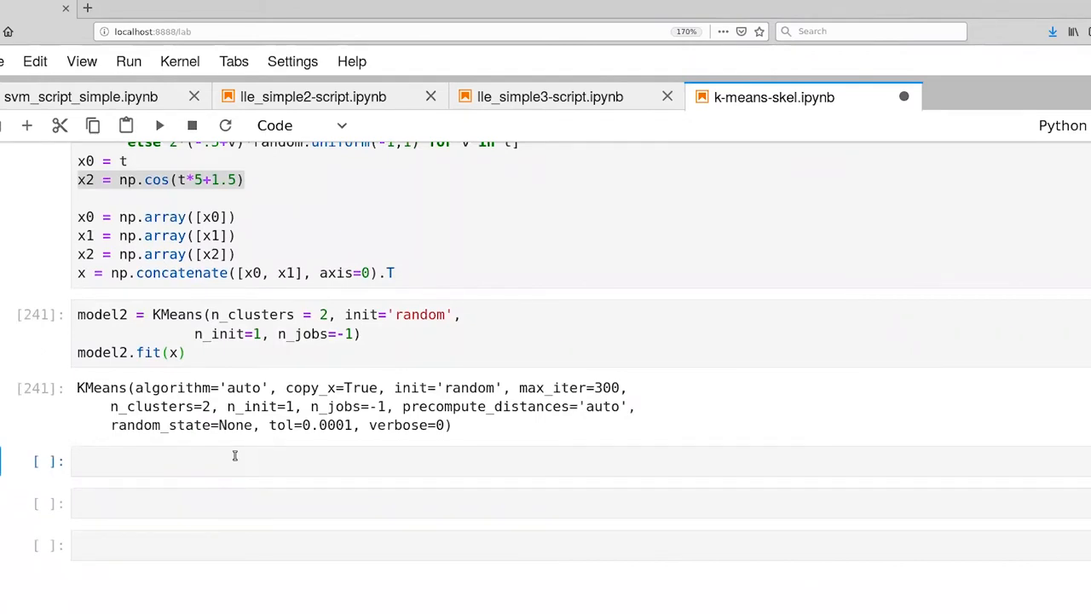
left_click(239, 461)
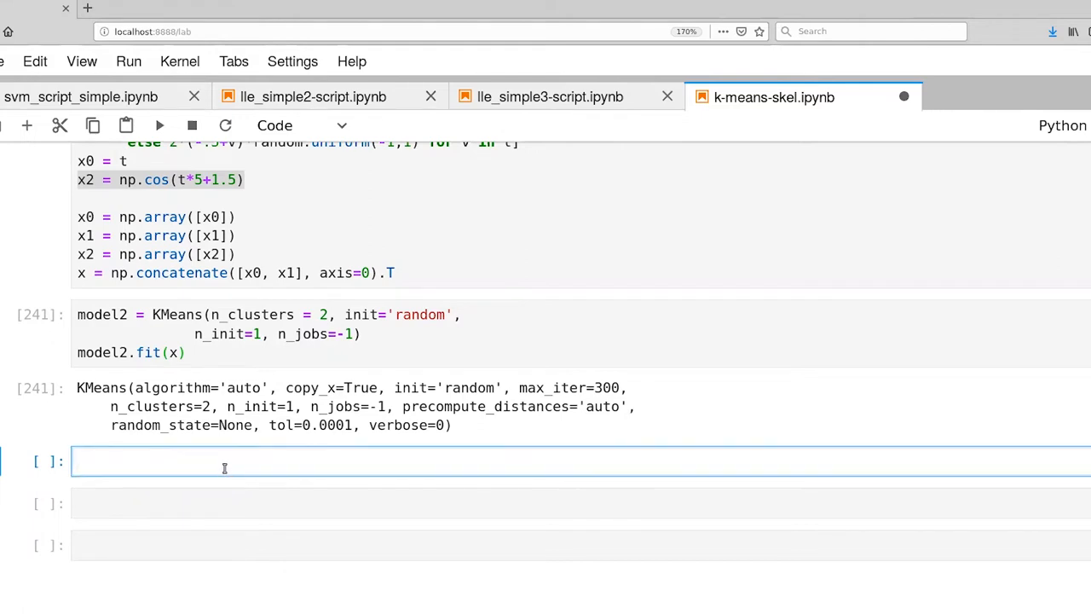
Compute pred2 = model2.predict(x) and show model2.cluster_centers_.
type("pred2")
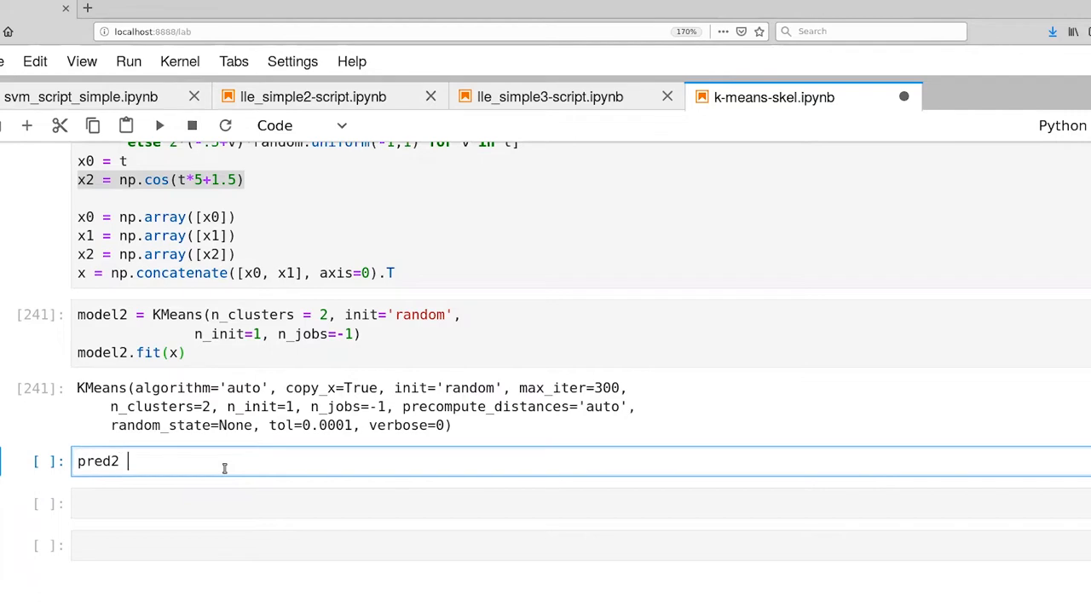
type("= mo")
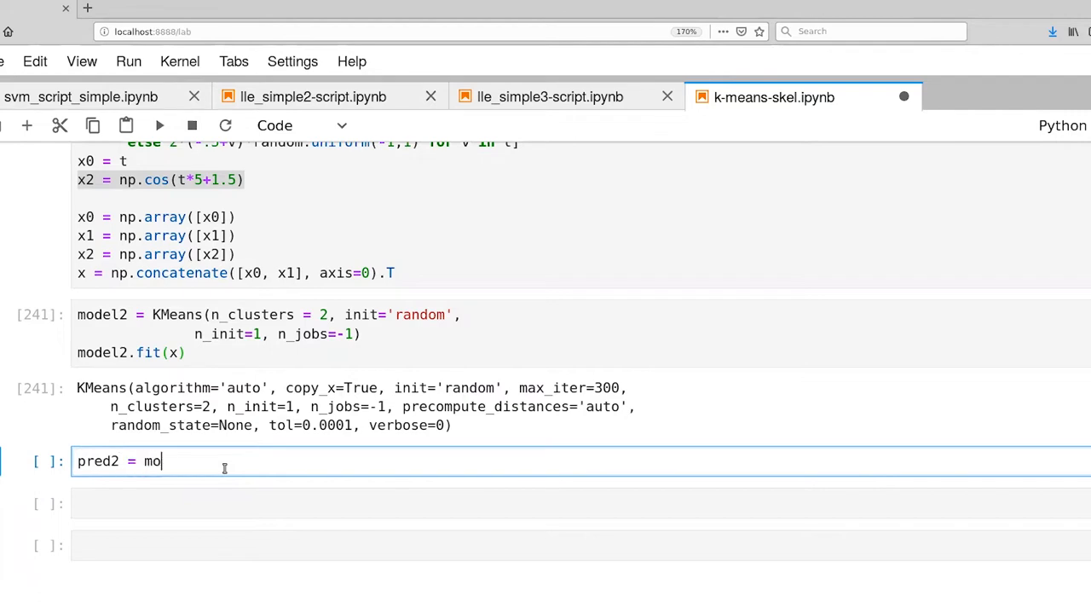
type("del2.")
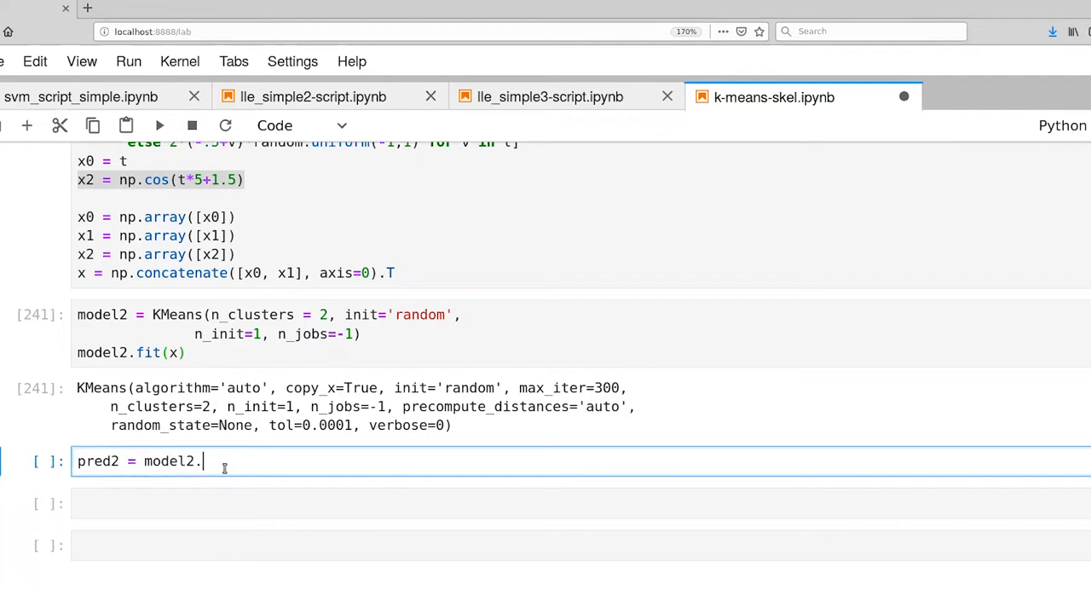
type("predict()")
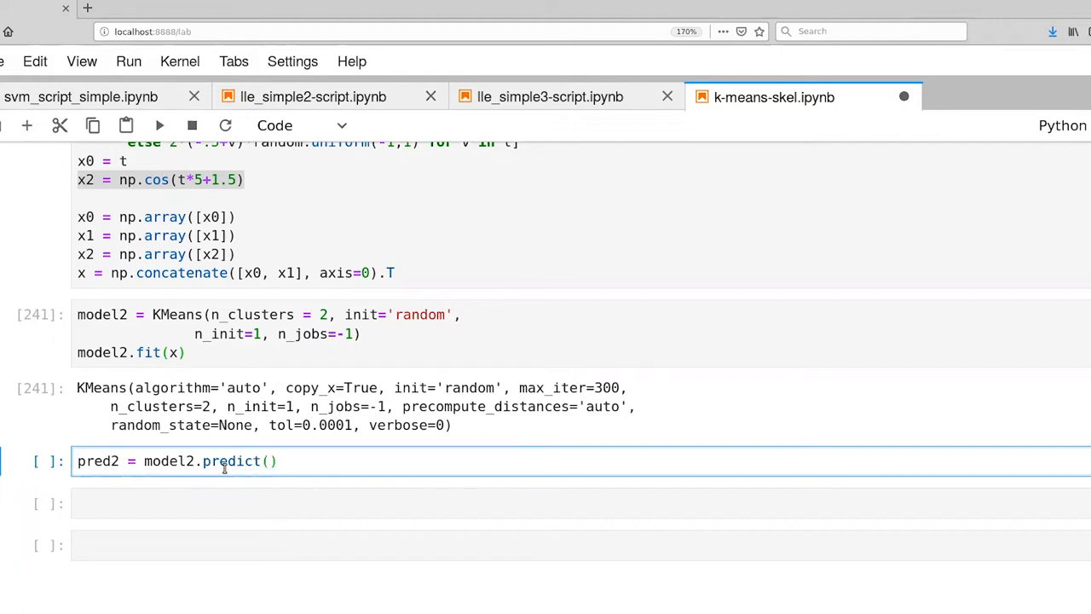
type("x")
type("m")
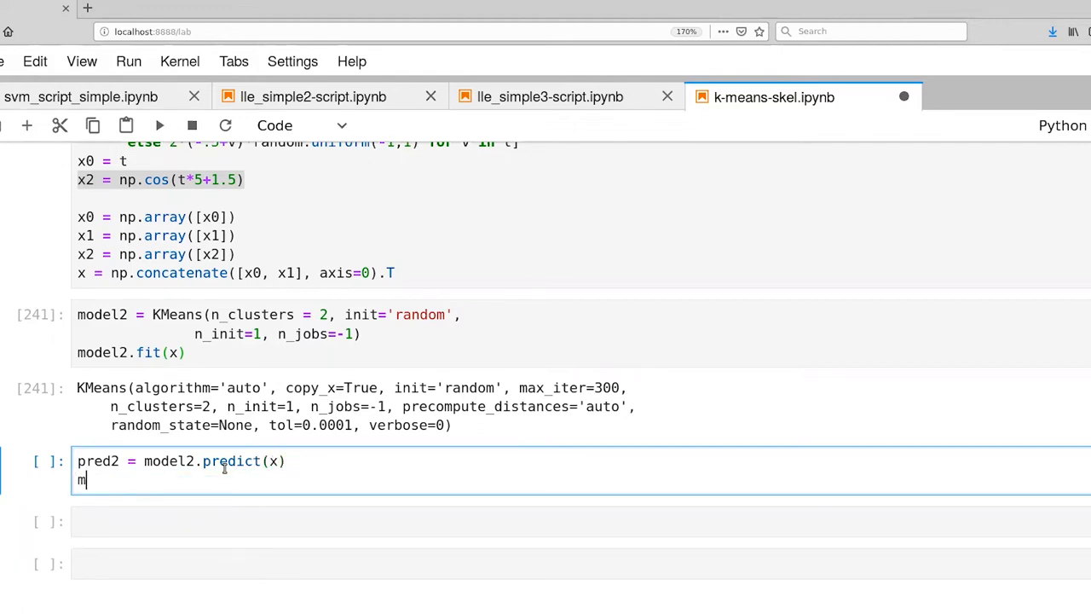
type("odel2.clus")
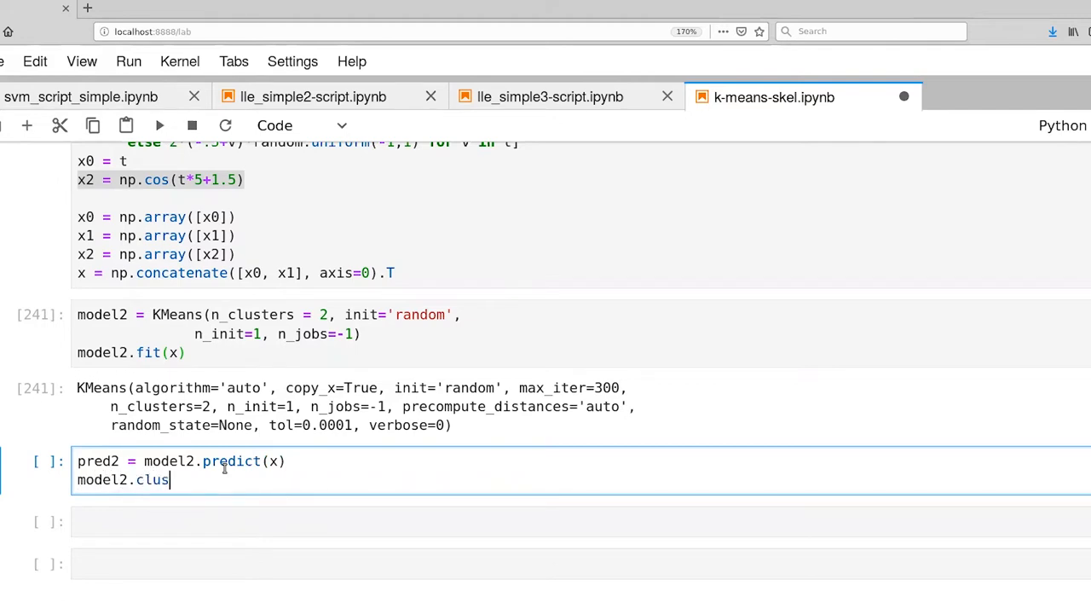
type("ter_centers_")
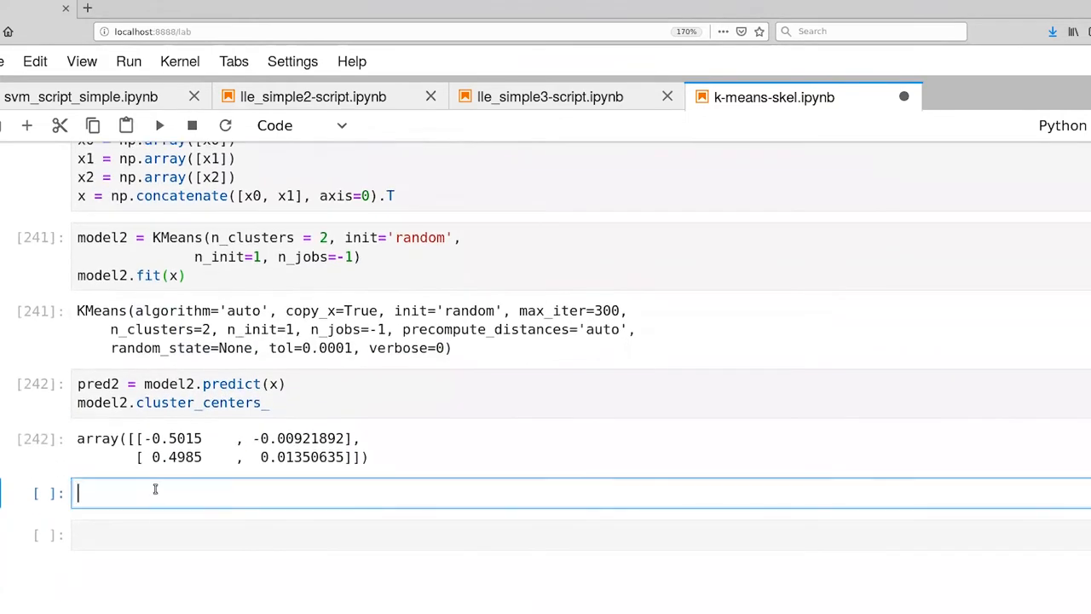
Write scatter_plot(x, pred2, model2.cluster_centers_) in the new cell.
type("c")
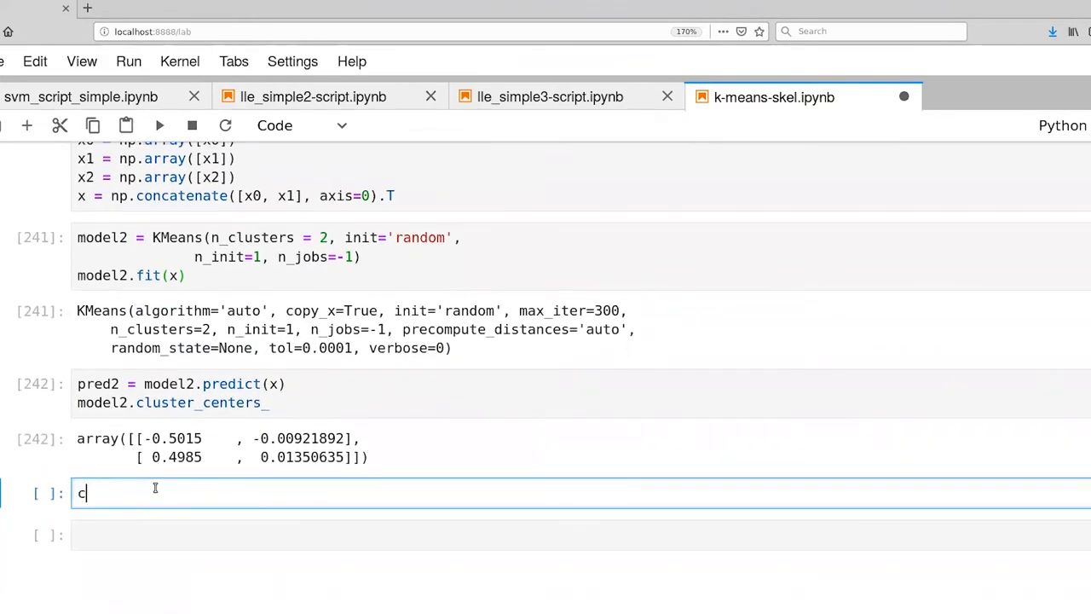
type("scatter_p")
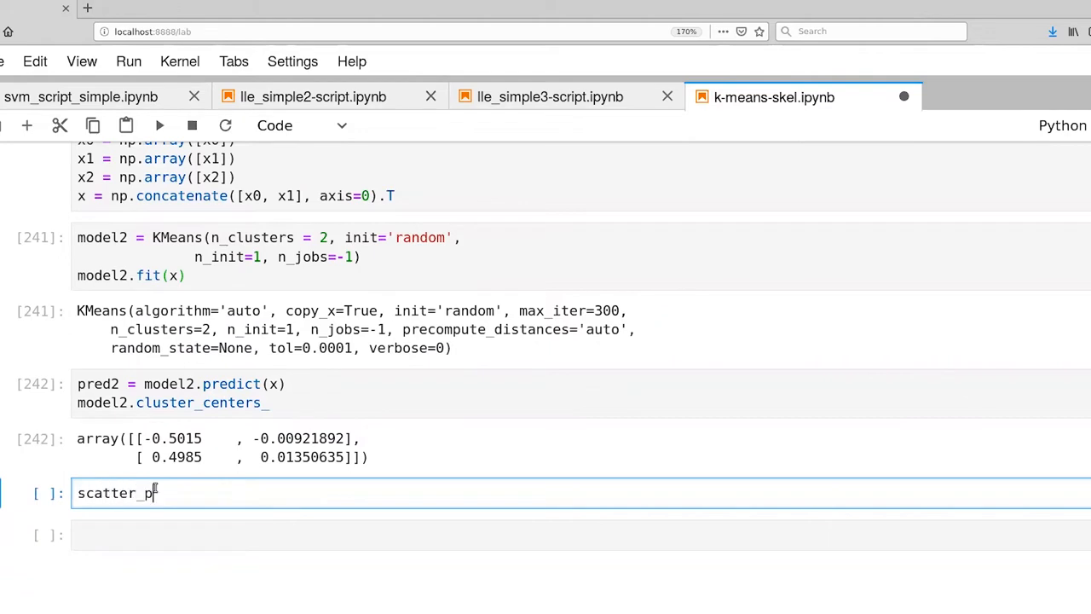
type("lot(x, pred")
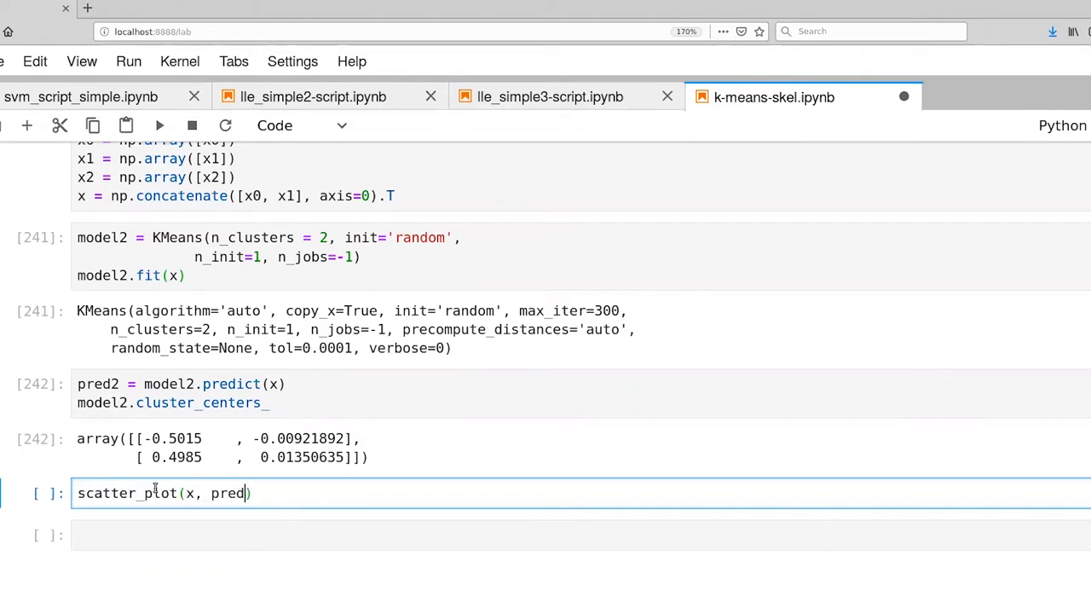
type("2, m")
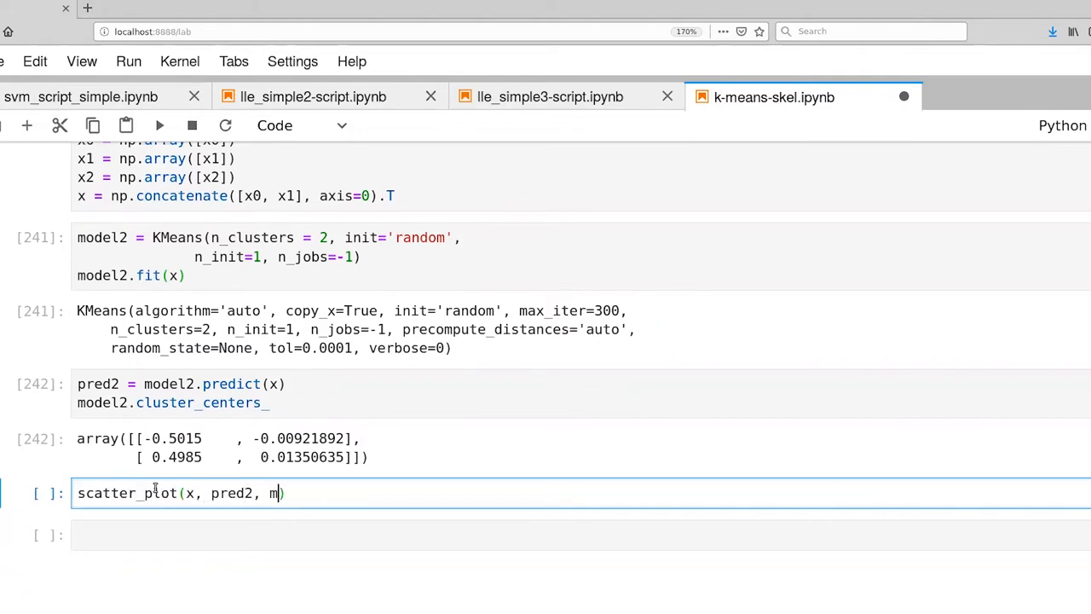
type("odel2.c")
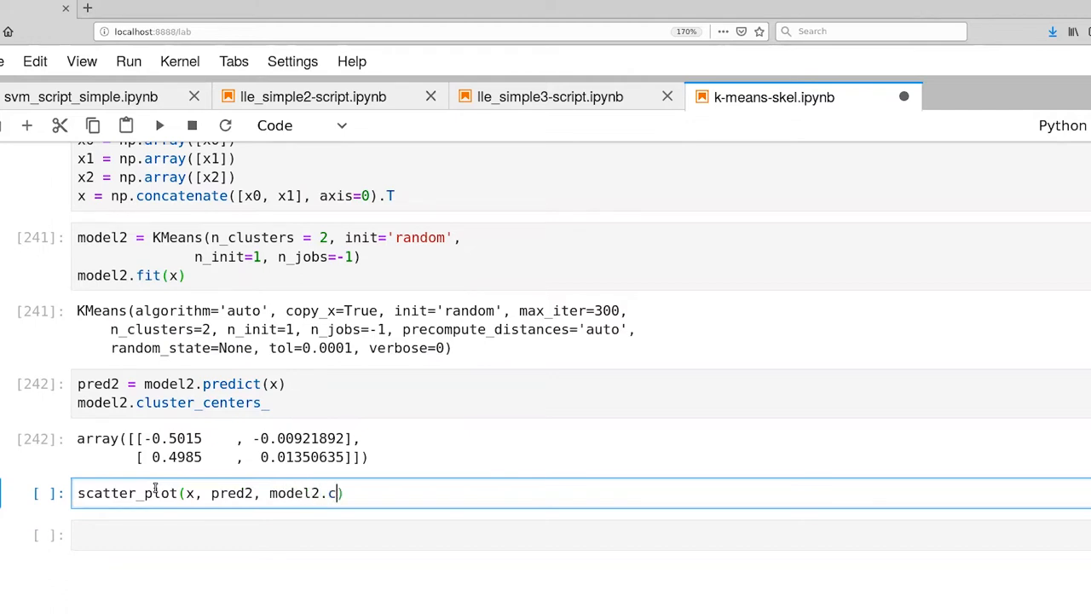
type("luster_centers_")
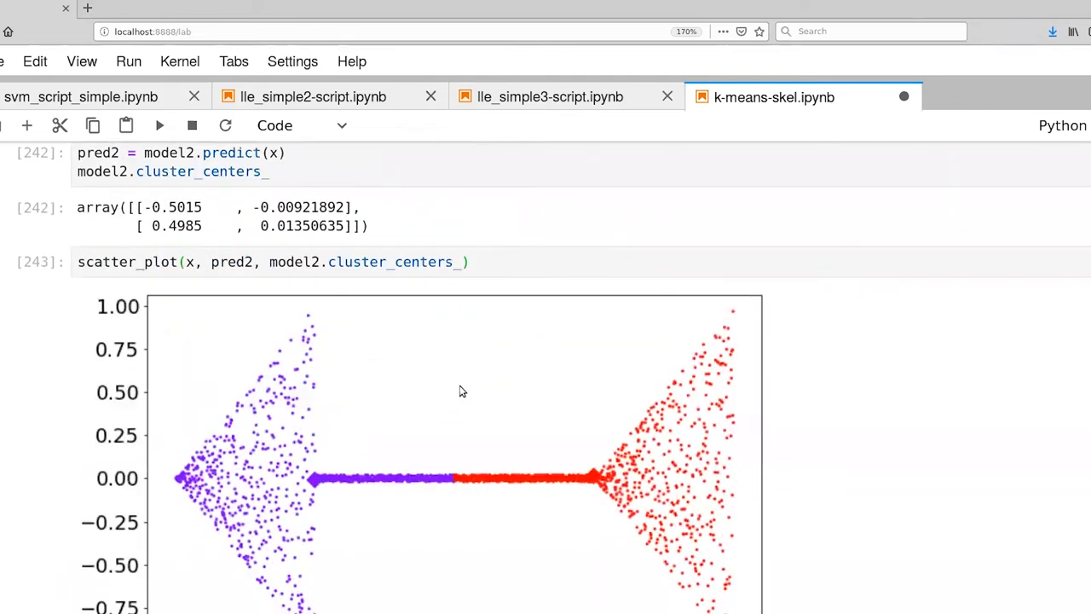
scroll("down", 3)
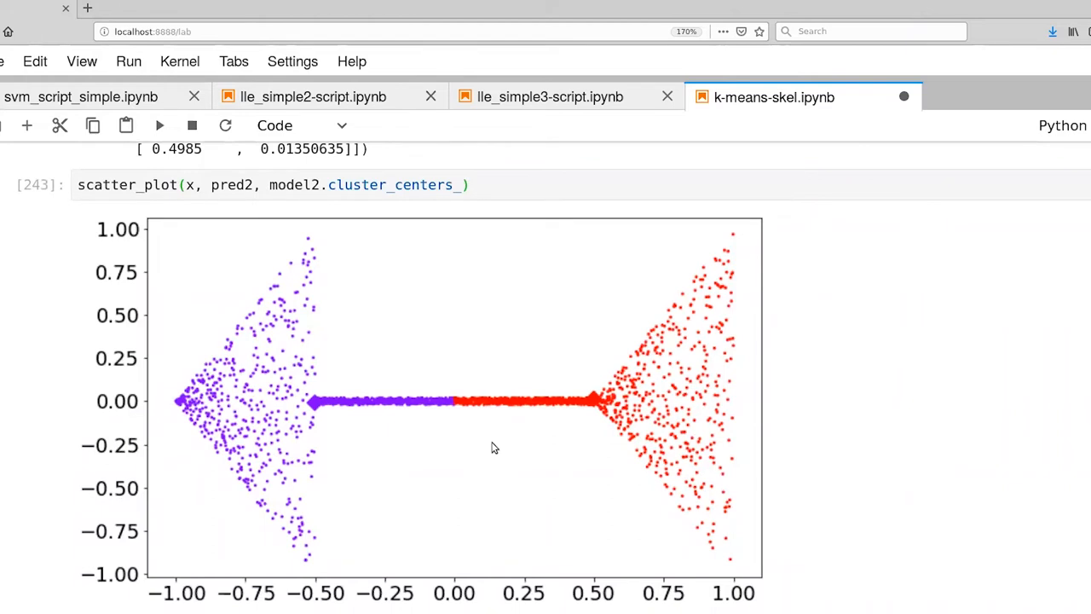
mouse_move(351, 378)
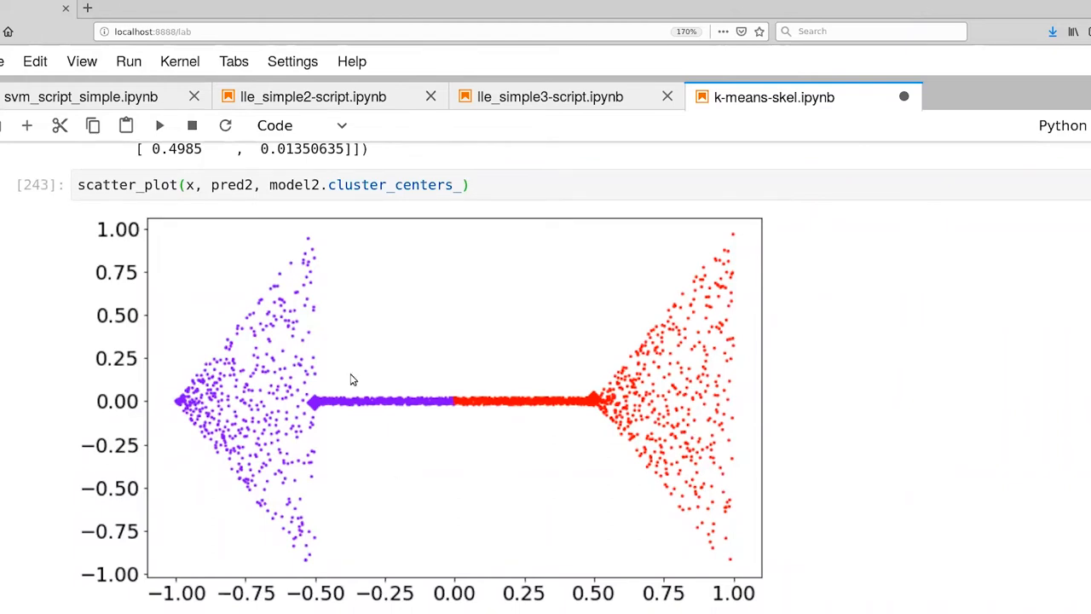
mouse_move(324, 409)
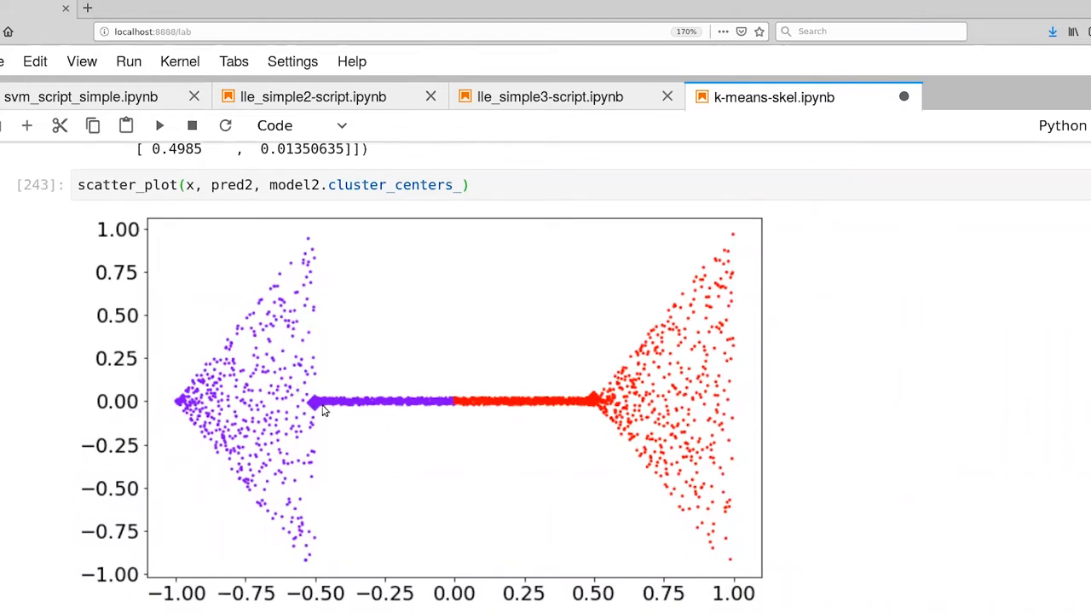
mouse_move(532, 406)
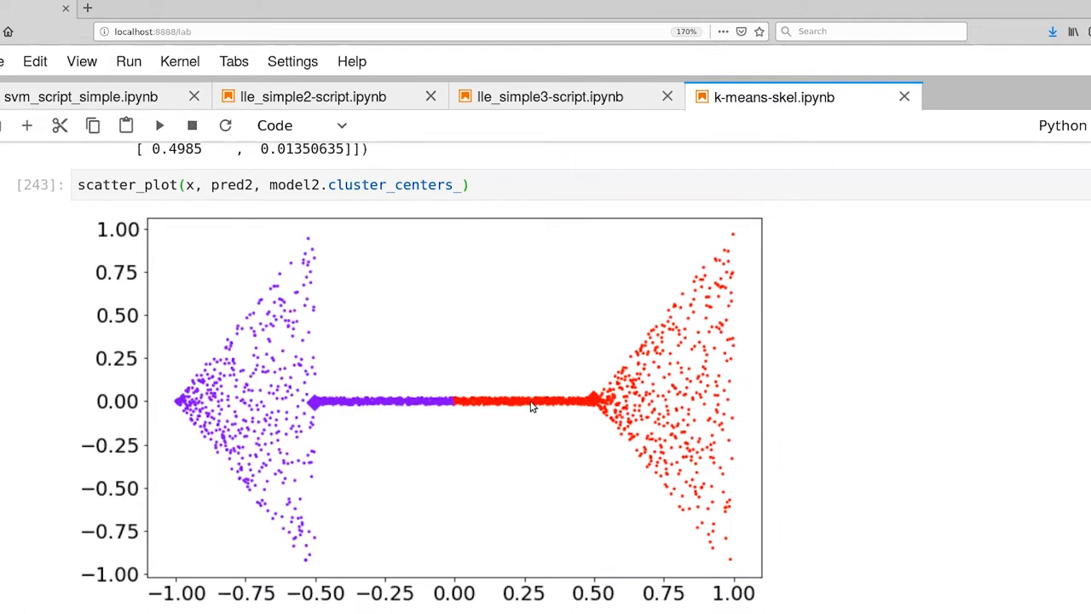
mouse_move(634, 415)
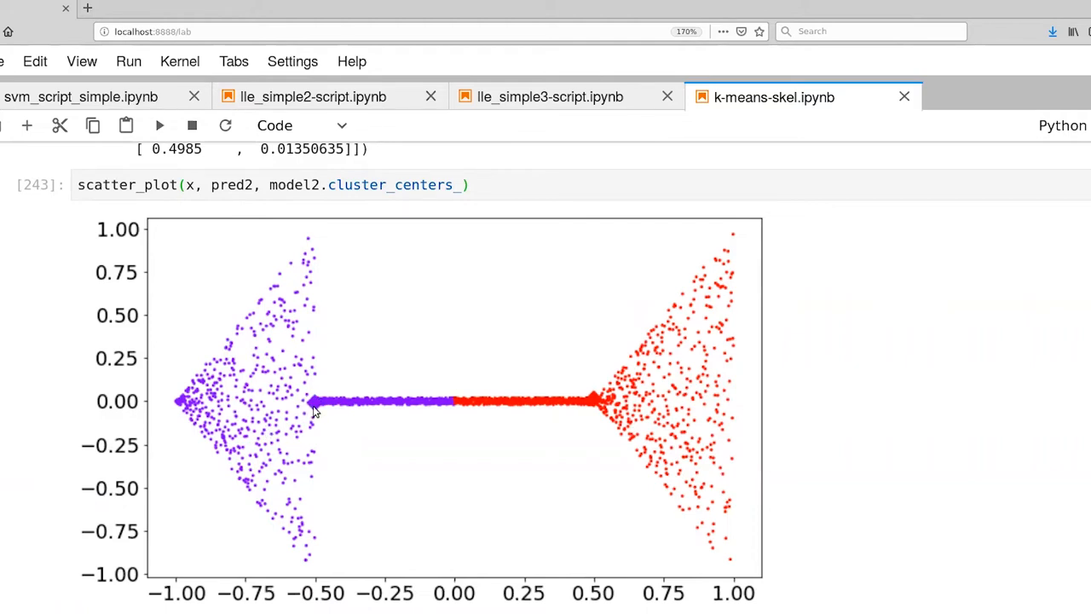
mouse_move(317, 280)
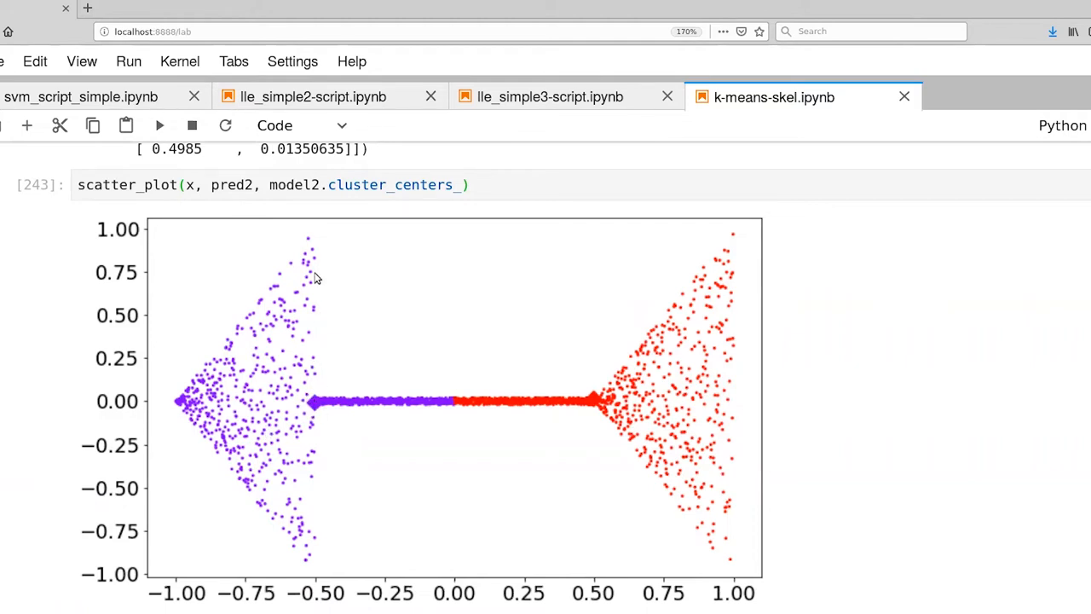
mouse_move(156, 409)
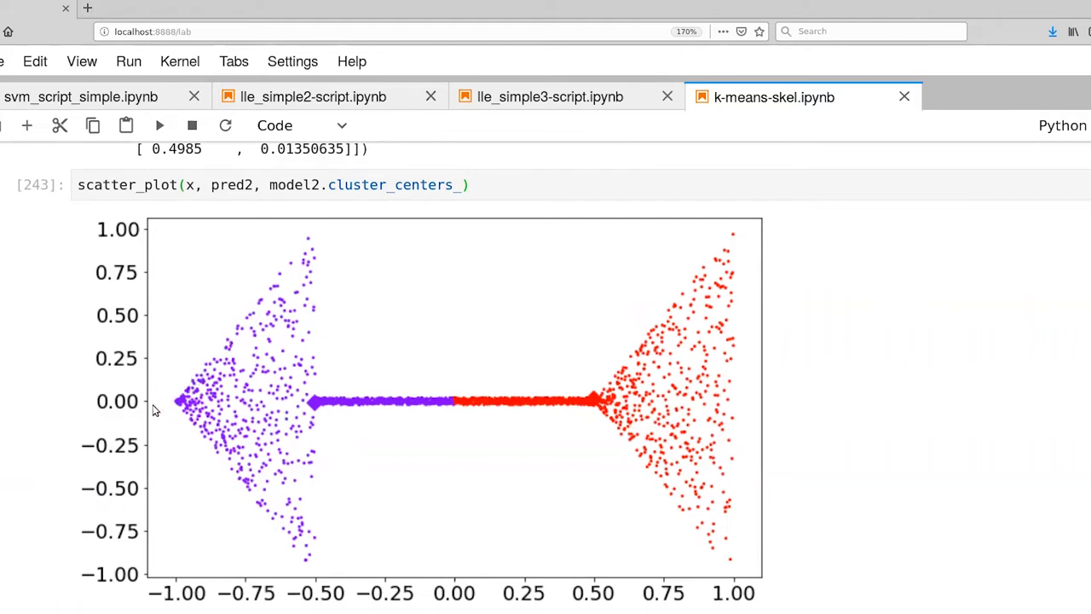
mouse_move(326, 225)
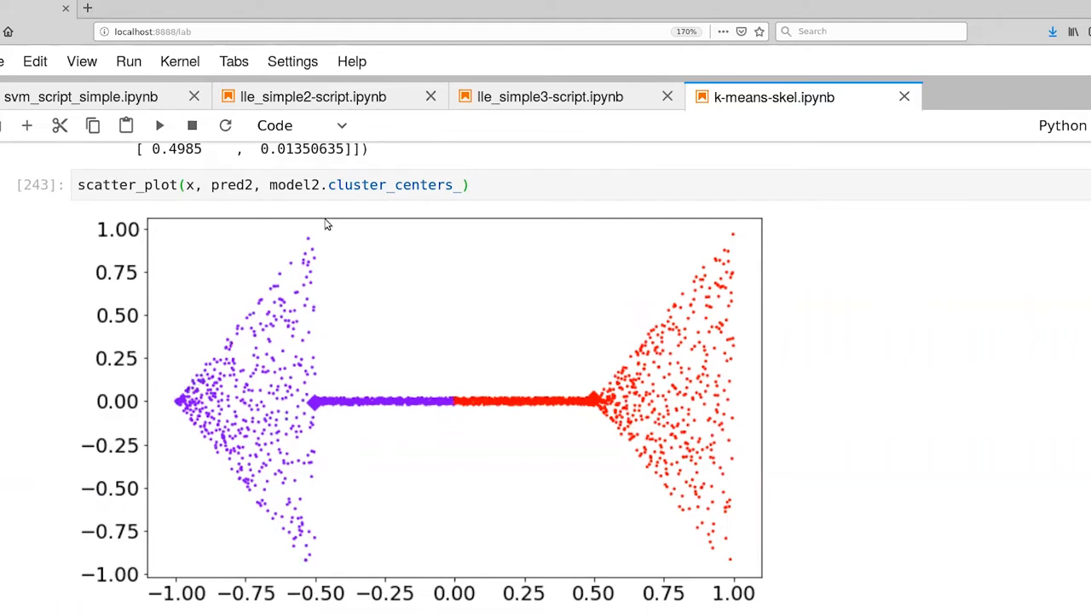
mouse_move(179, 435)
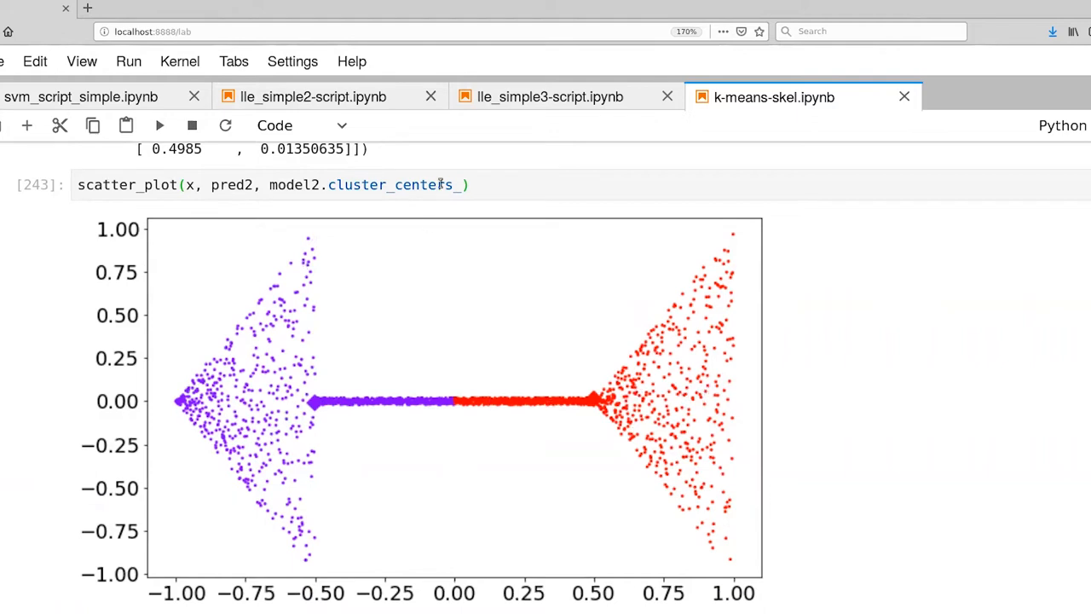
mouse_move(454, 458)
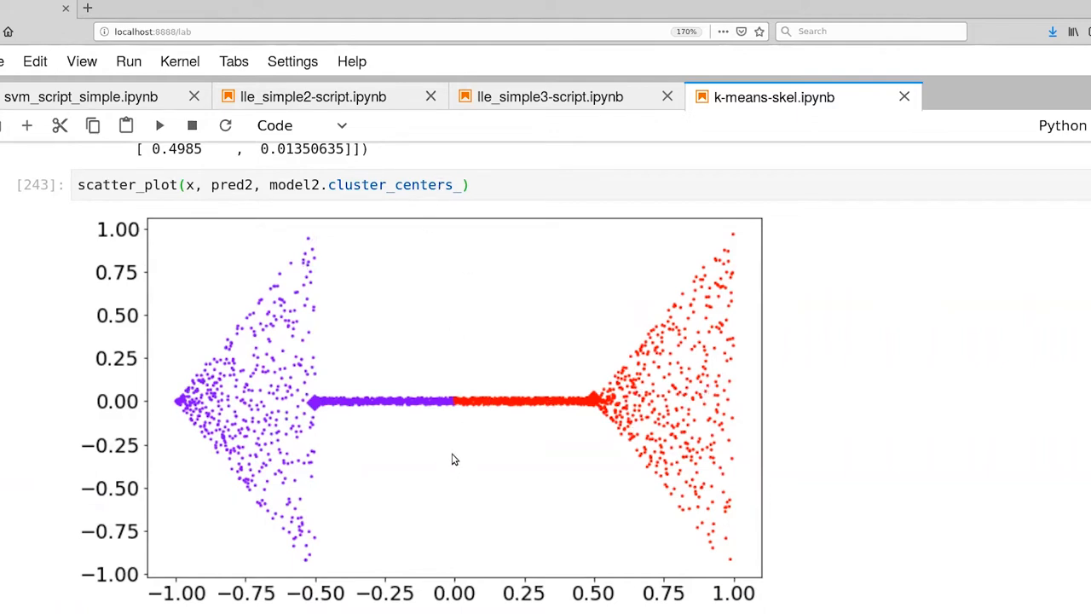
mouse_move(457, 372)
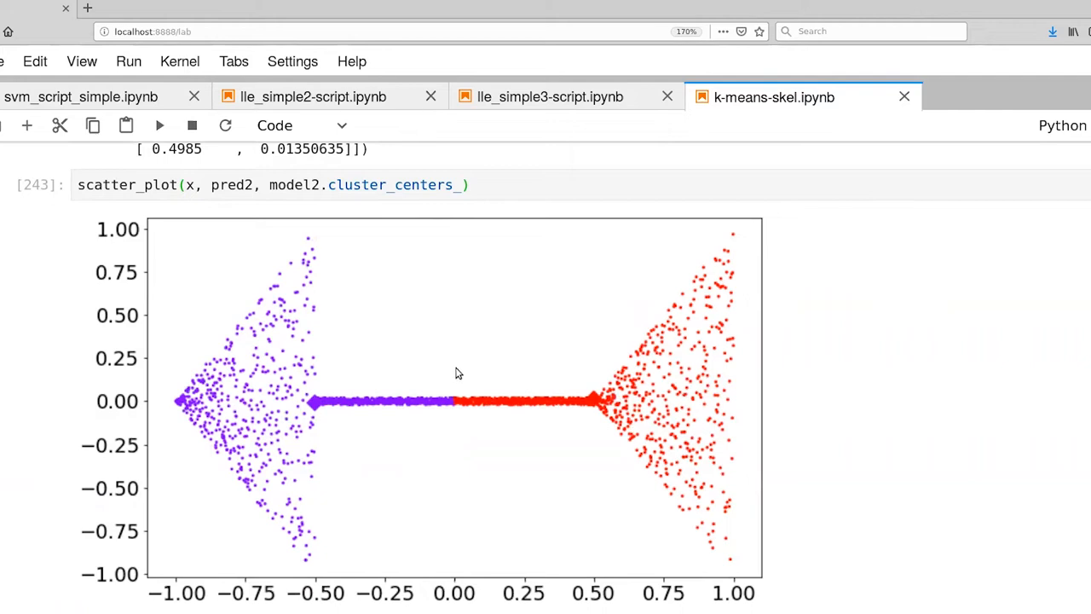
mouse_move(750, 377)
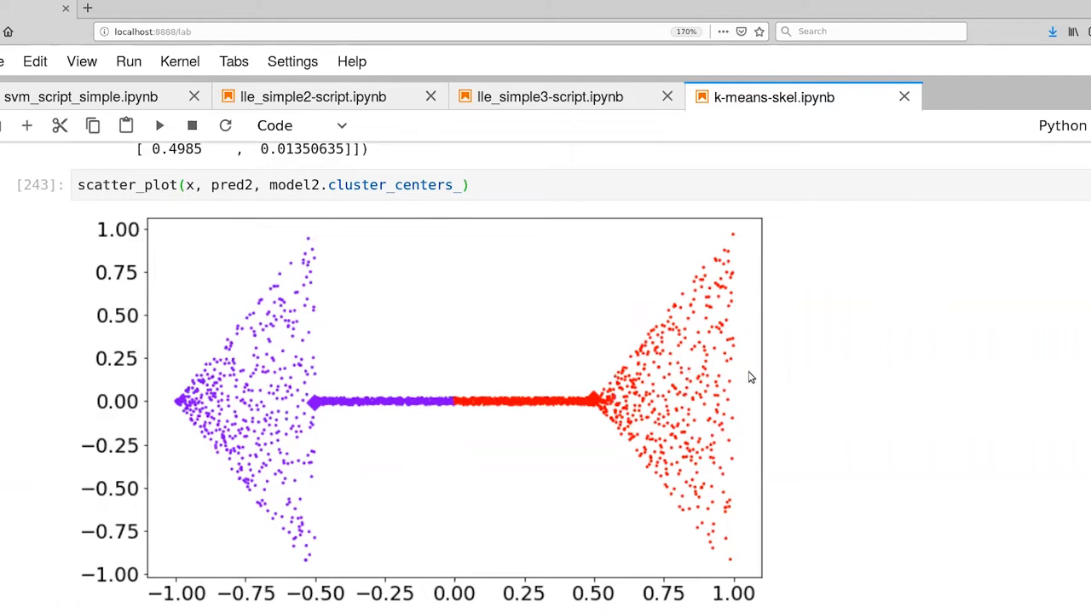
mouse_move(443, 409)
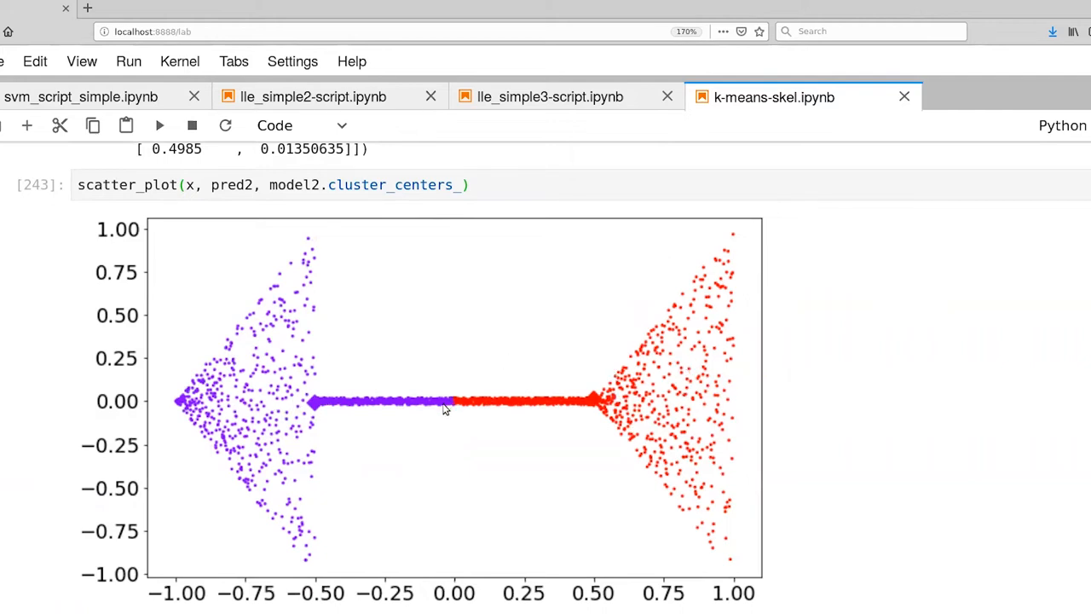
mouse_move(334, 419)
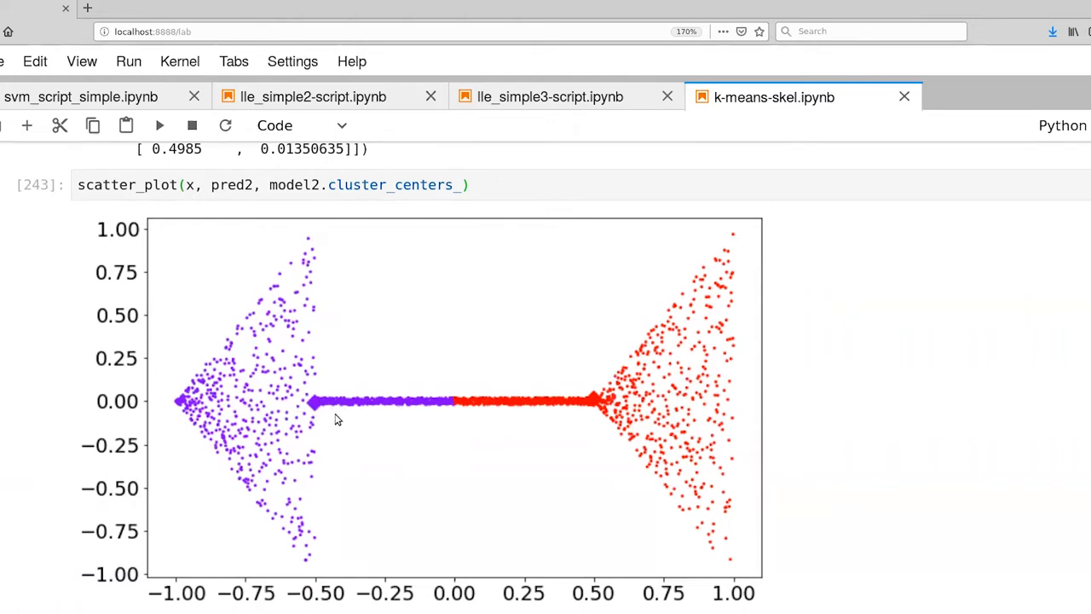
mouse_move(600, 427)
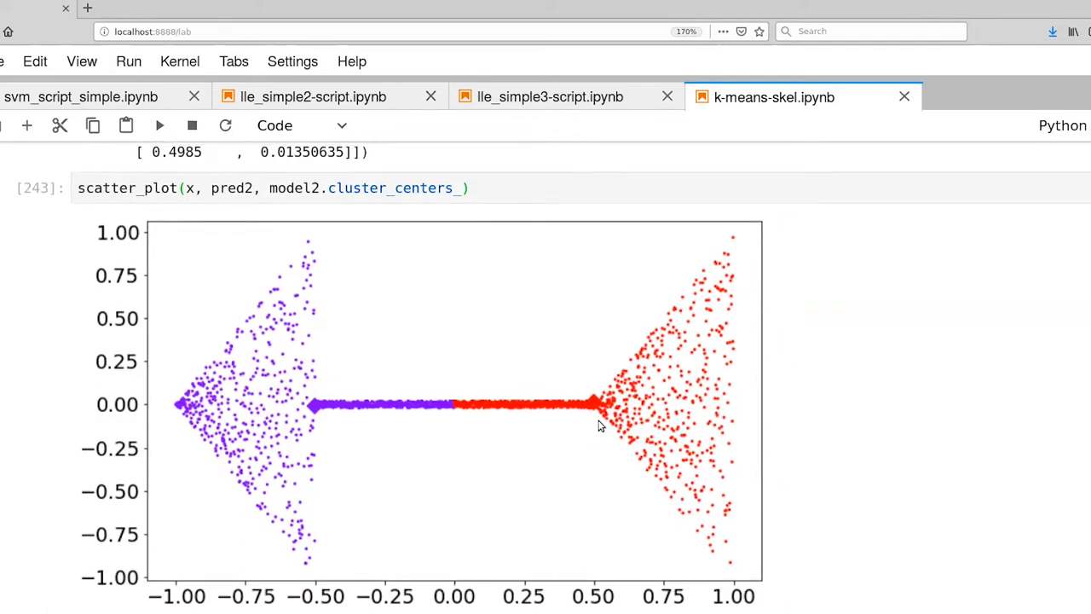
Change n_clusters to 3 in the KMeans cell and scroll back over the plot.
scroll("up", 3)
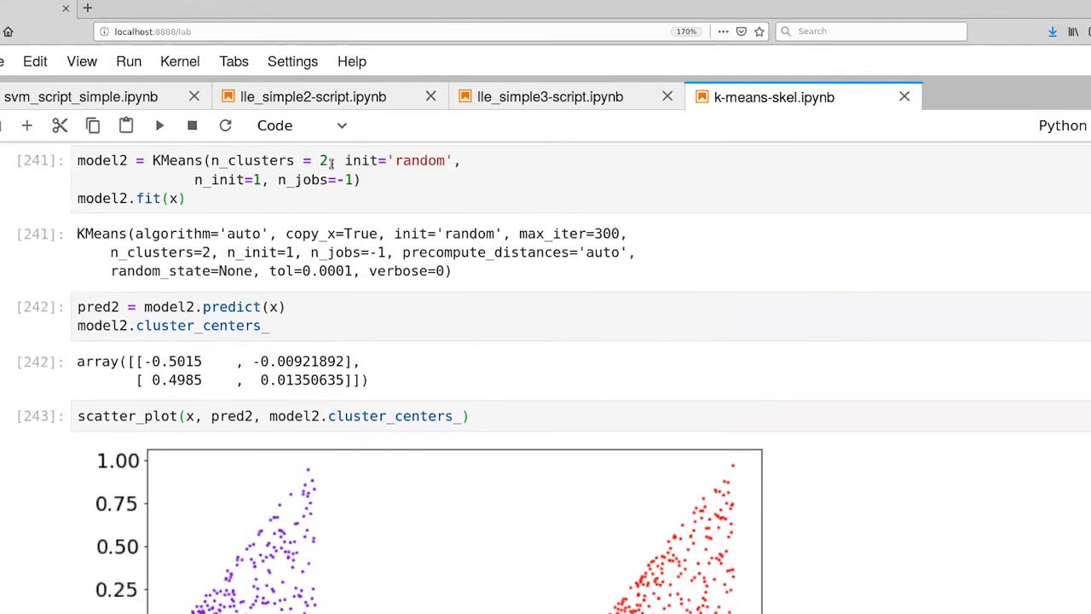
type("3")
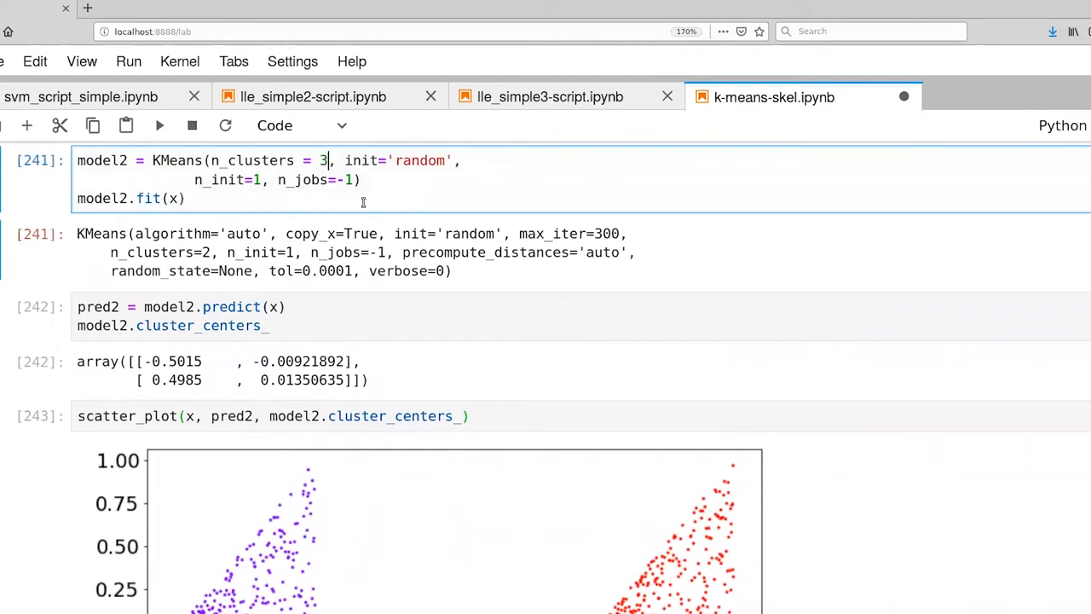
scroll("down", 3)
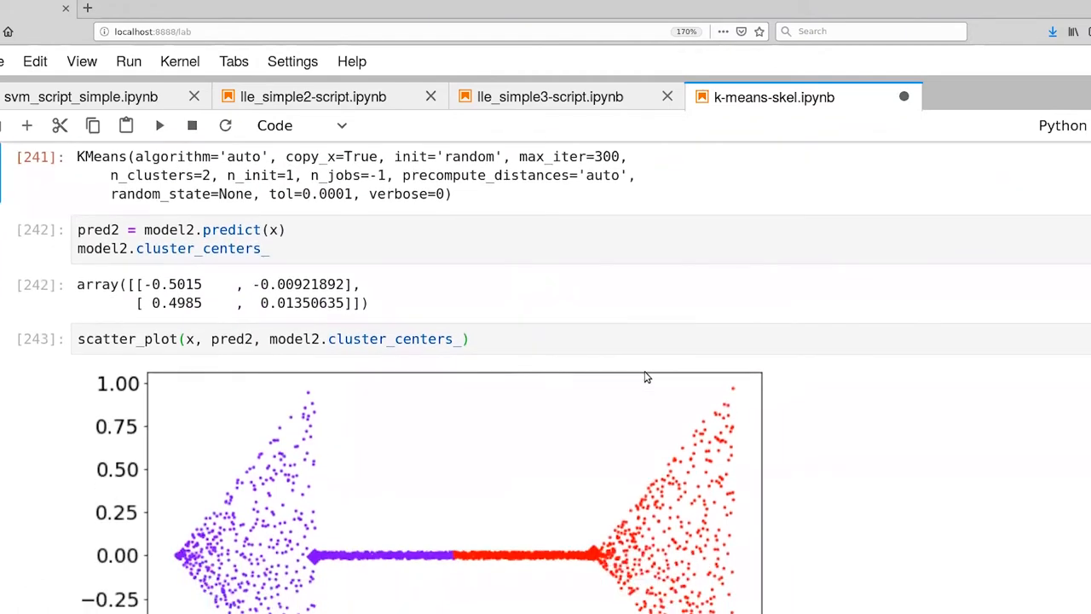
scroll("down", 3)
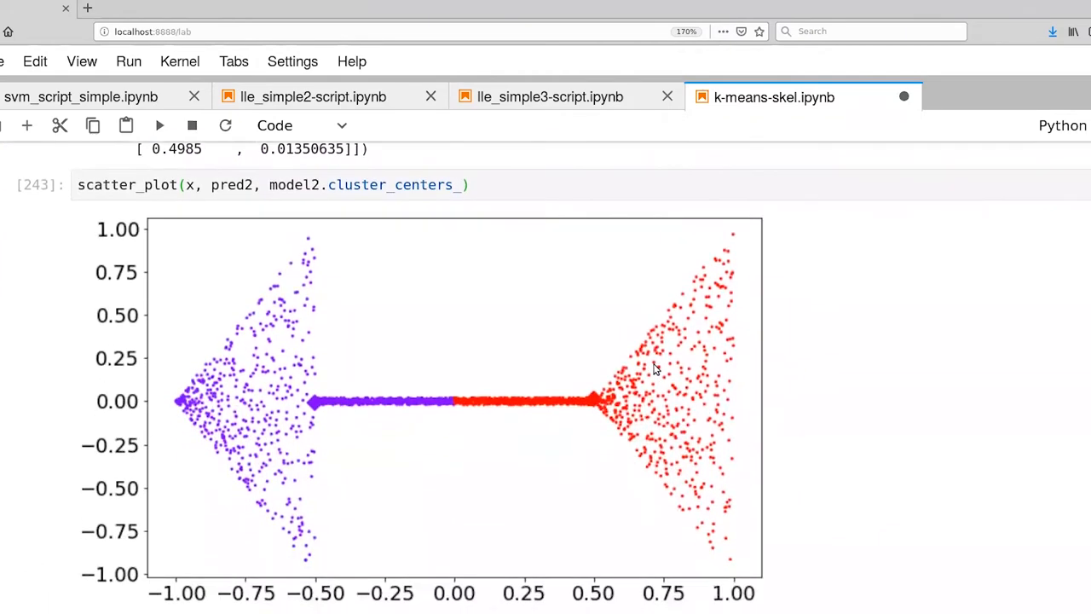
mouse_move(571, 387)
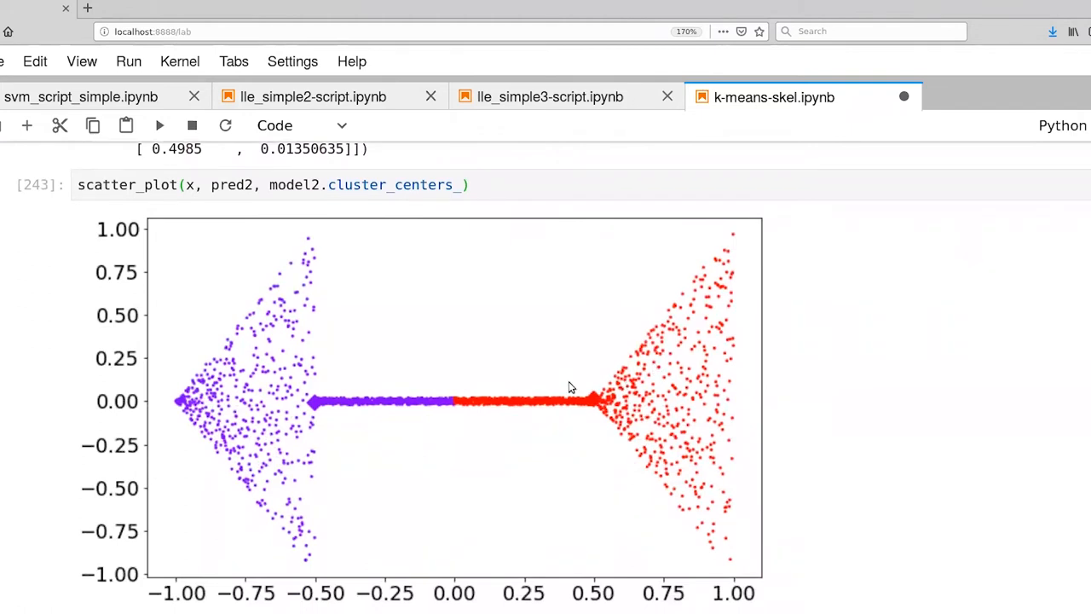
mouse_move(323, 417)
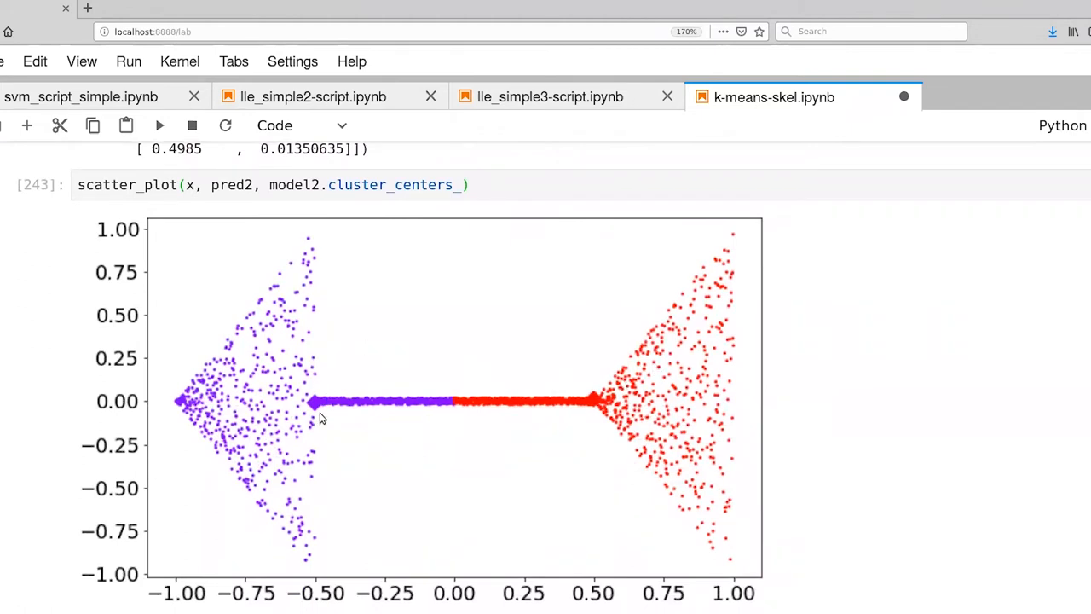
mouse_move(577, 443)
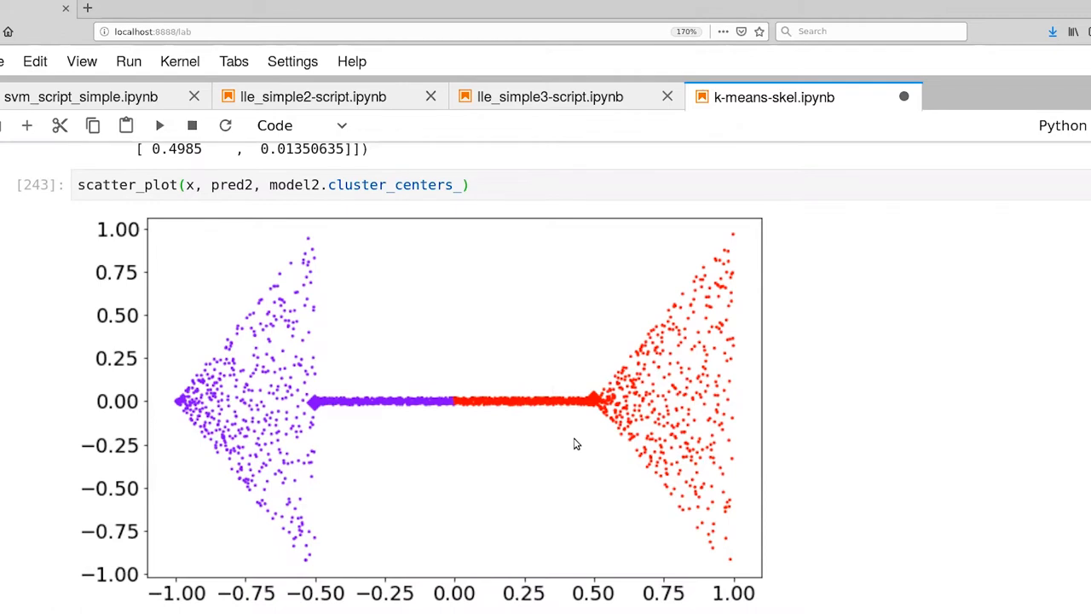
mouse_move(287, 283)
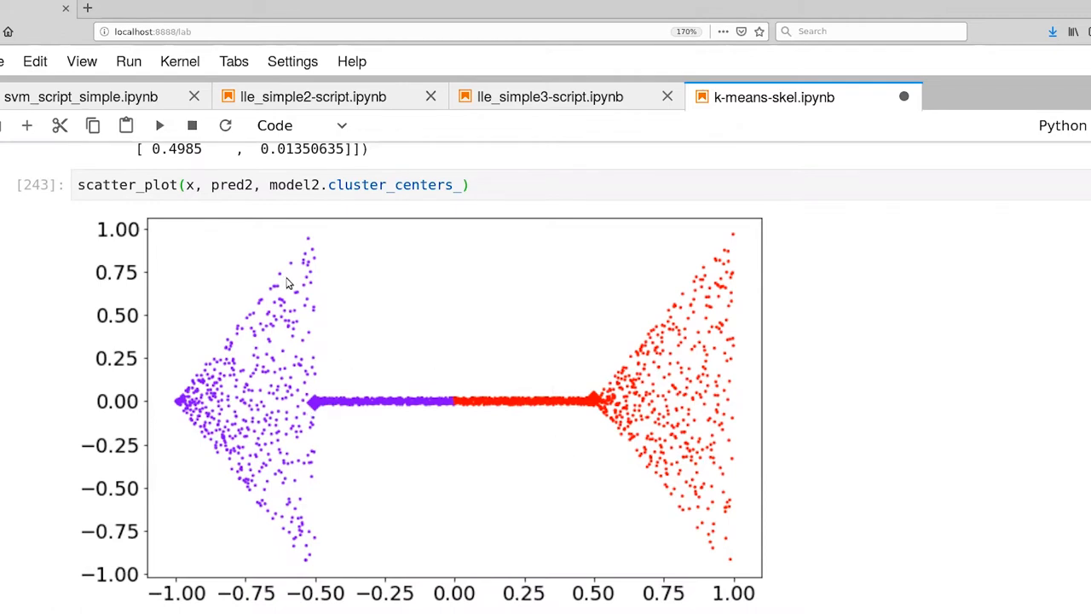
mouse_move(290, 527)
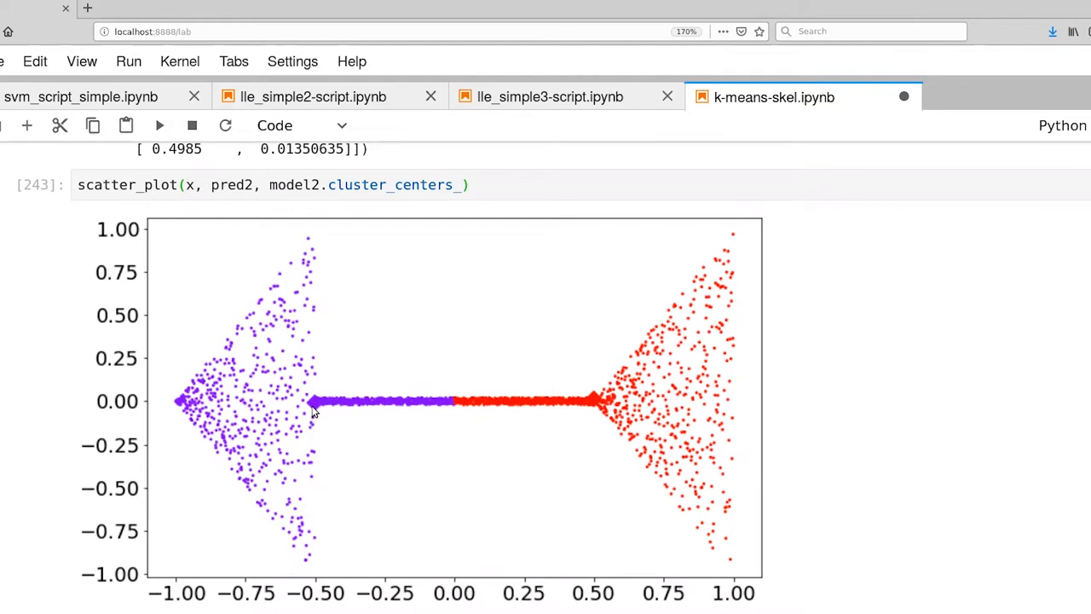
mouse_move(339, 412)
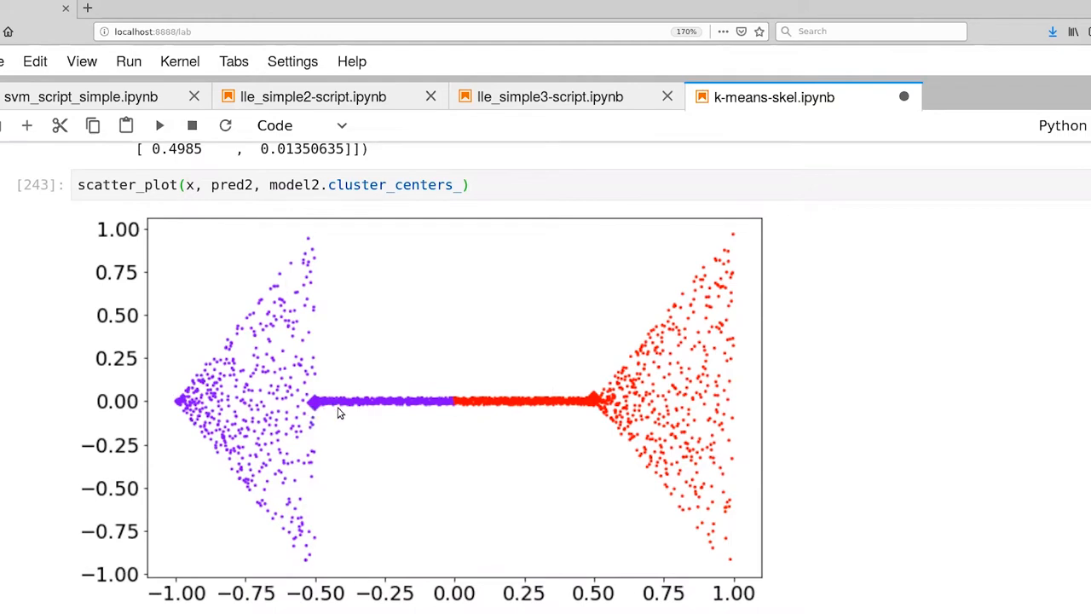
mouse_move(549, 407)
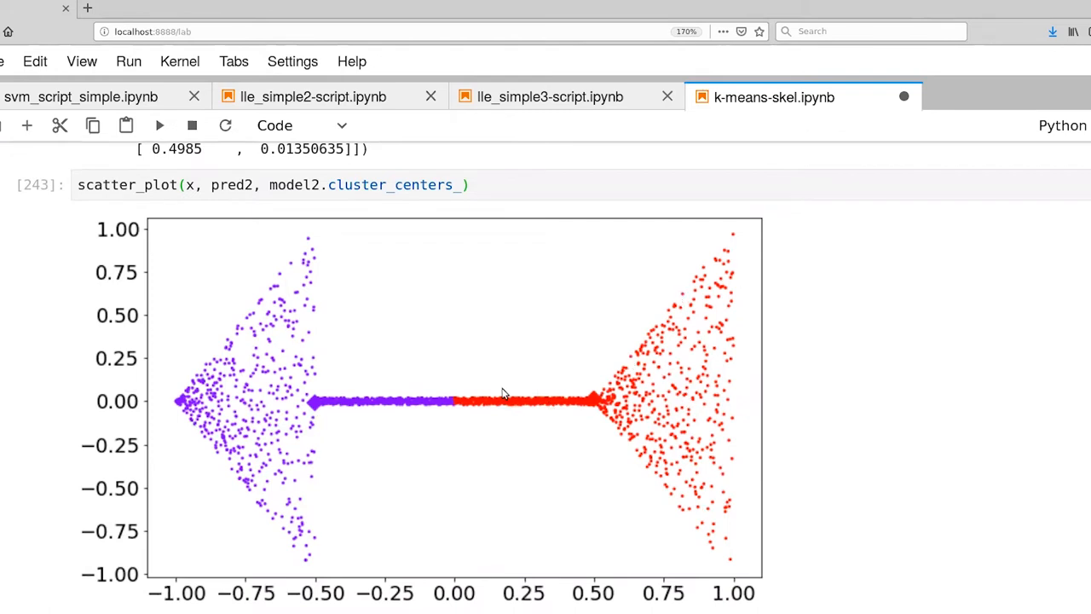
scroll("up", 3)
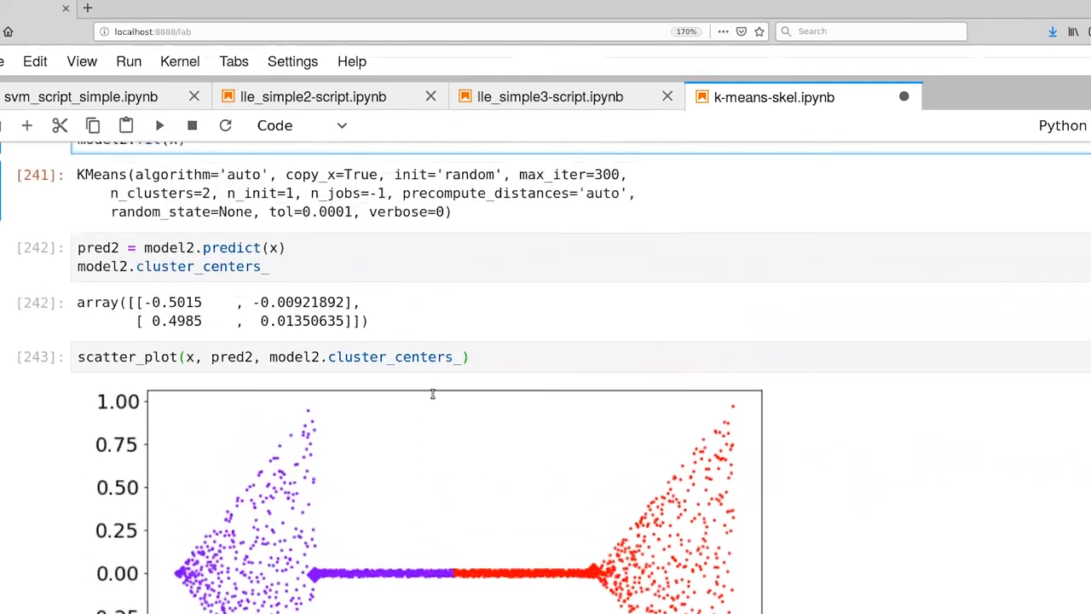
scroll("up", 3)
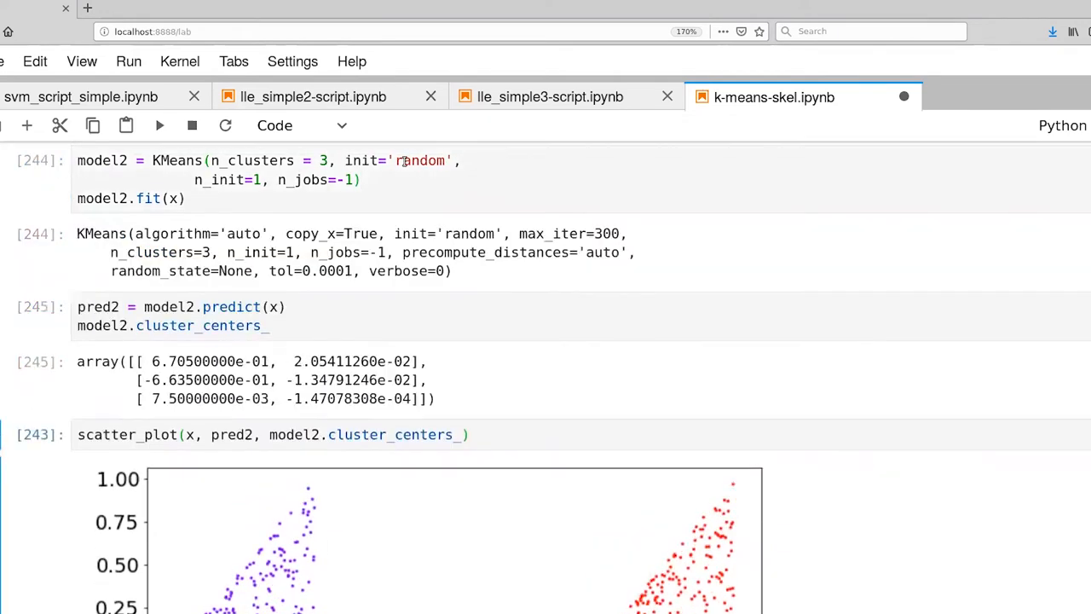
scroll("down", 3)
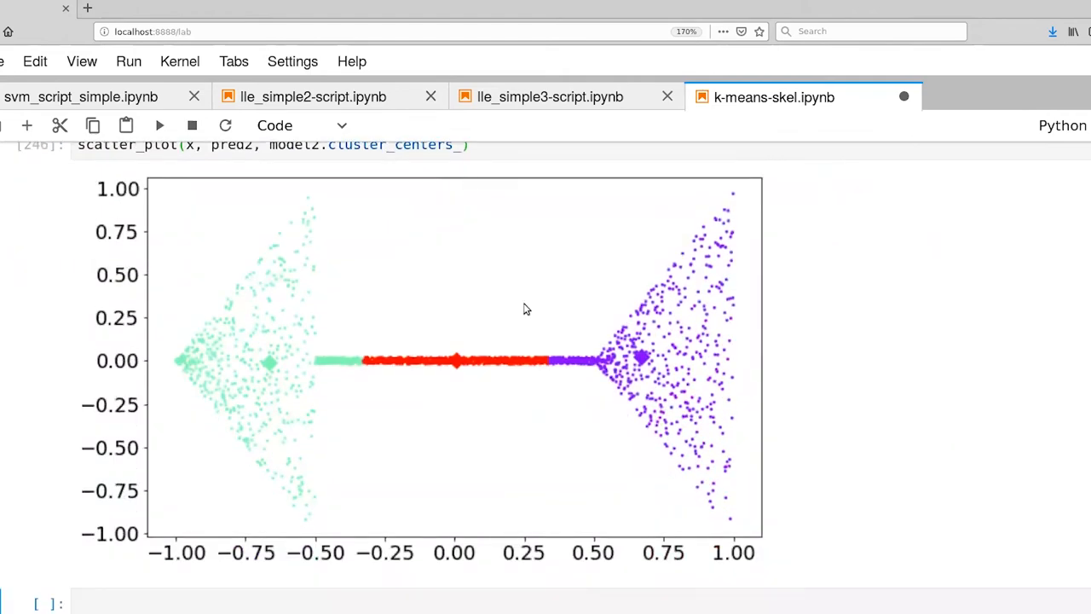
mouse_move(576, 411)
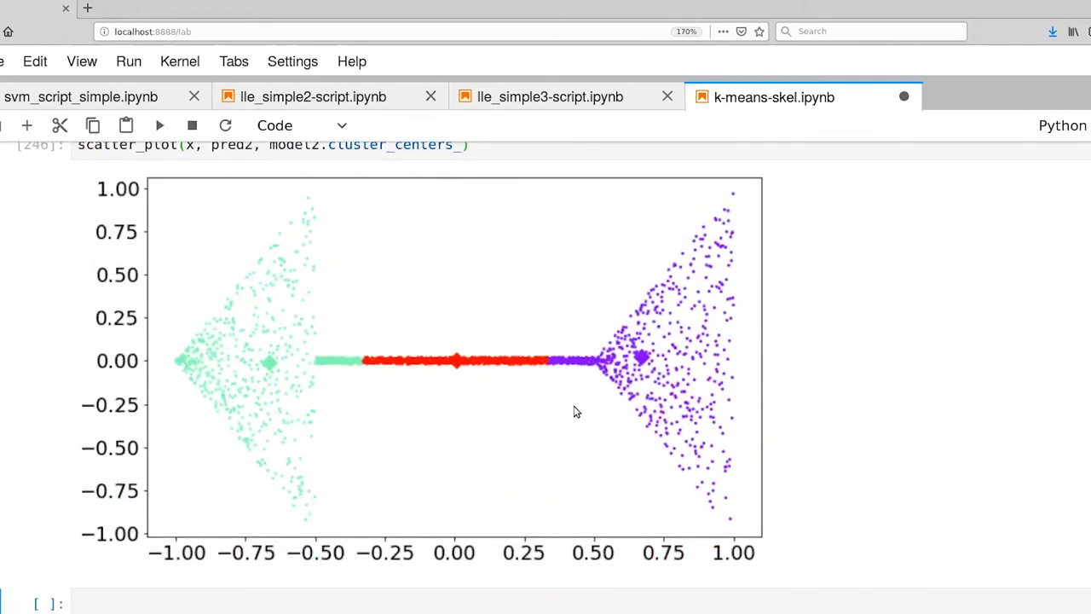
mouse_move(504, 439)
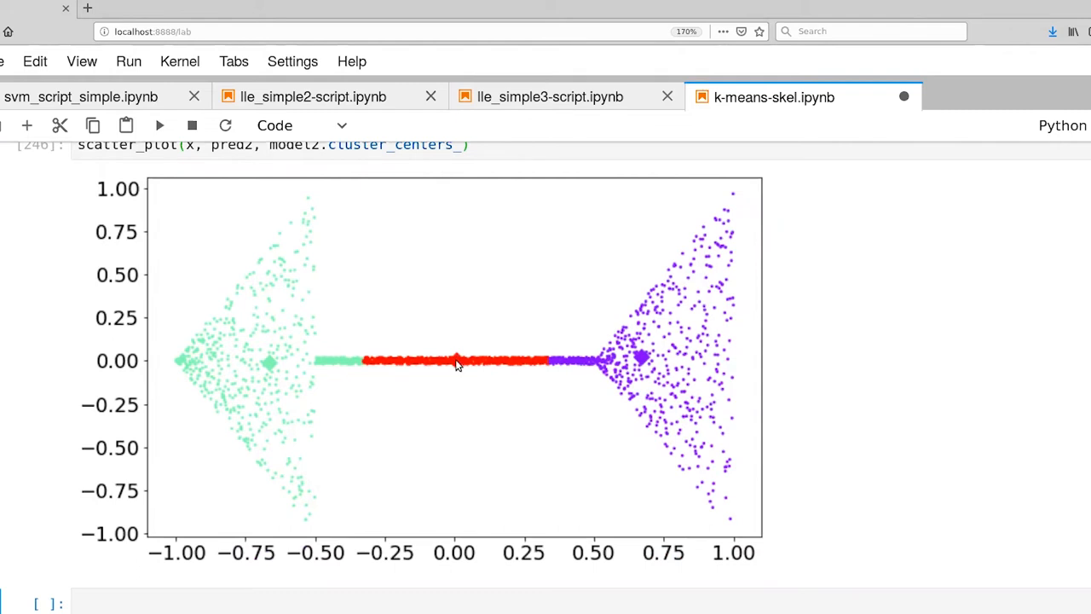
mouse_move(462, 372)
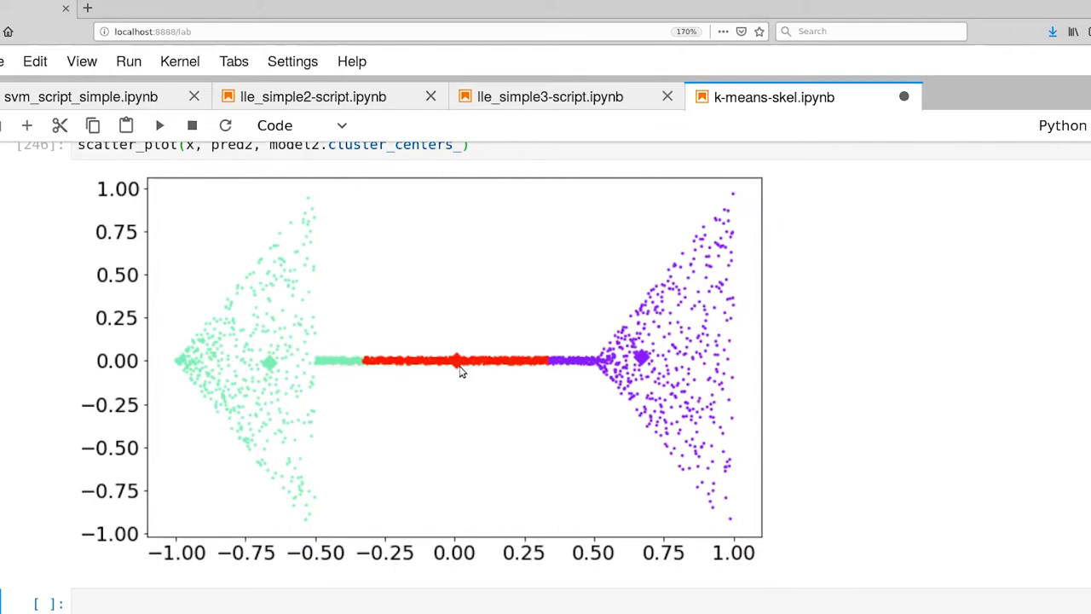
mouse_move(361, 392)
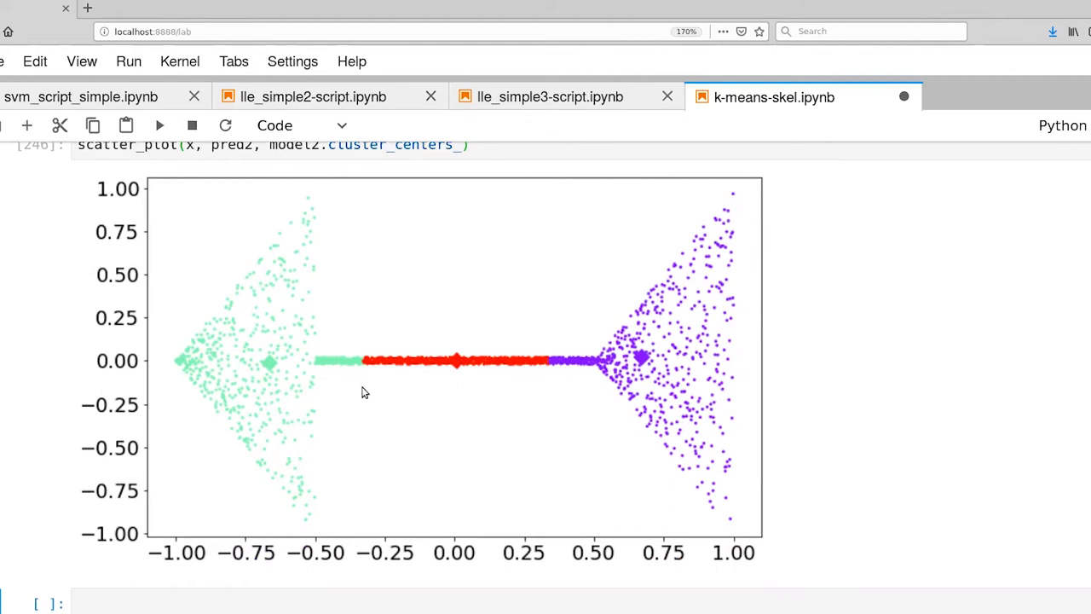
mouse_move(832, 390)
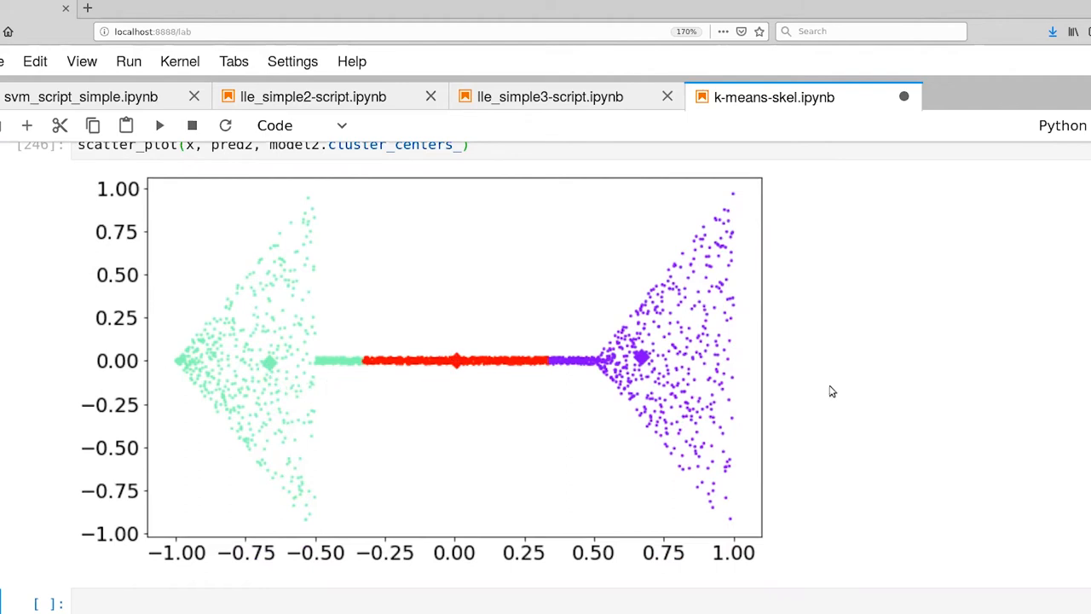
mouse_move(743, 377)
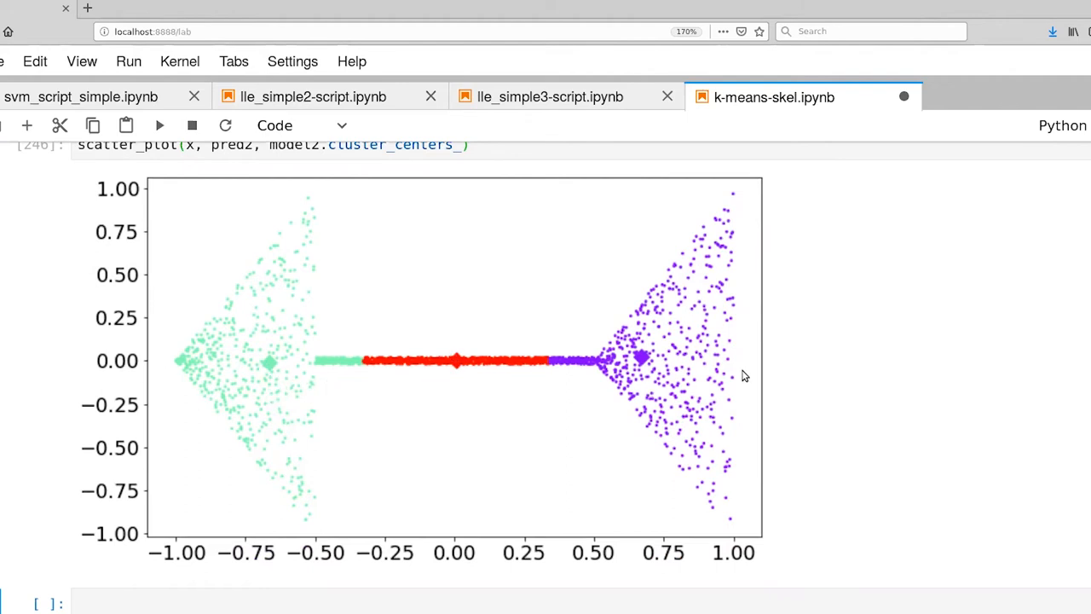
mouse_move(665, 368)
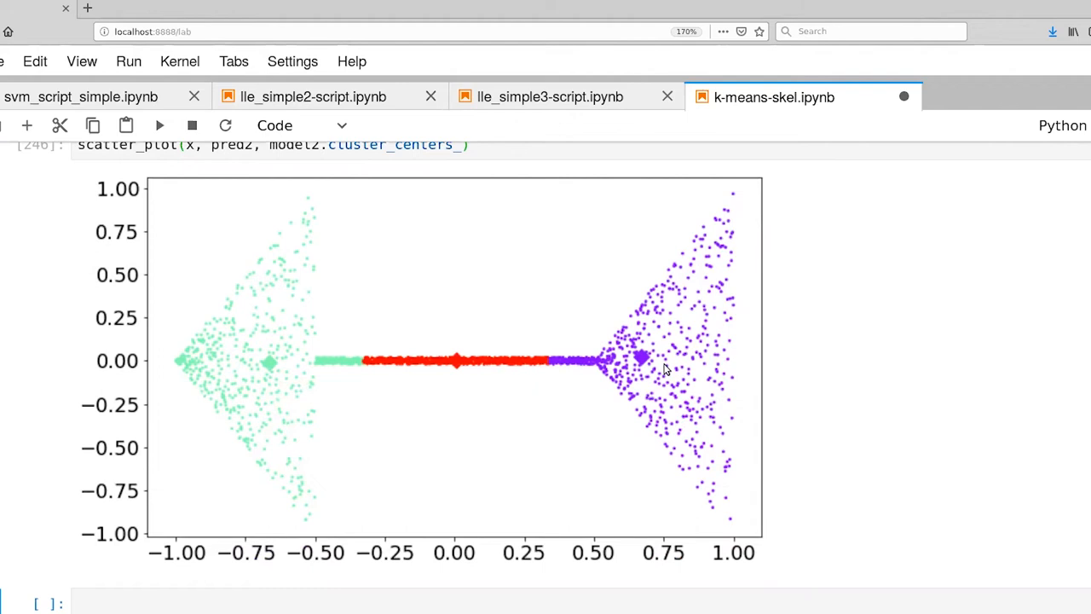
mouse_move(665, 376)
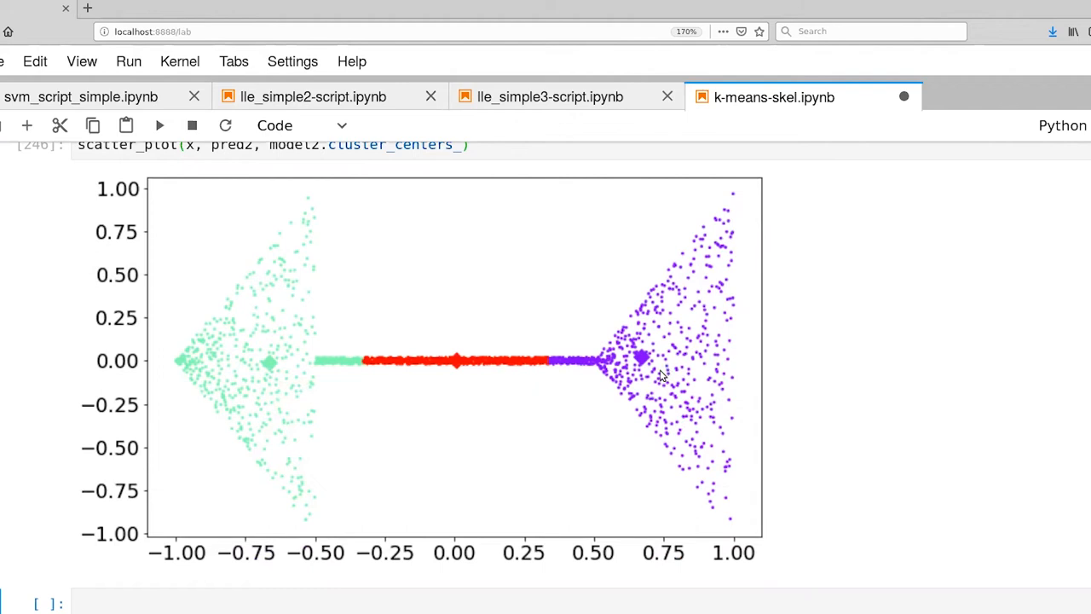
mouse_move(613, 372)
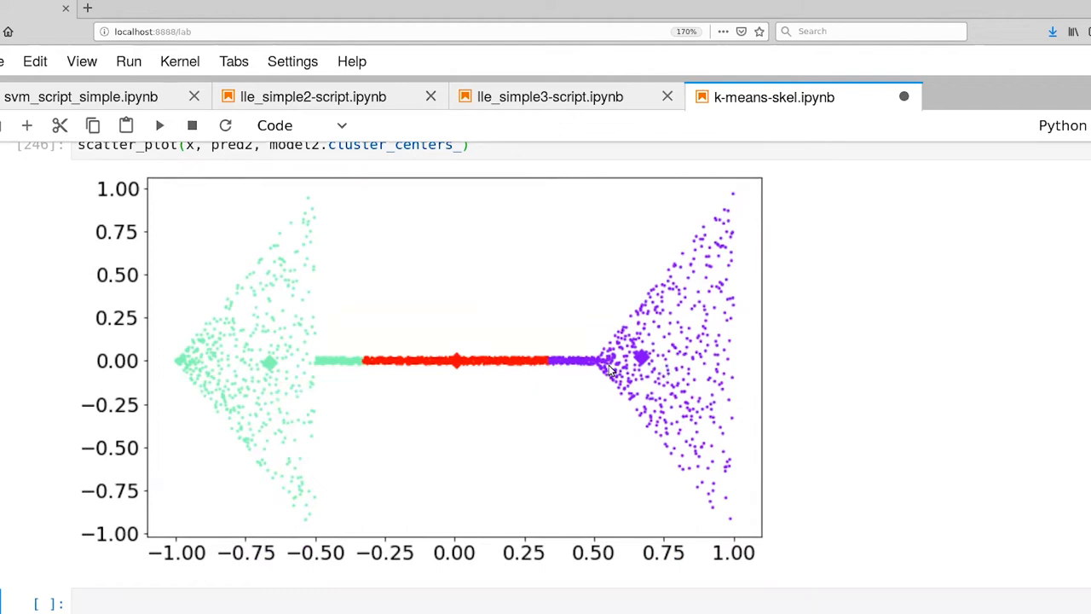
mouse_move(588, 372)
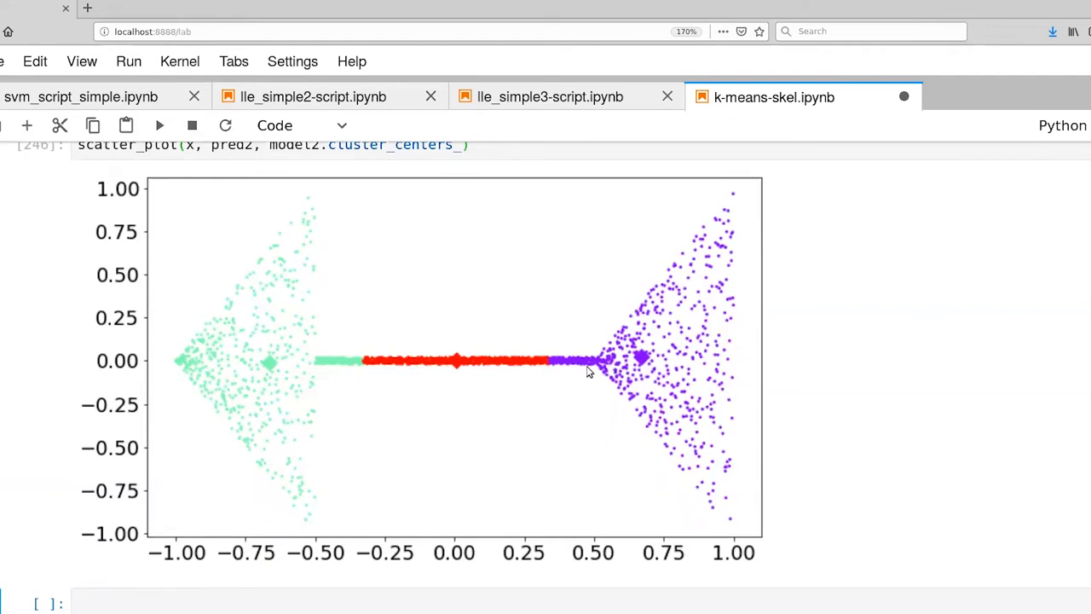
mouse_move(610, 368)
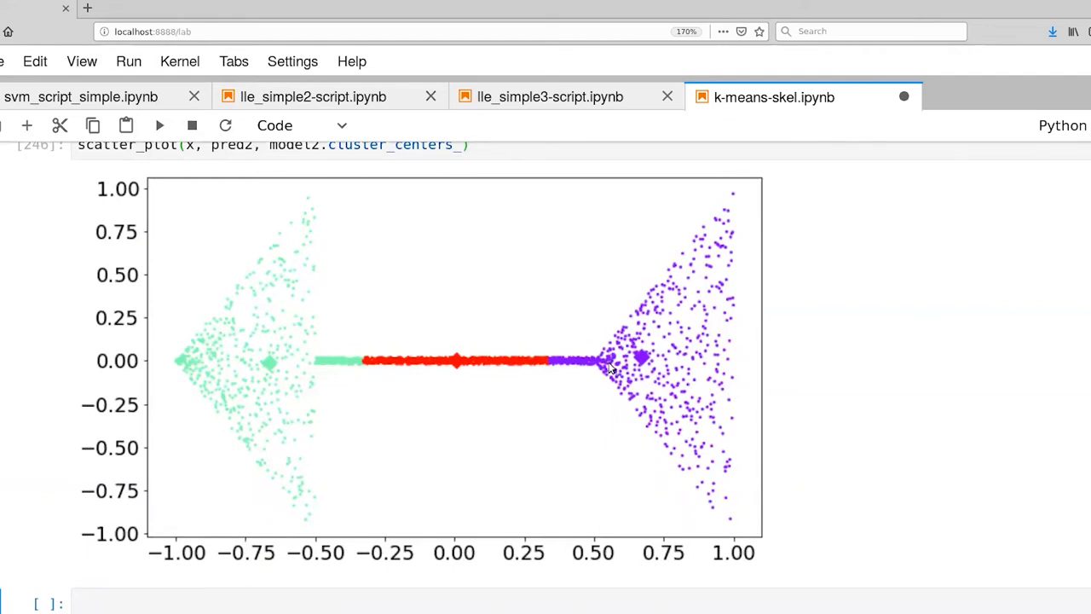
mouse_move(346, 454)
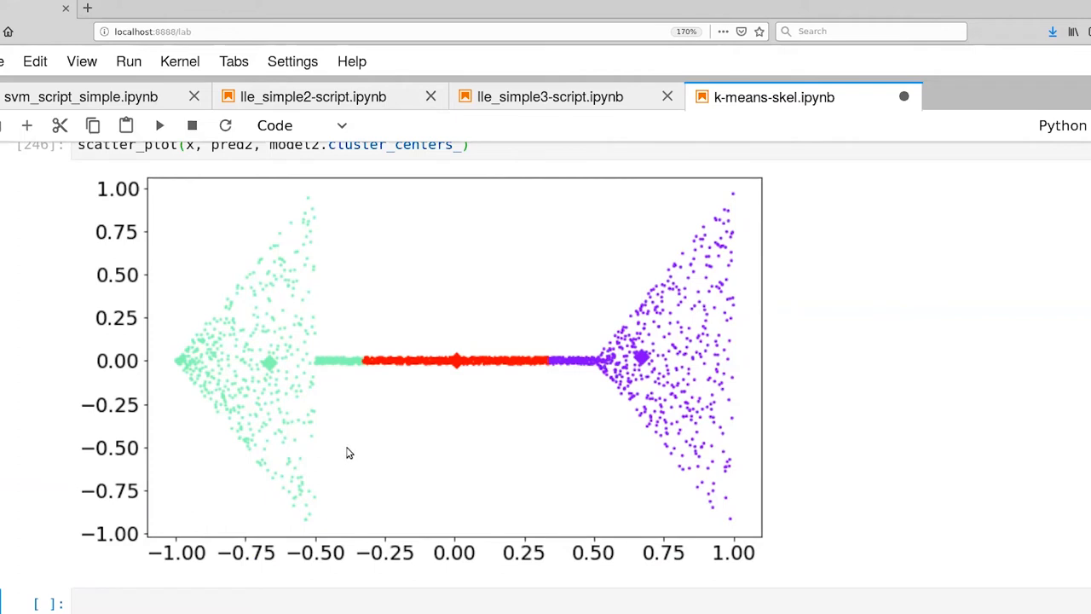
mouse_move(331, 382)
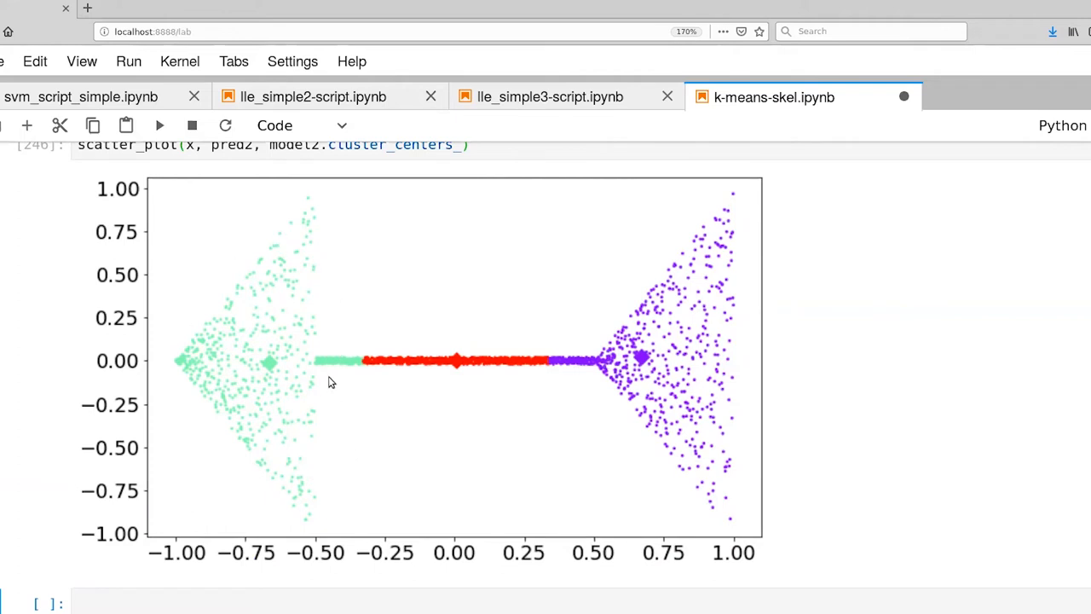
mouse_move(324, 385)
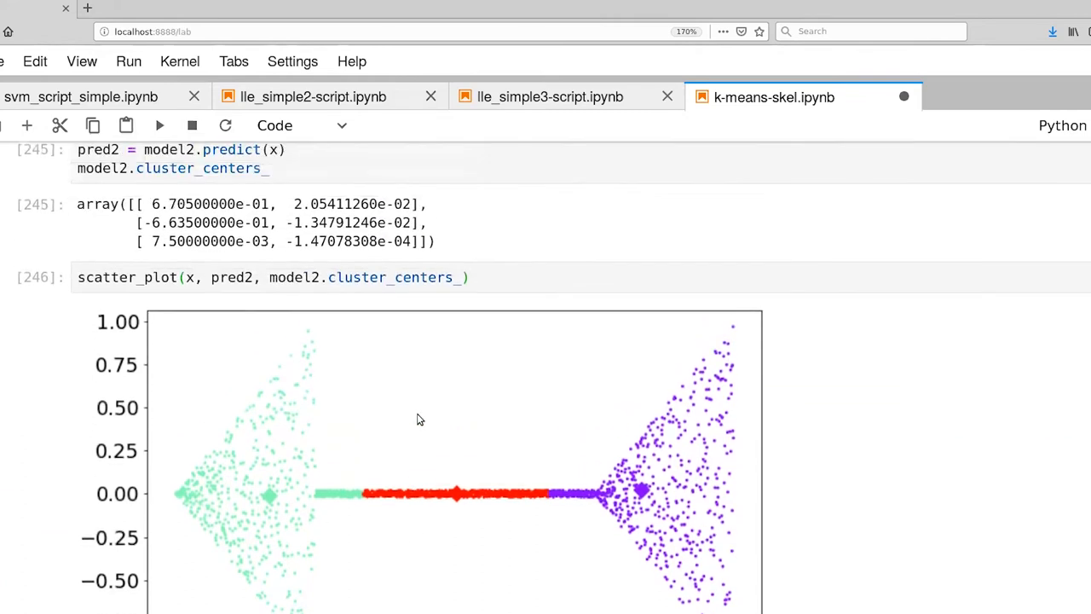
scroll("up", 3)
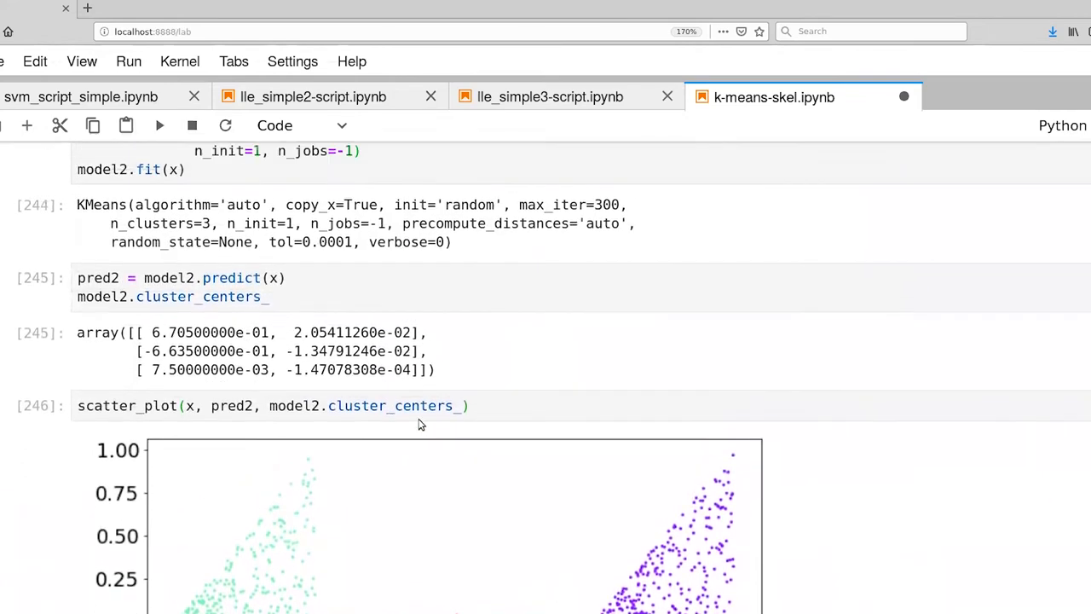
Set n_clusters to 4 and rerun to redraw the arrow as four colored clusters.
scroll("up", 3)
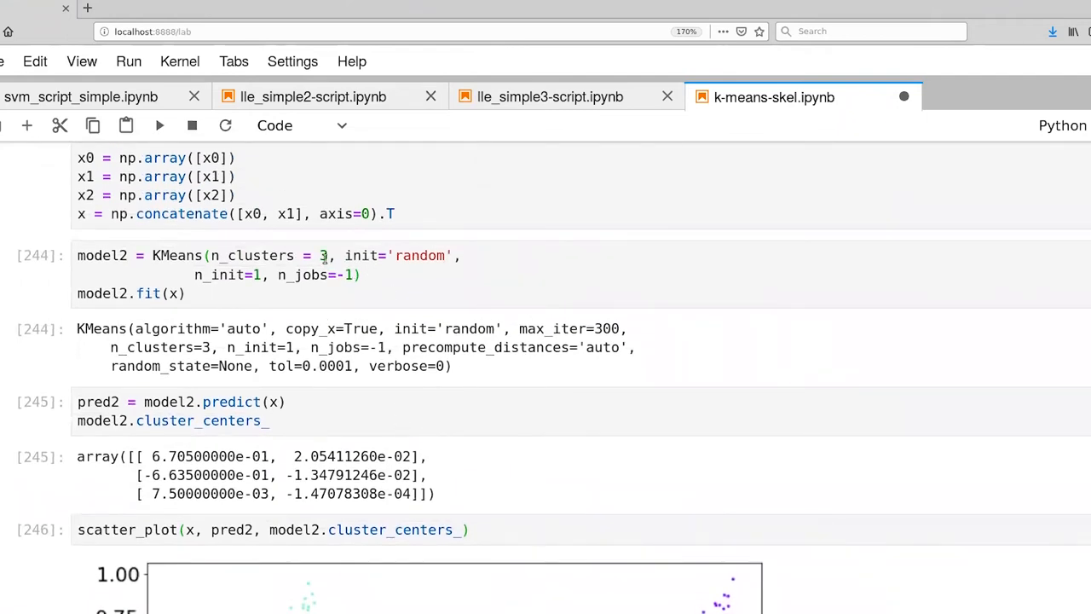
type("4")
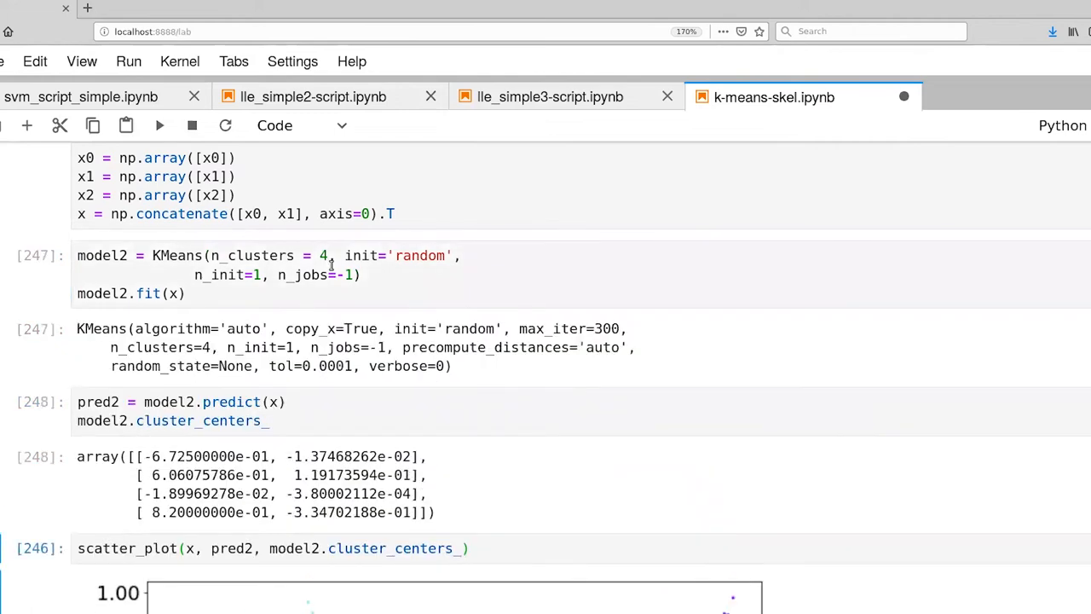
scroll("down", 3)
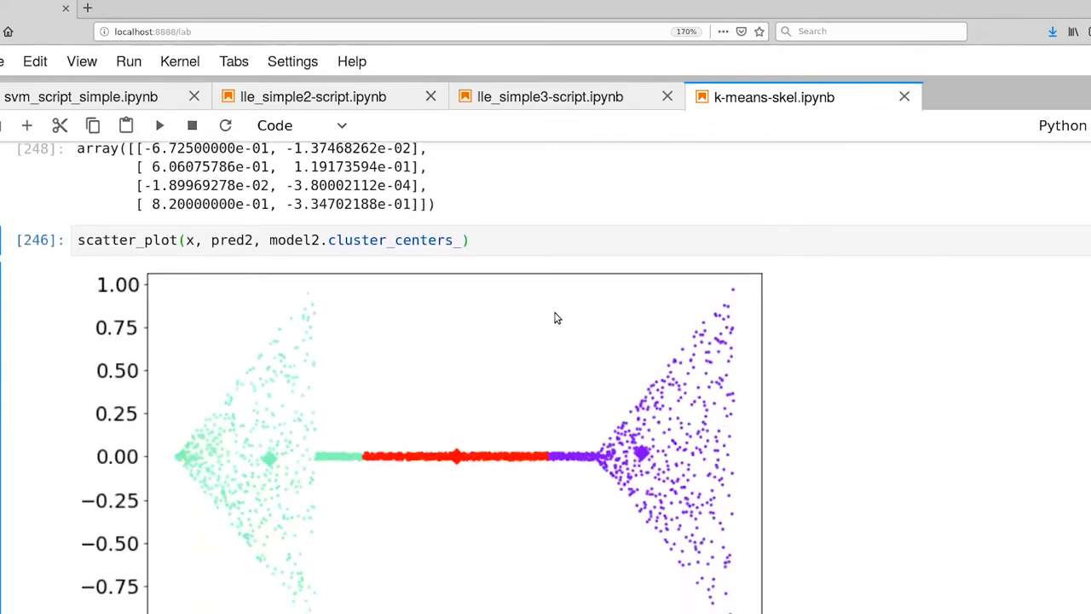
left_click(160, 126)
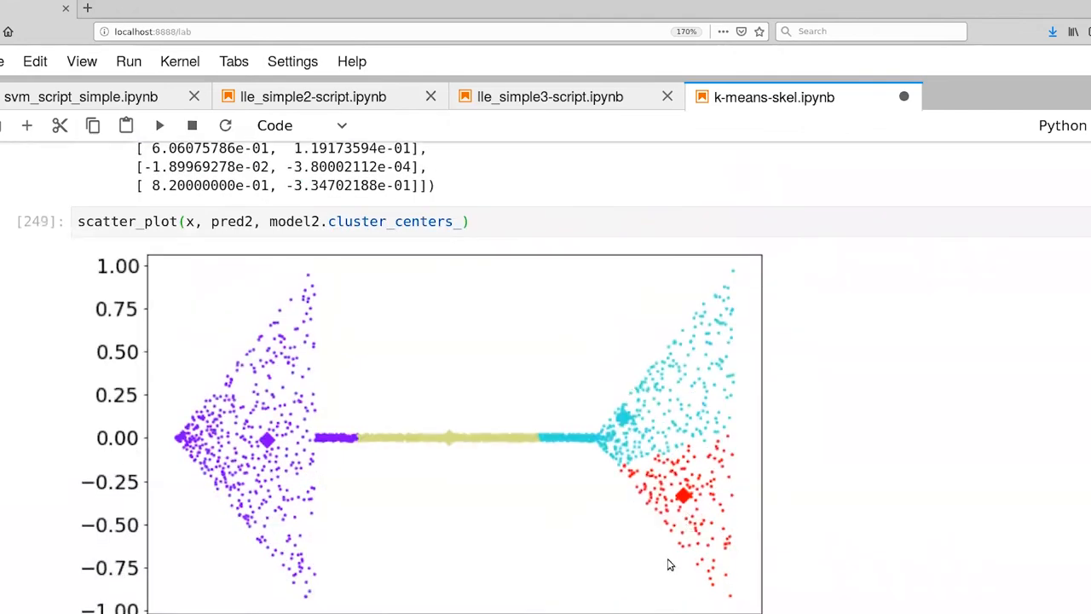
mouse_move(513, 544)
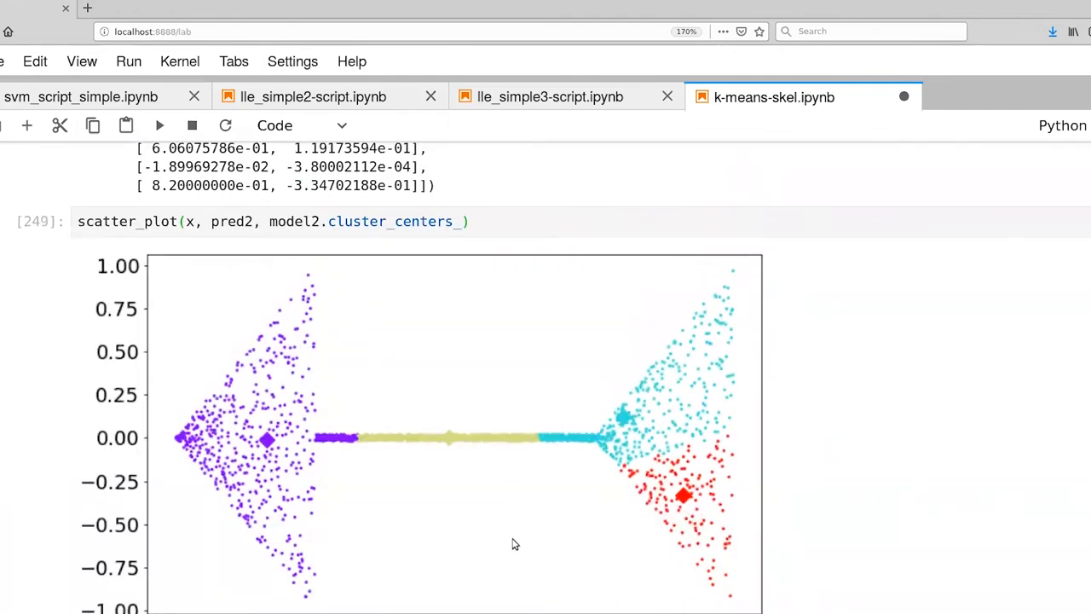
mouse_move(696, 593)
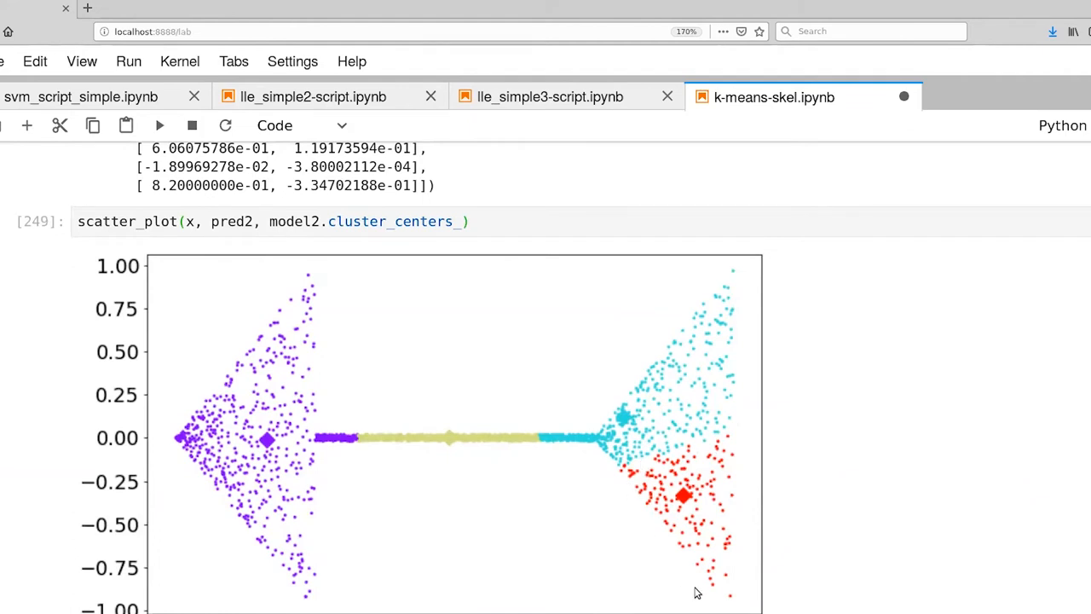
mouse_move(601, 545)
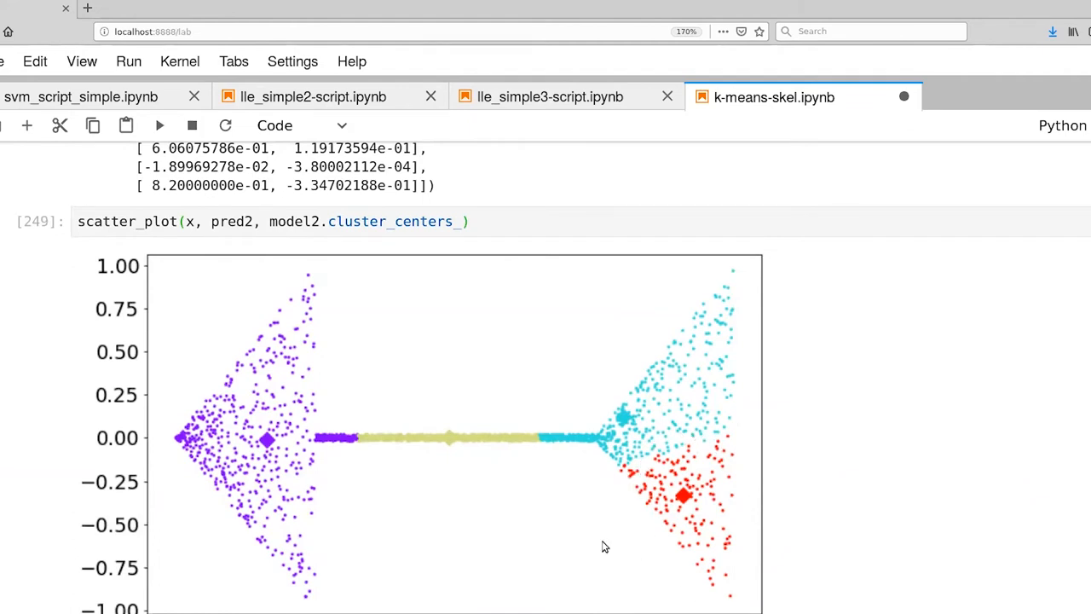
scroll("down", 3)
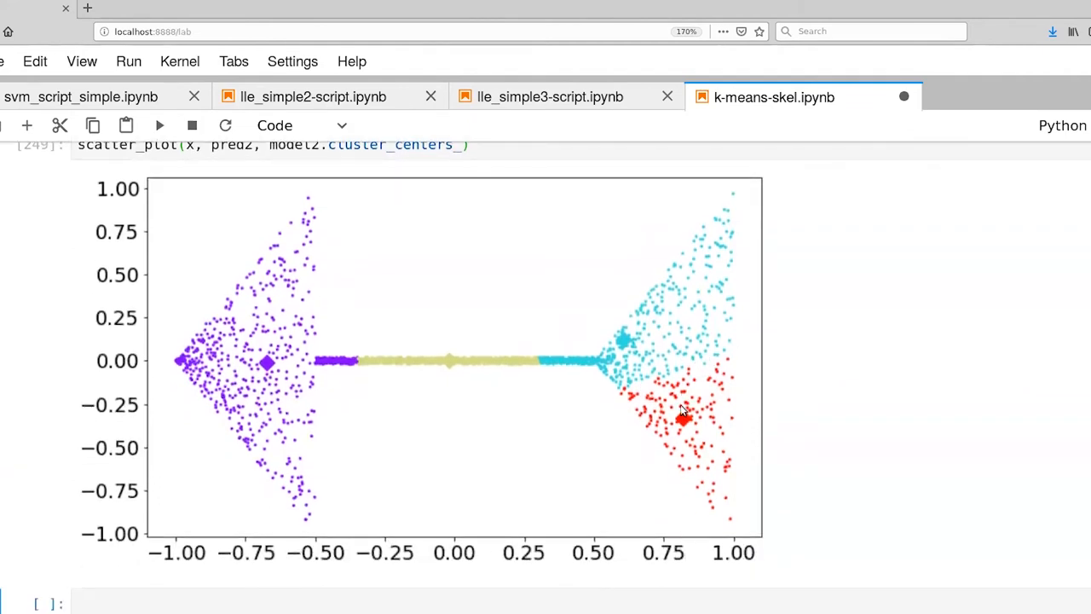
mouse_move(695, 435)
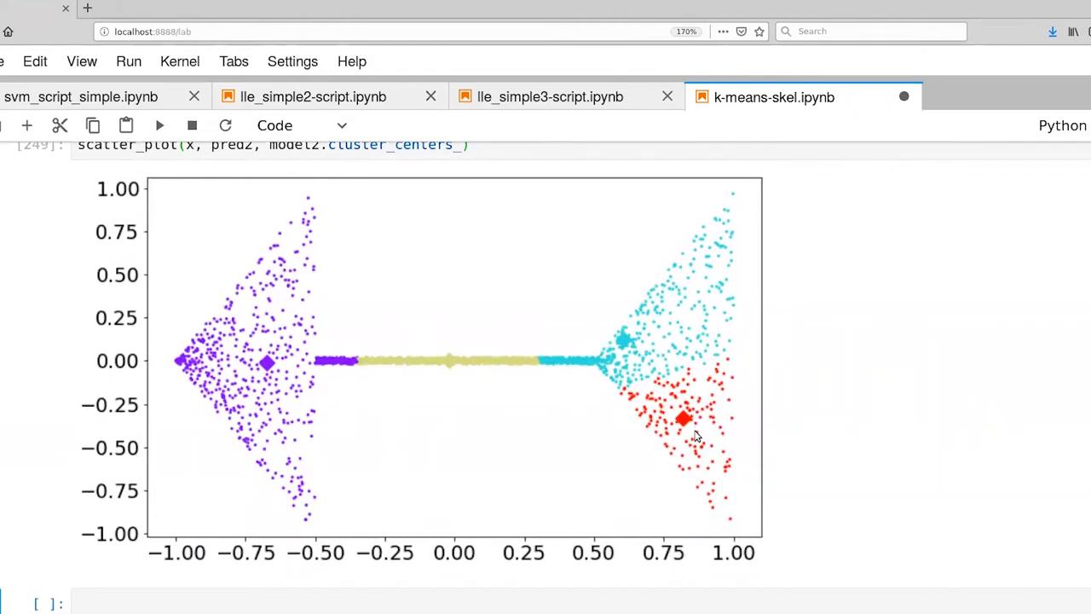
mouse_move(698, 418)
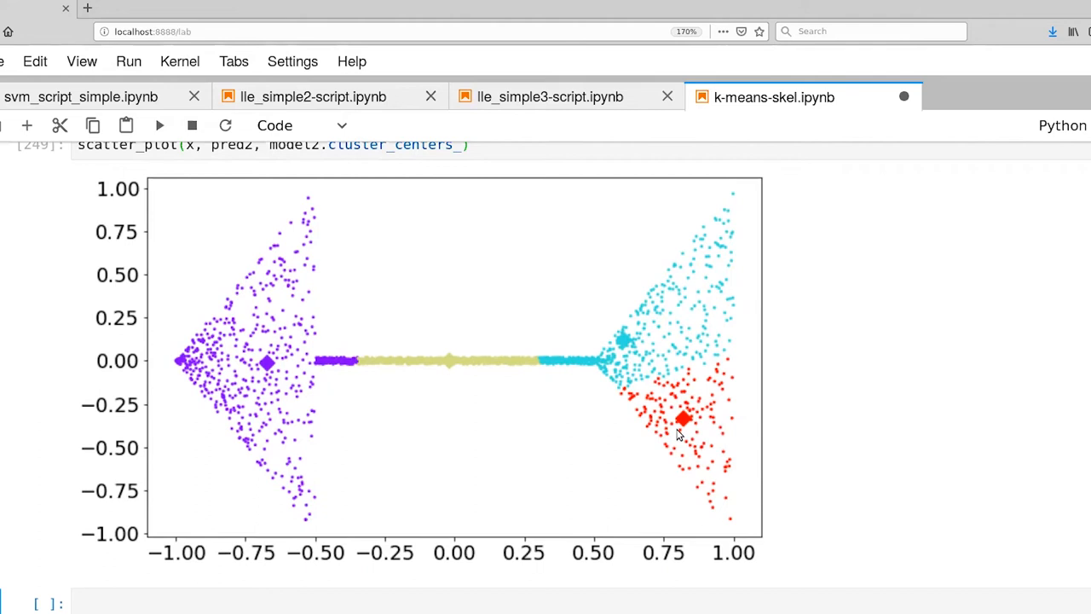
mouse_move(513, 430)
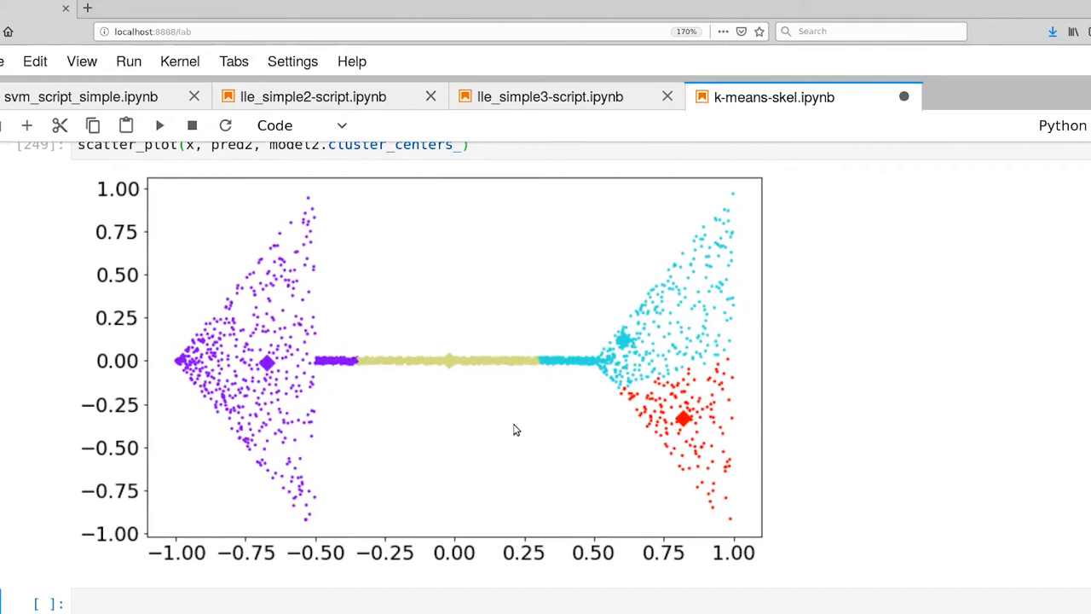
Scroll up to review the 6-cluster KMeans code and cluster_centers_ array.
scroll("up", 3)
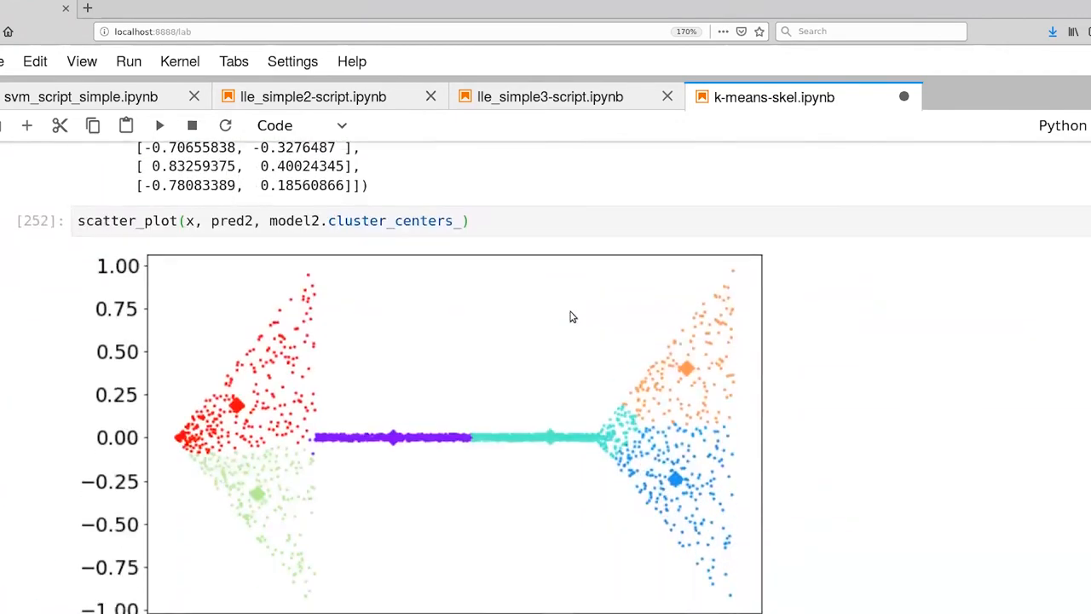
mouse_move(457, 464)
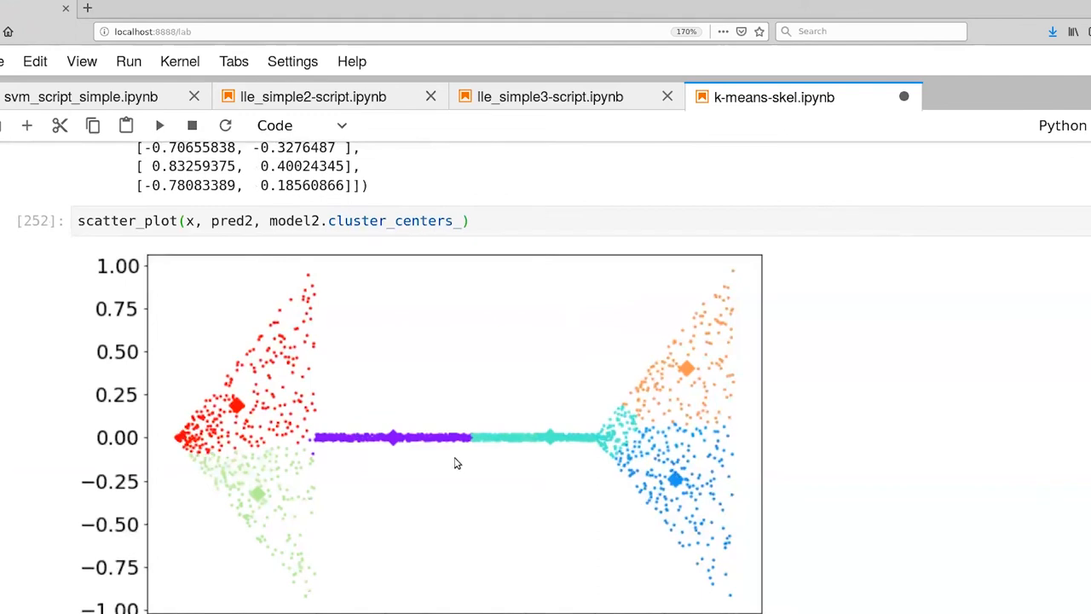
mouse_move(478, 569)
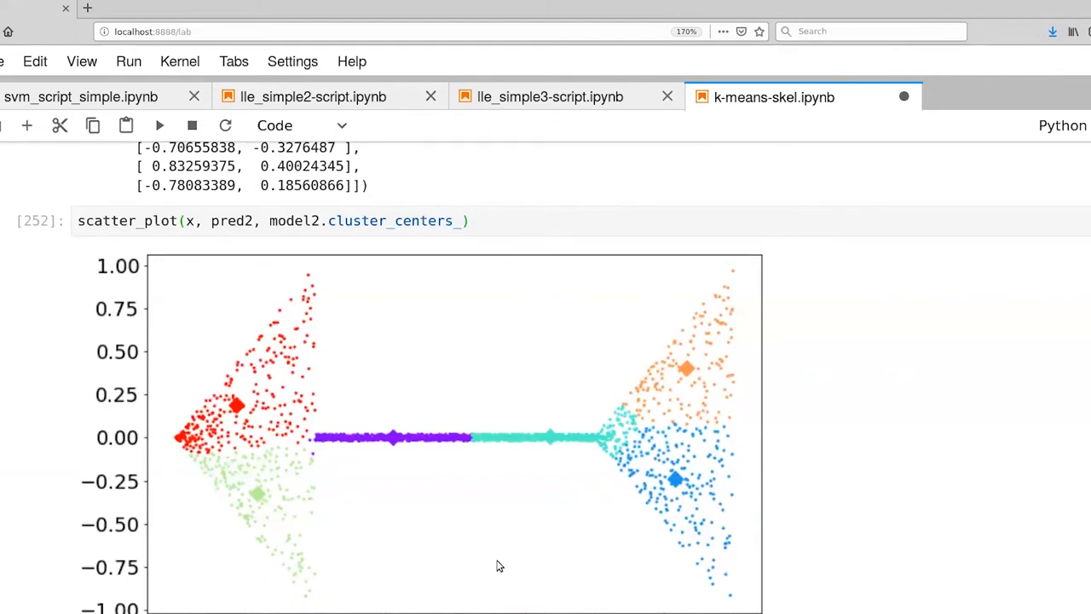
mouse_move(503, 556)
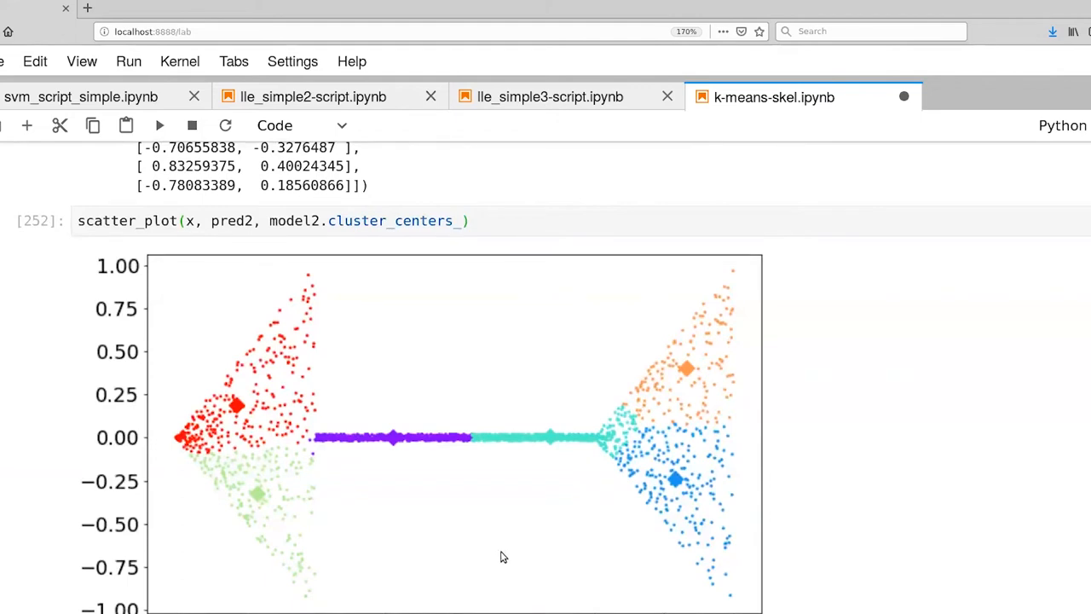
mouse_move(597, 433)
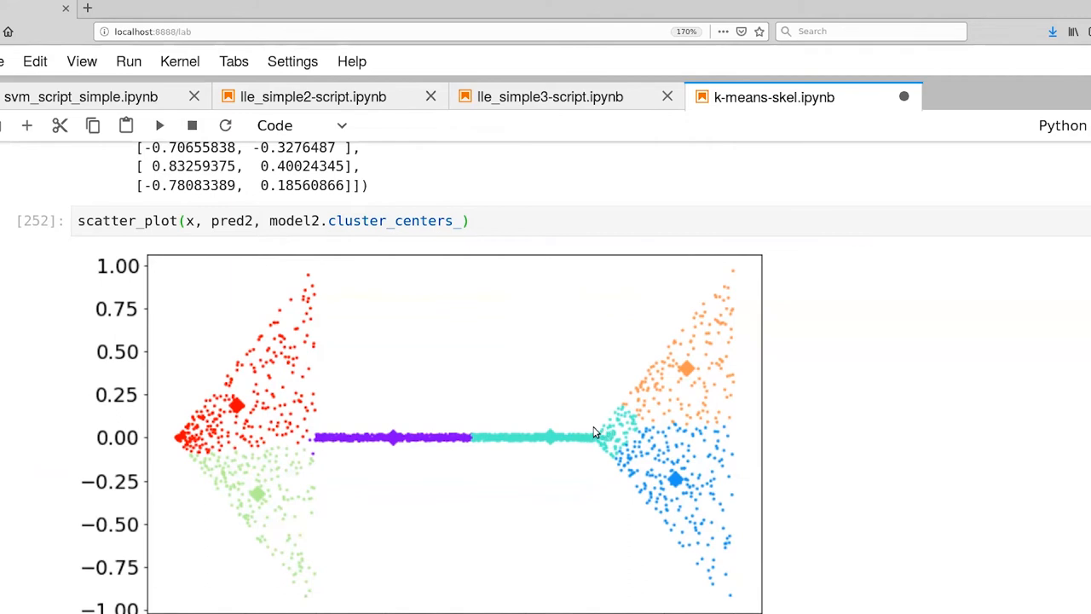
mouse_move(484, 440)
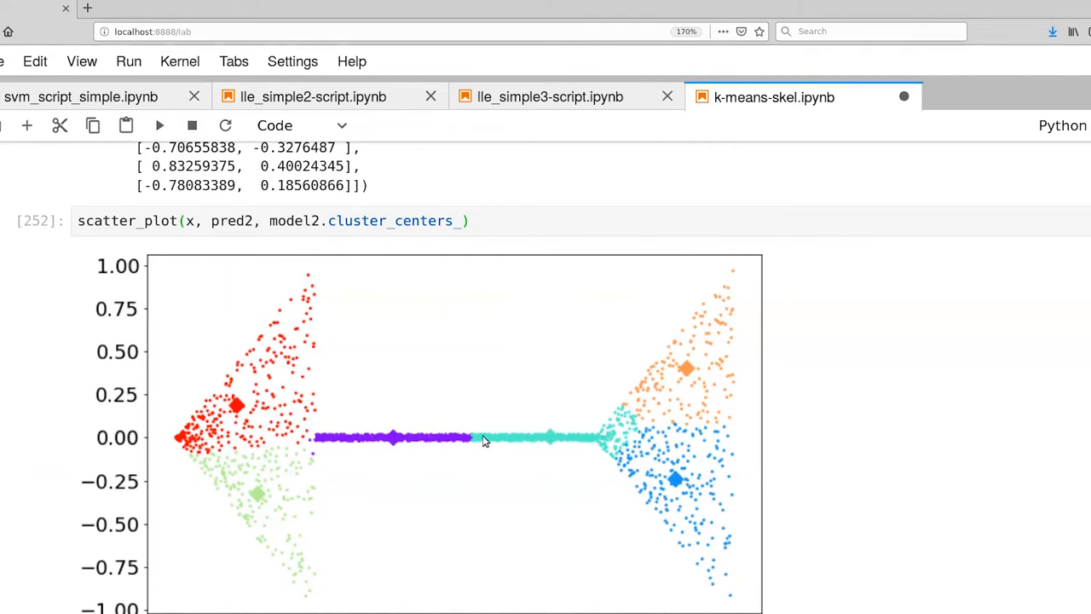
mouse_move(553, 443)
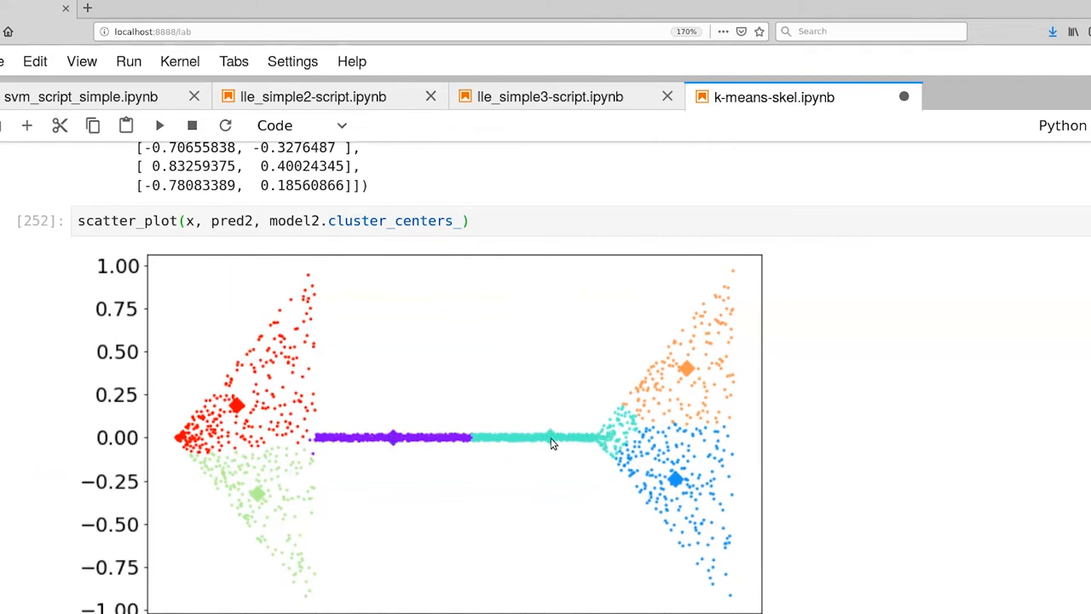
mouse_move(621, 426)
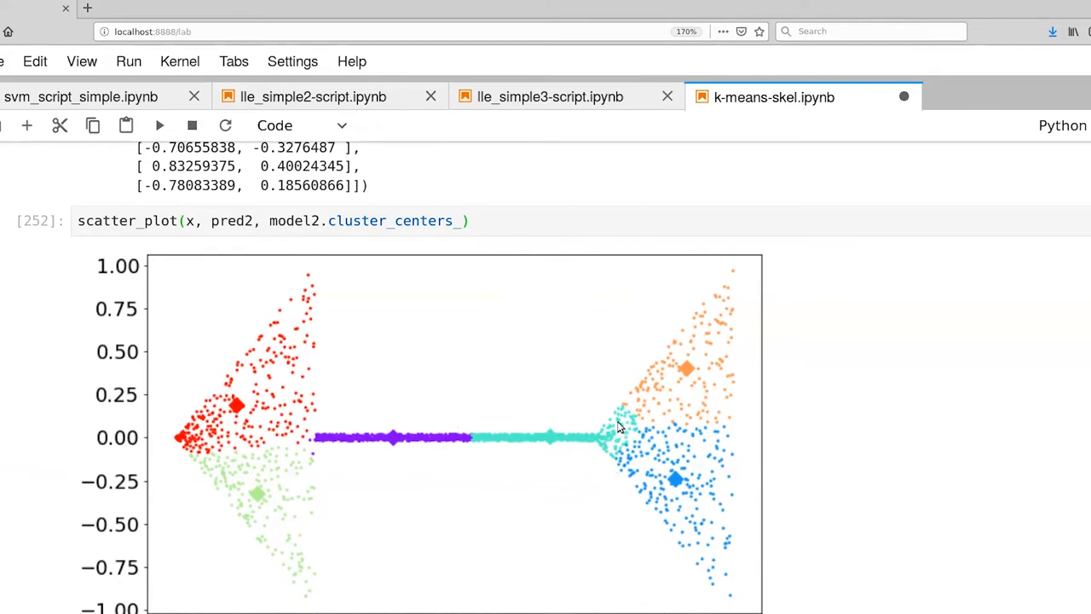
mouse_move(655, 493)
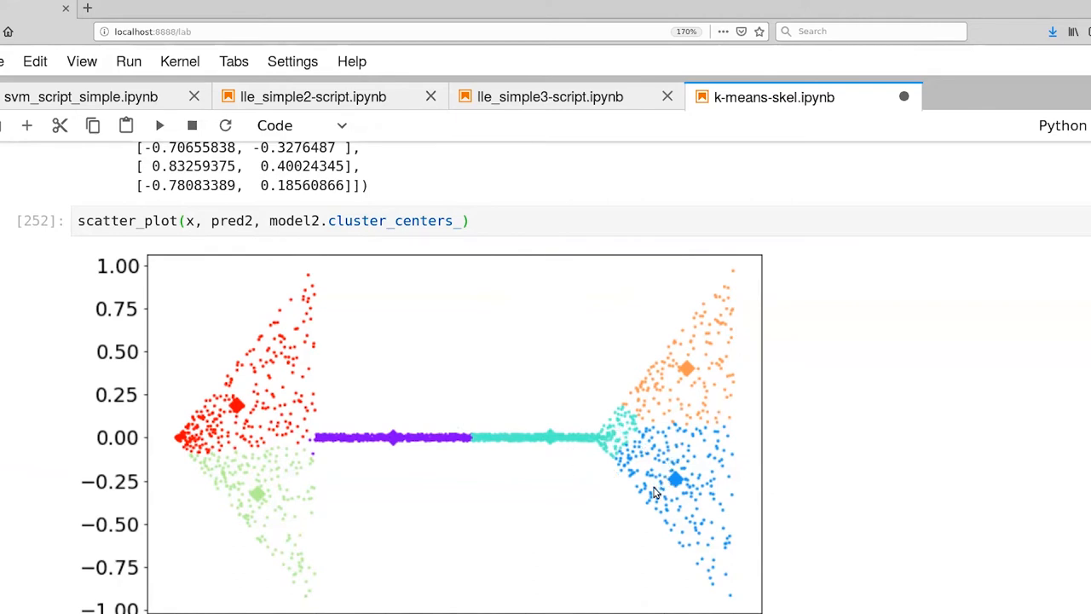
mouse_move(513, 511)
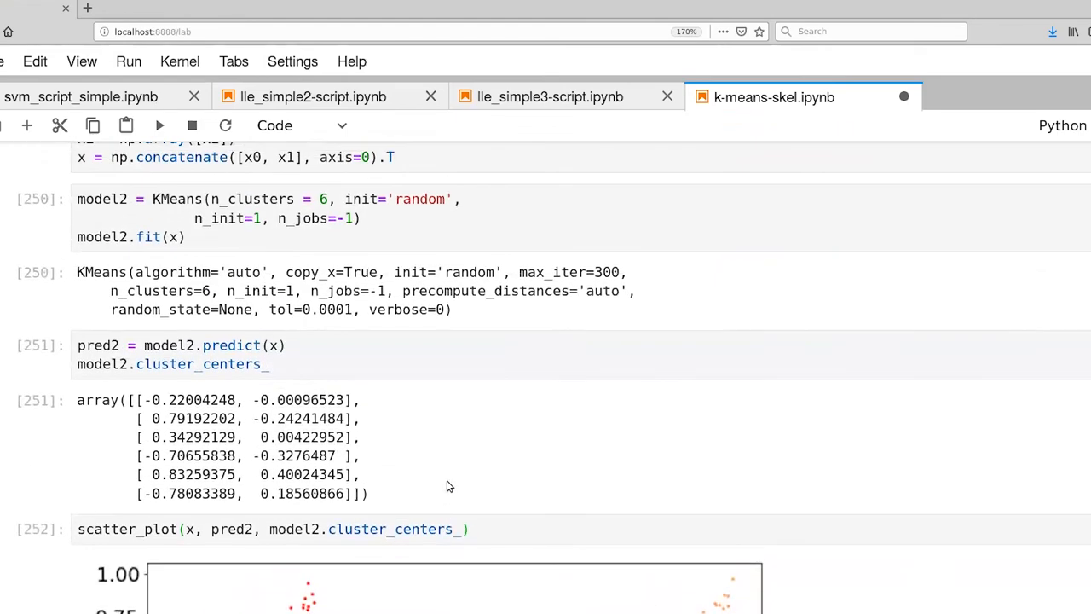
scroll("up", 3)
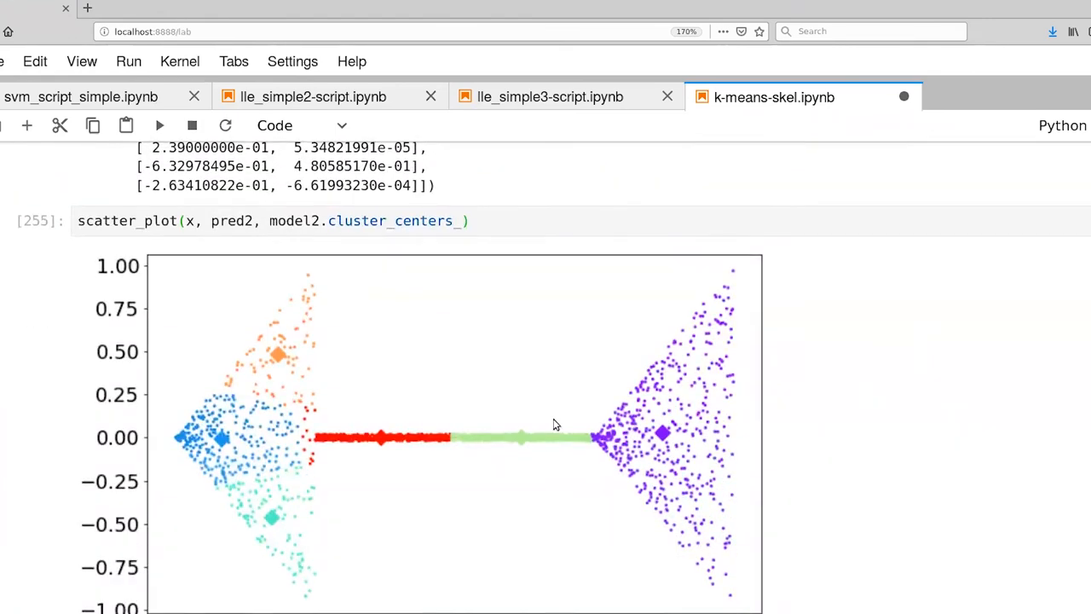
mouse_move(560, 474)
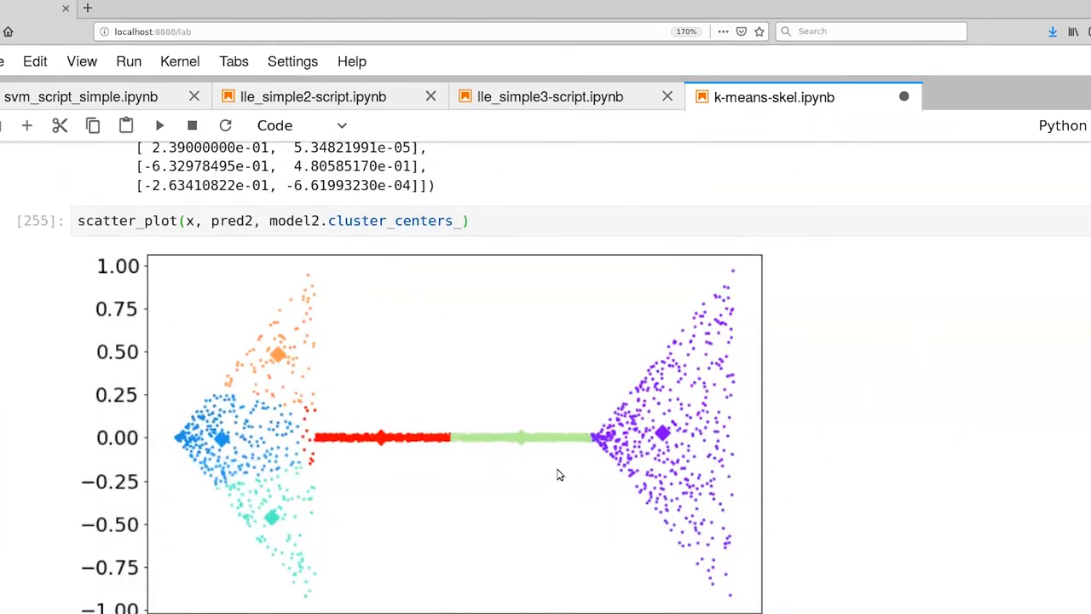
mouse_move(514, 487)
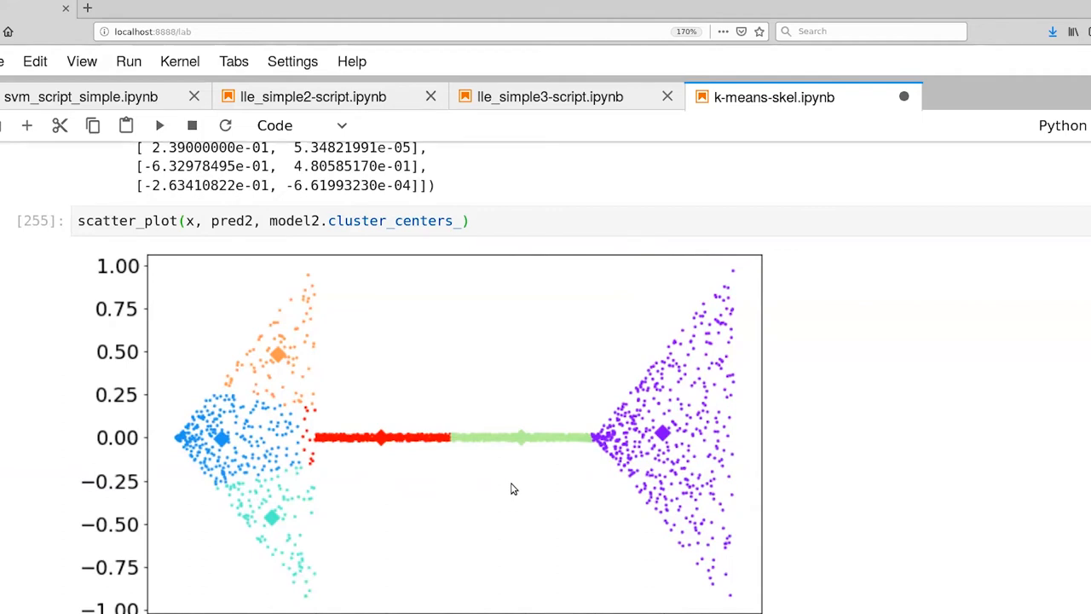
mouse_move(306, 446)
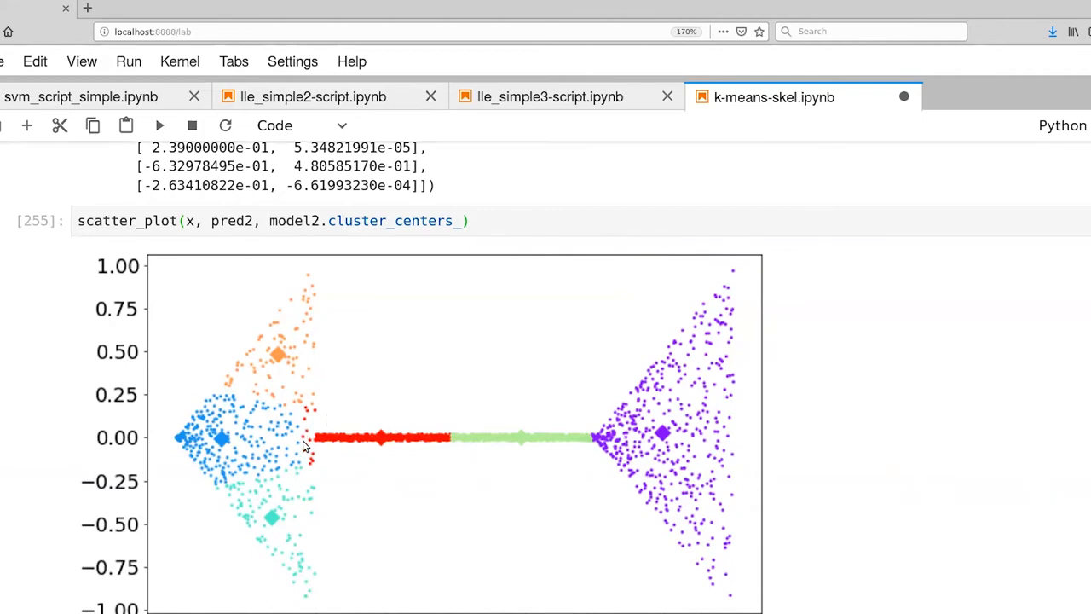
mouse_move(403, 467)
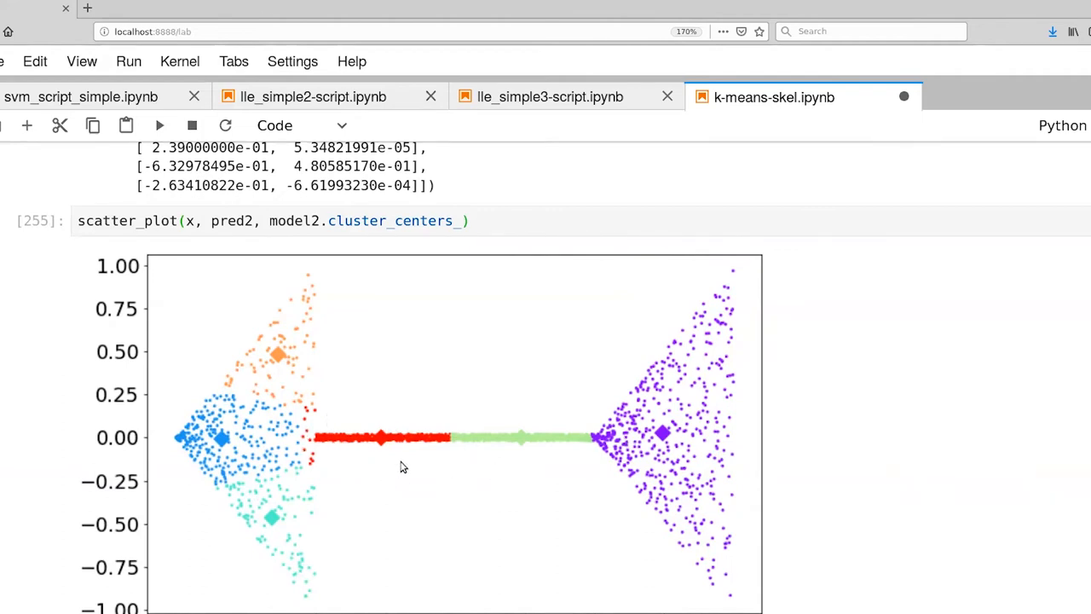
mouse_move(606, 447)
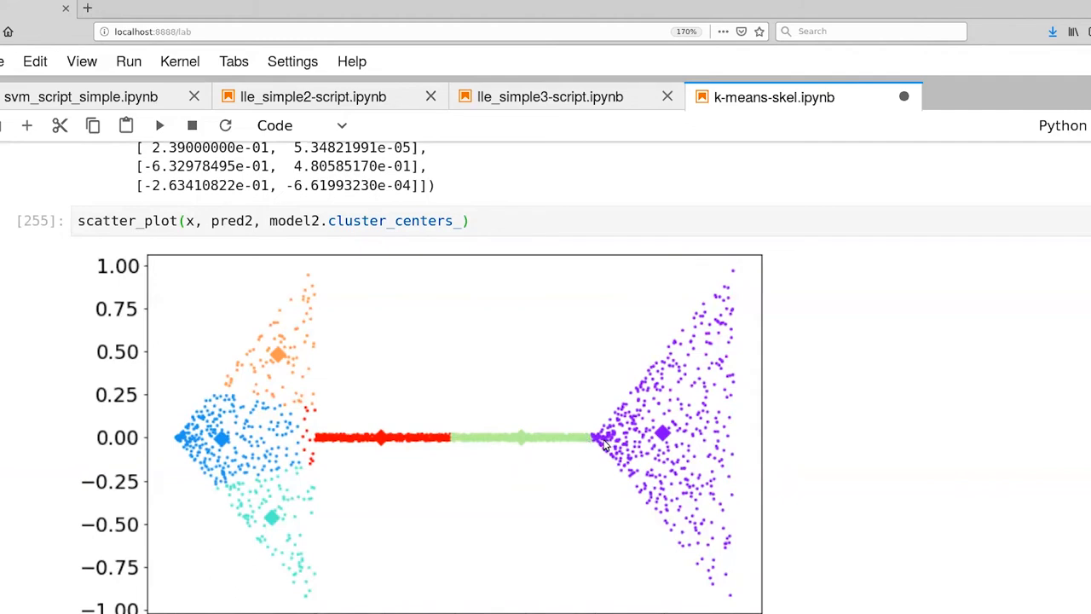
mouse_move(332, 444)
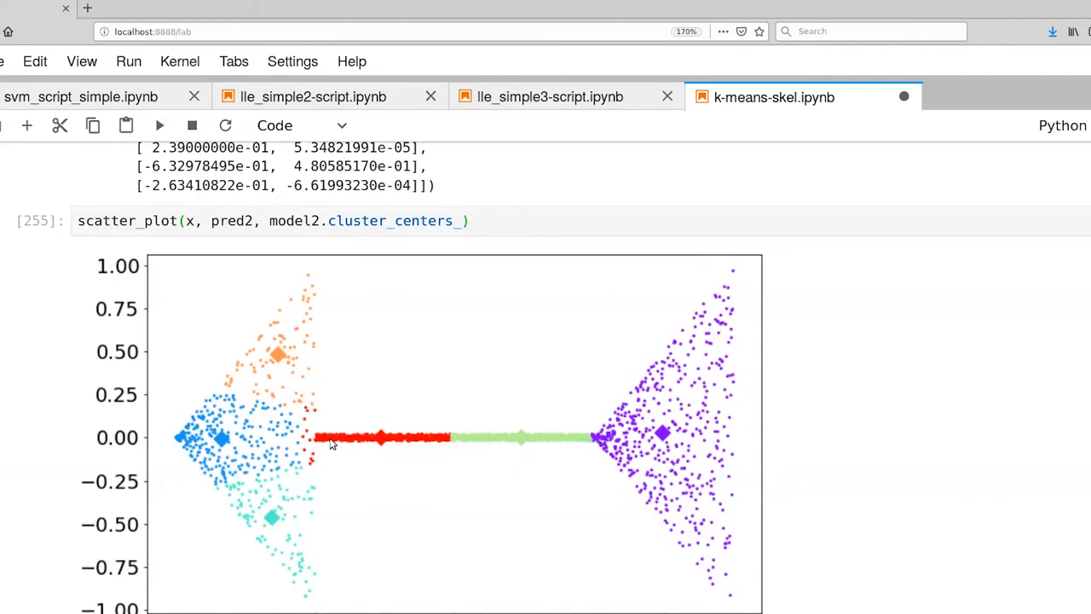
mouse_move(341, 537)
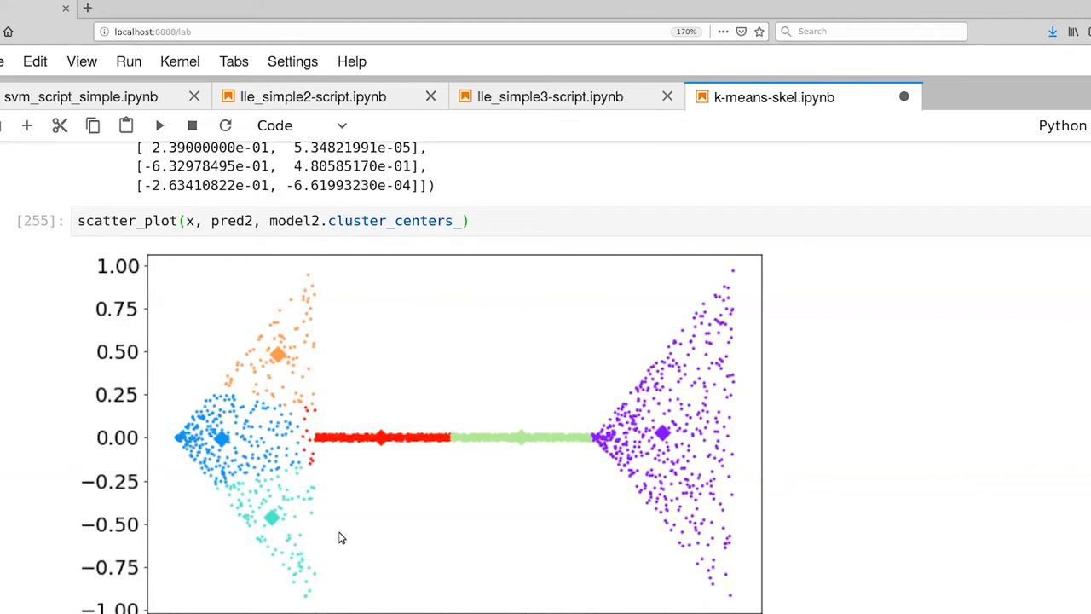
mouse_move(685, 481)
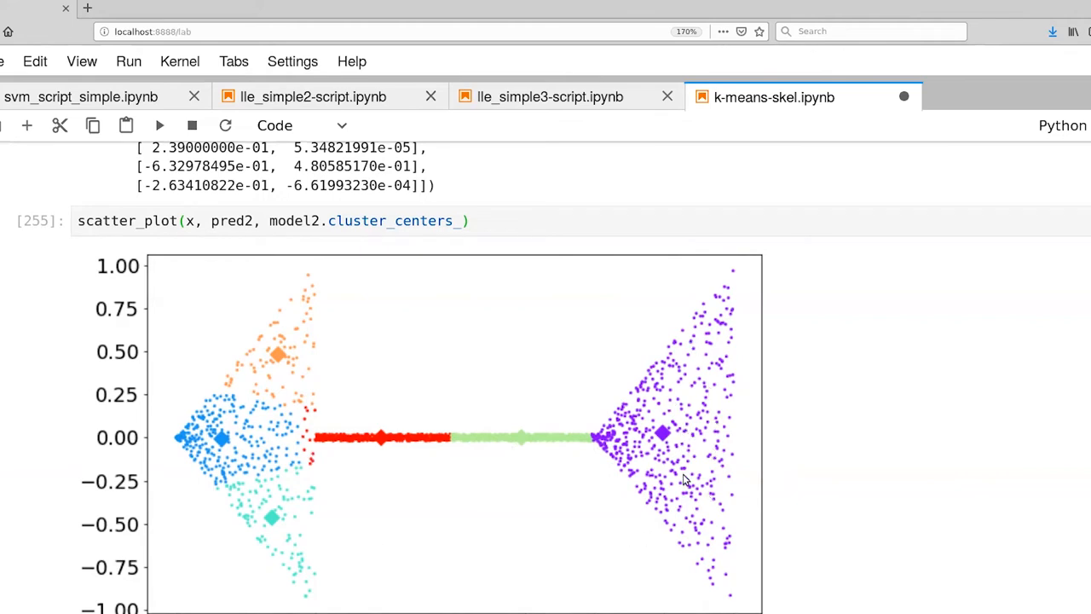
mouse_move(262, 368)
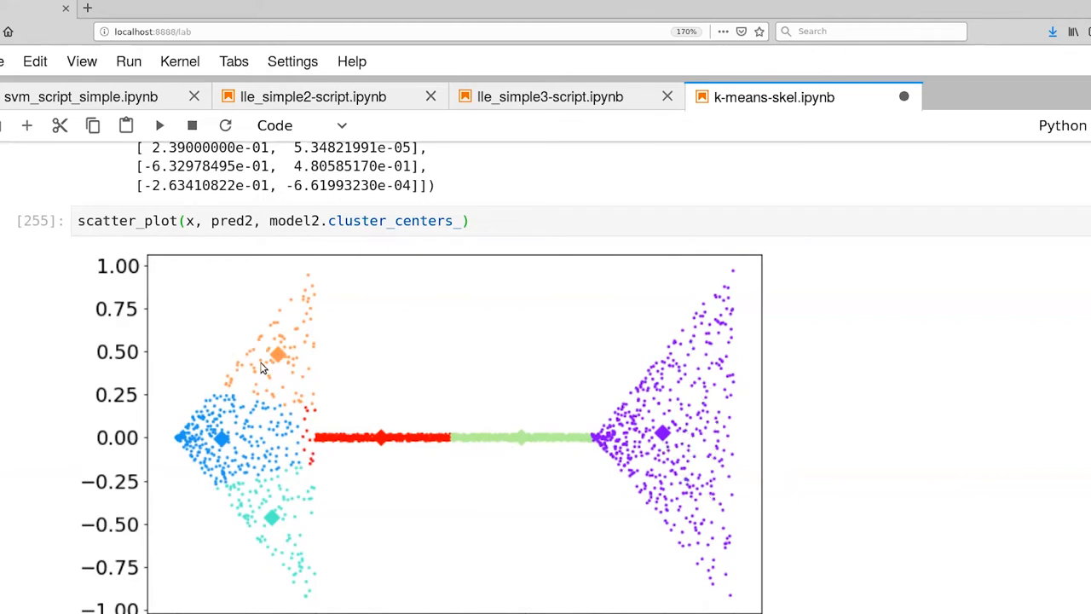
mouse_move(371, 522)
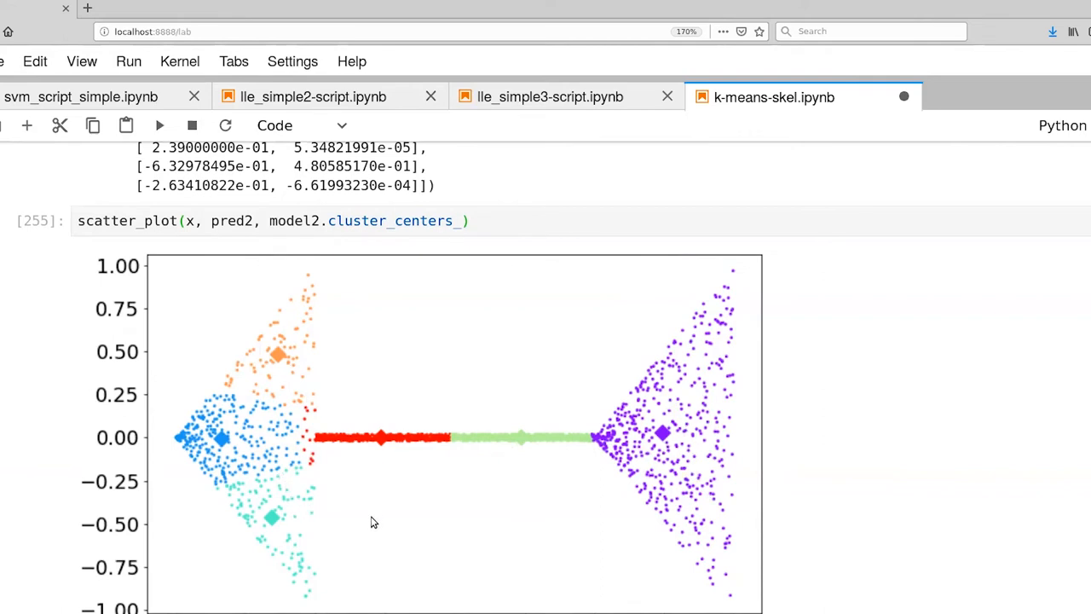
mouse_move(367, 563)
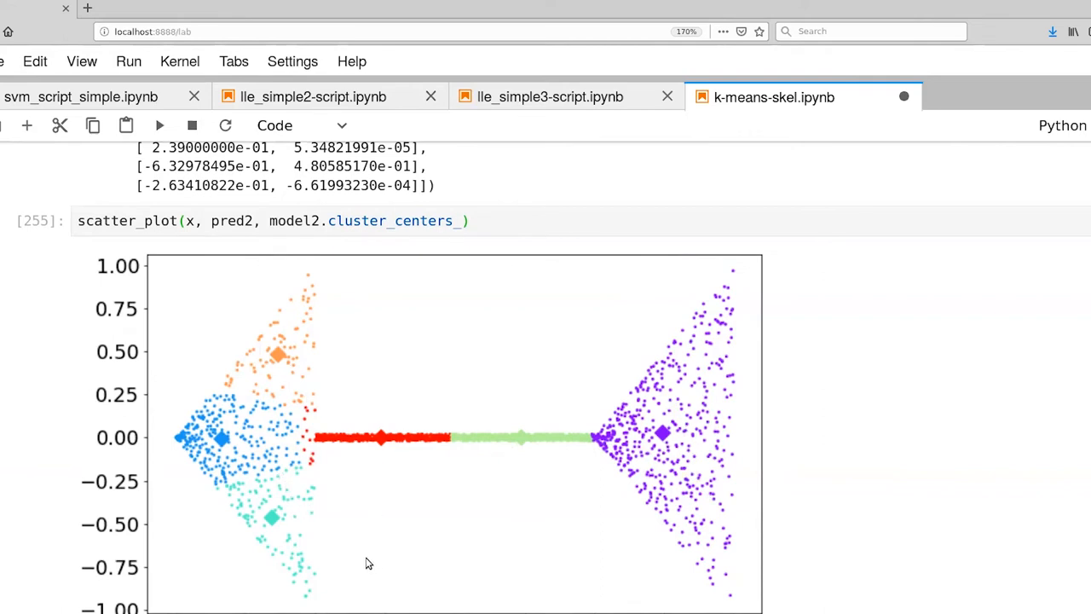
mouse_move(252, 353)
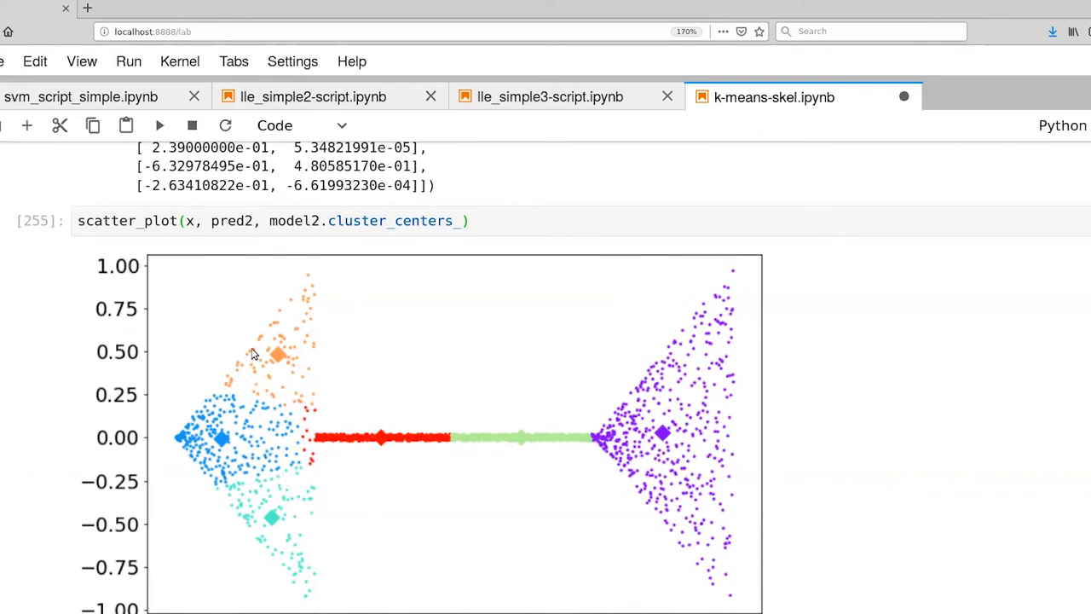
mouse_move(256, 509)
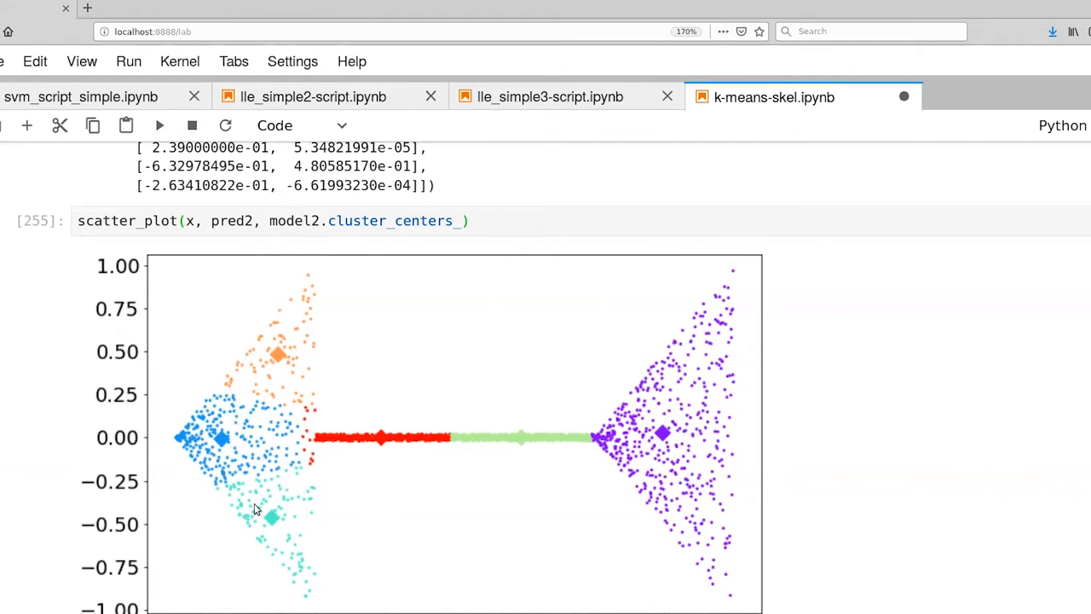
mouse_move(235, 392)
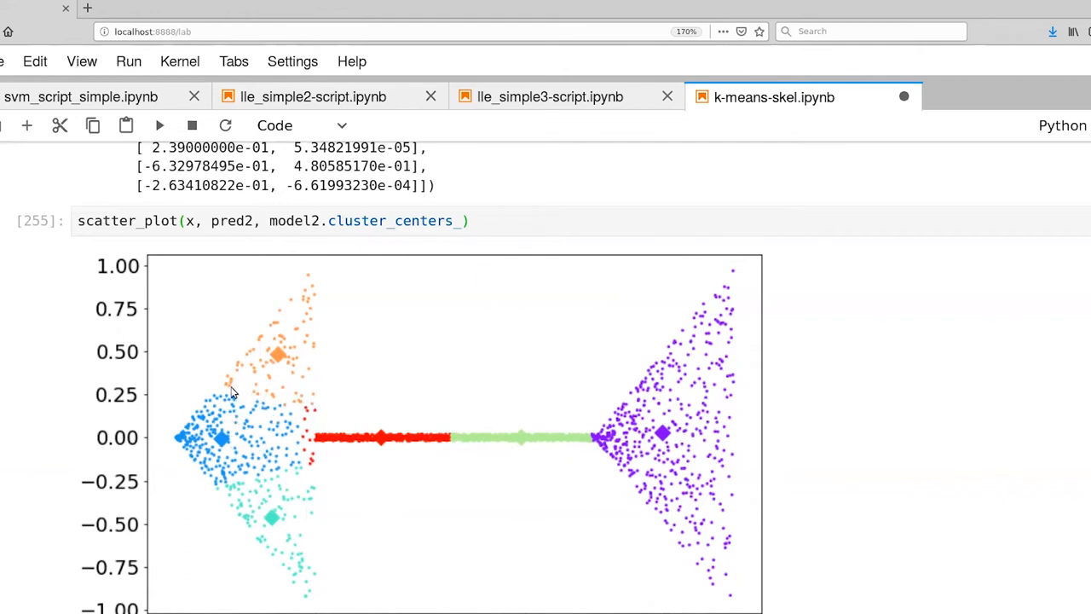
mouse_move(310, 402)
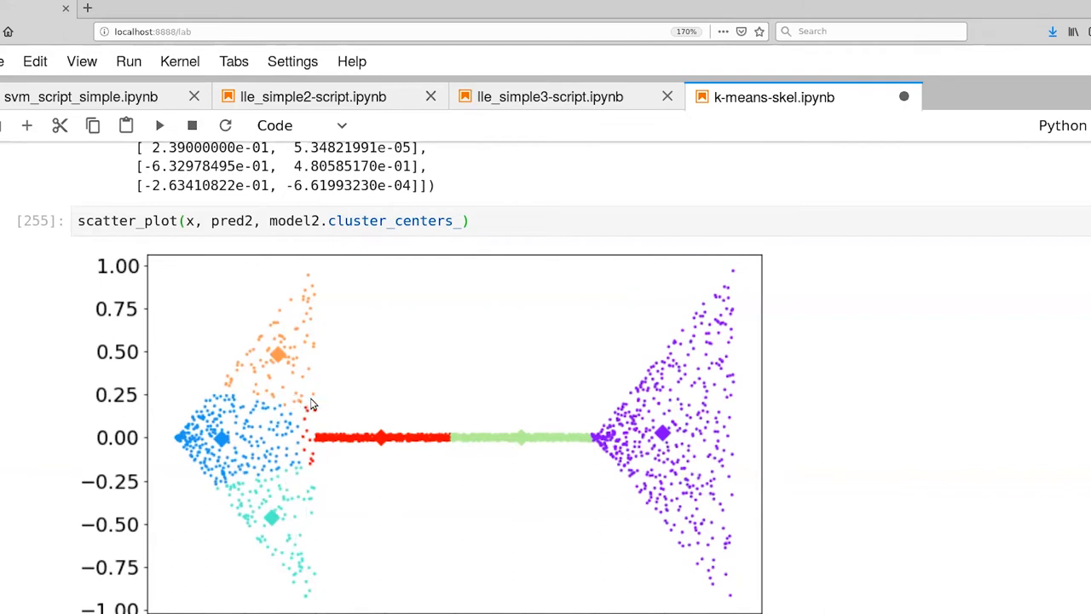
mouse_move(296, 473)
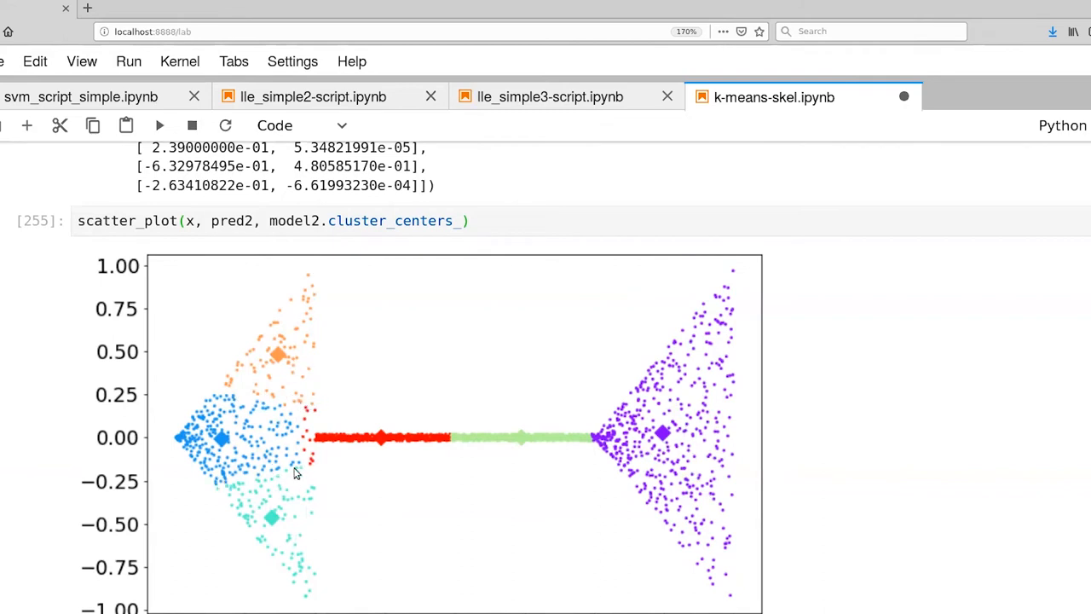
mouse_move(297, 518)
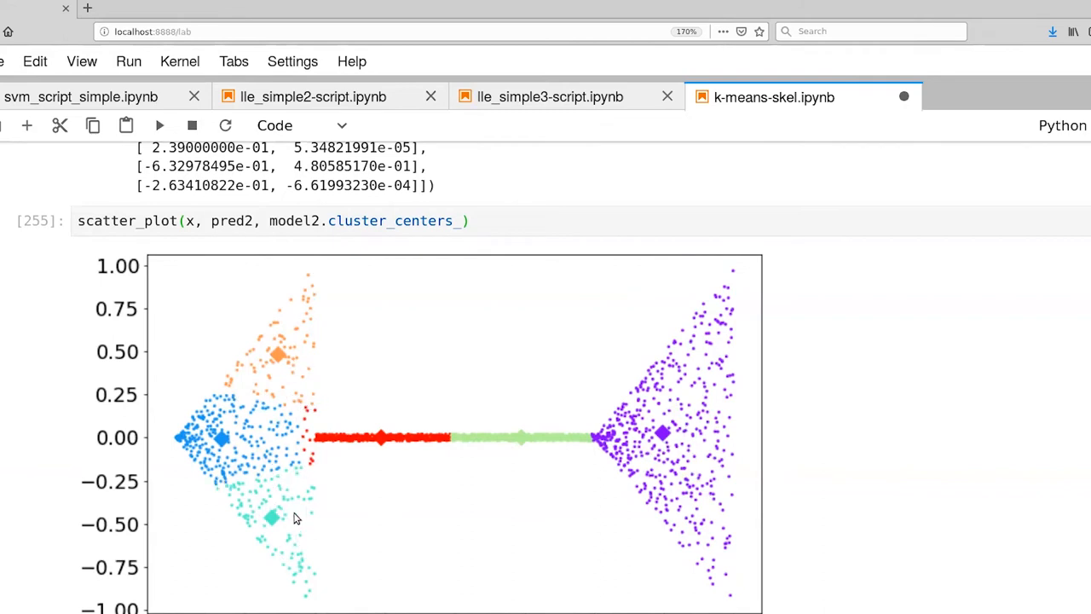
mouse_move(306, 484)
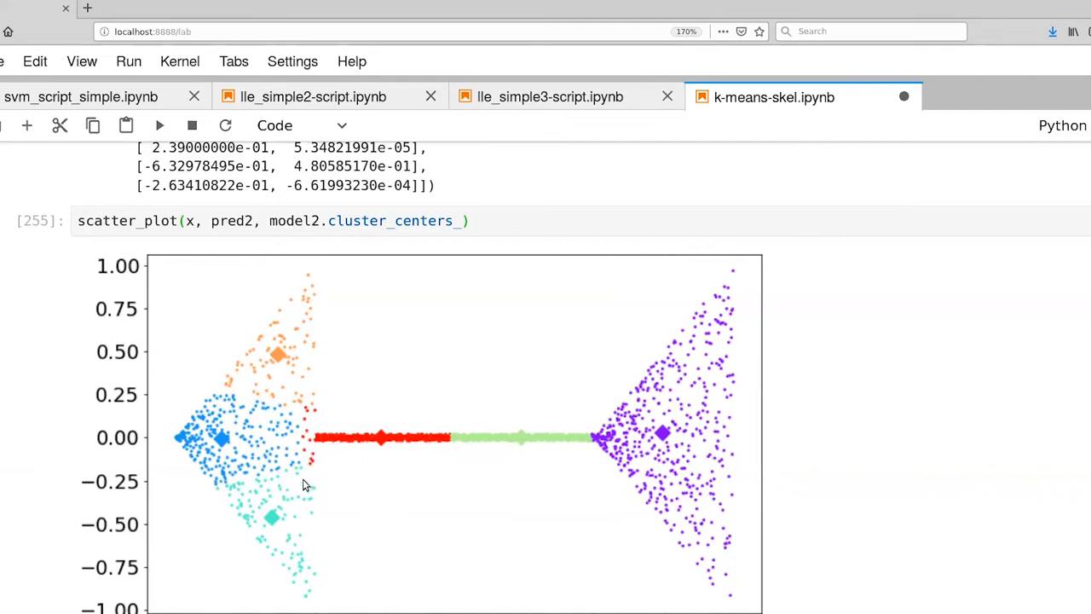
mouse_move(305, 493)
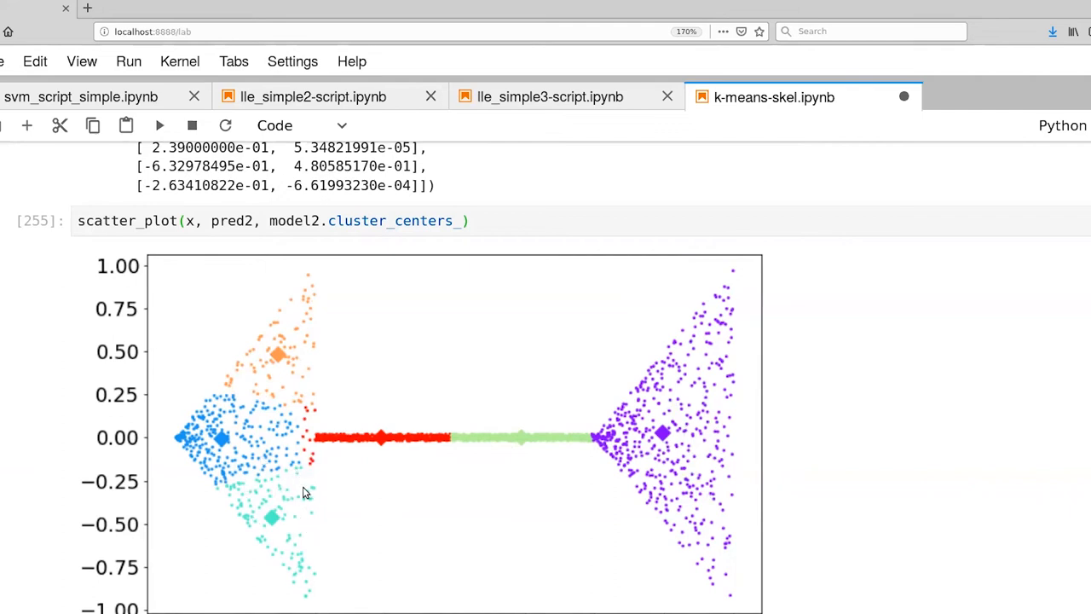
mouse_move(322, 302)
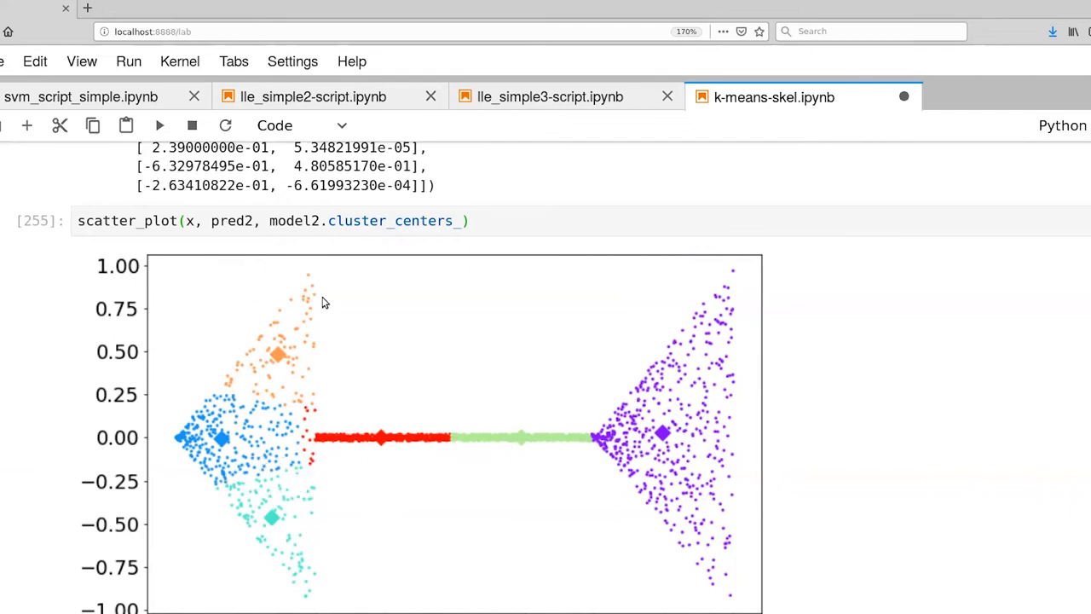
mouse_move(385, 433)
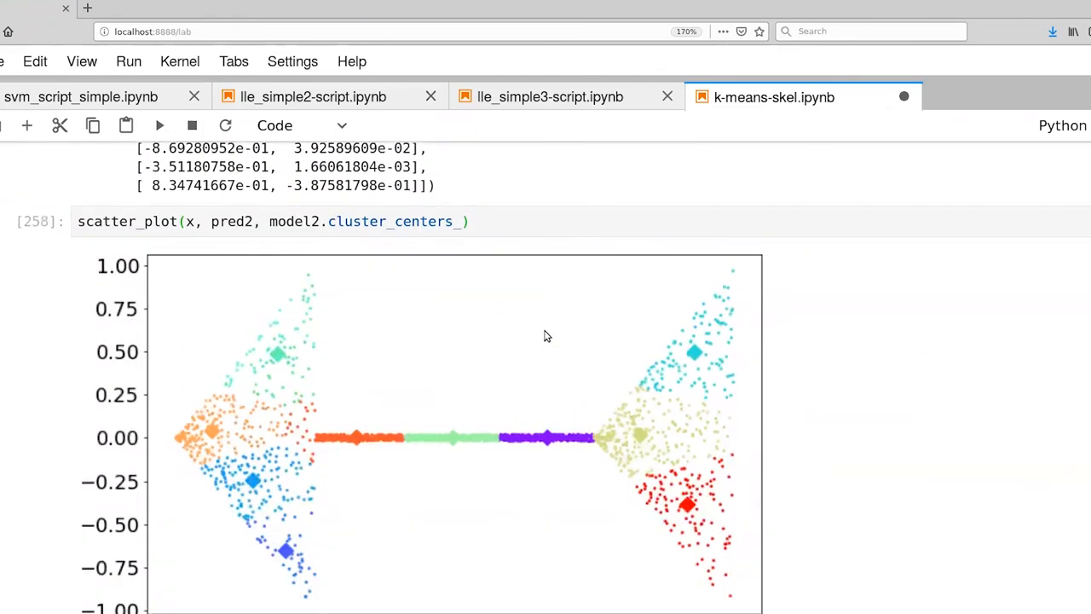
Scroll down to view the full ten-cluster scatter plot of the arrow.
scroll("down", 3)
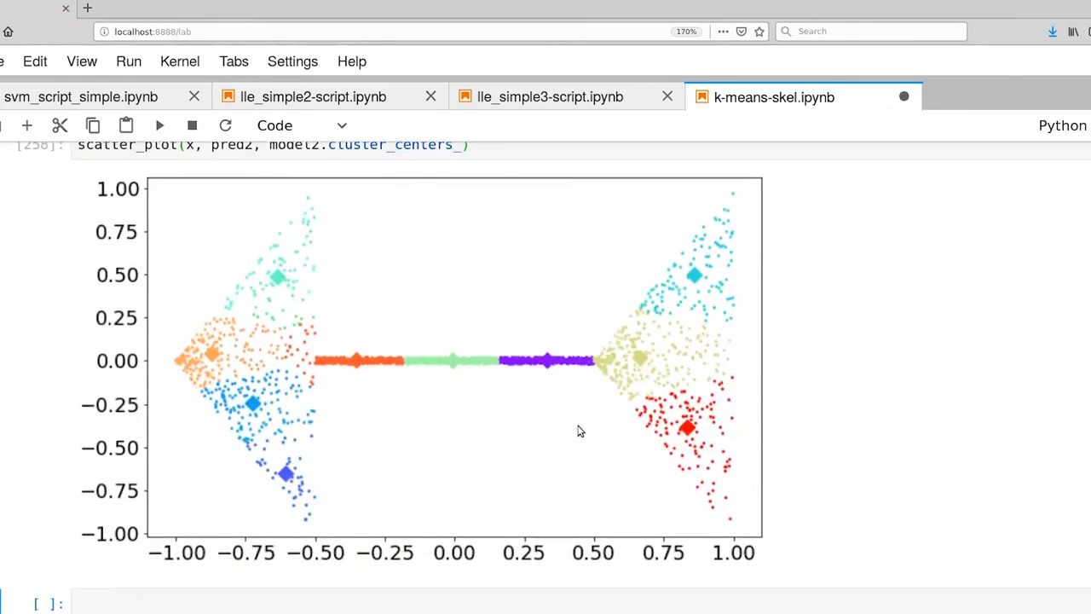
mouse_move(469, 438)
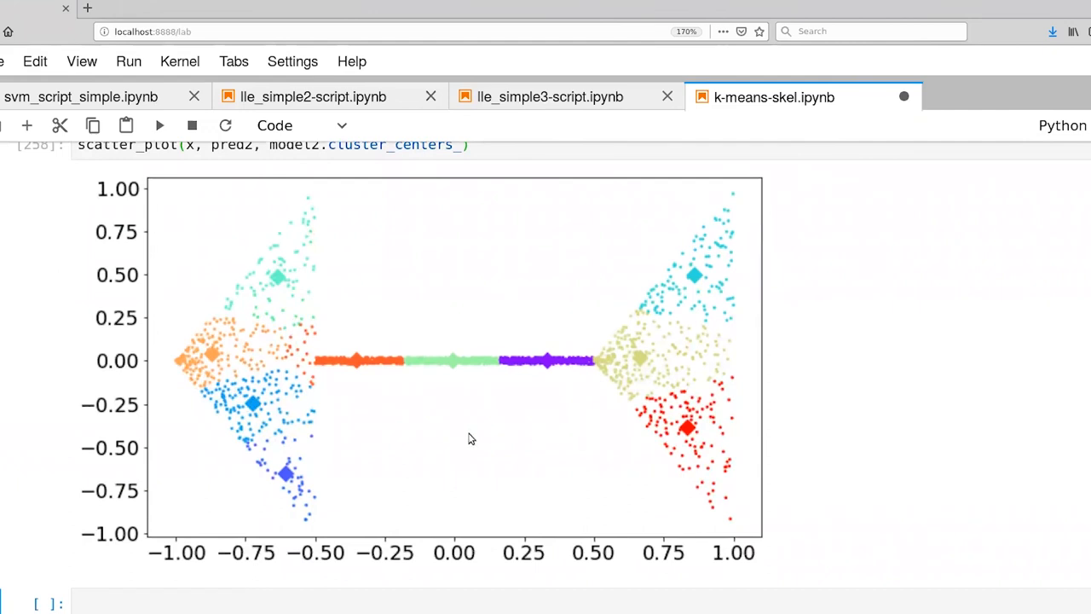
mouse_move(430, 370)
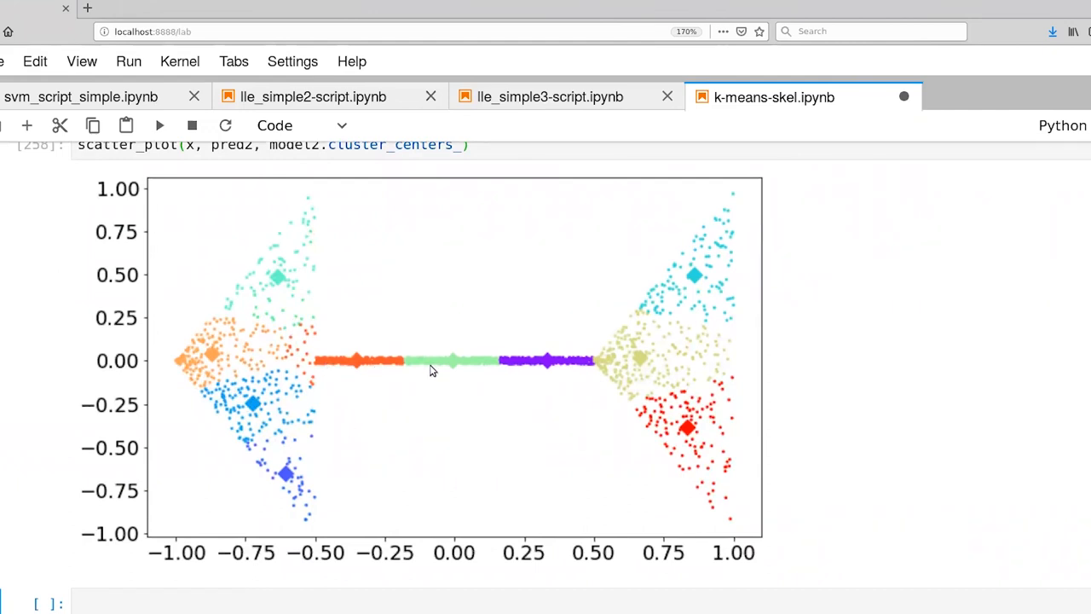
mouse_move(561, 365)
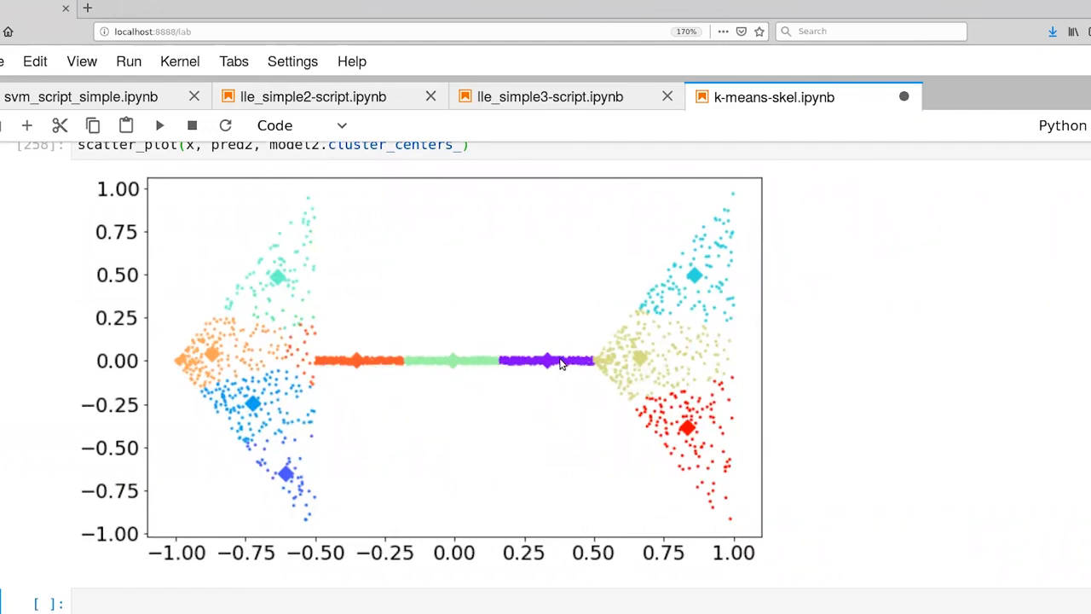
mouse_move(622, 361)
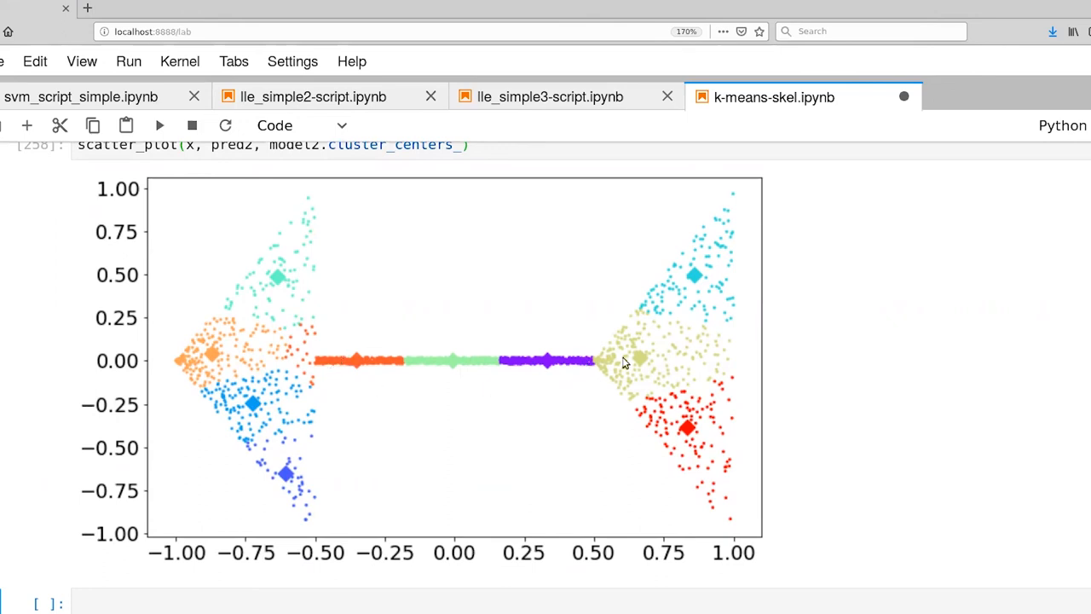
mouse_move(580, 385)
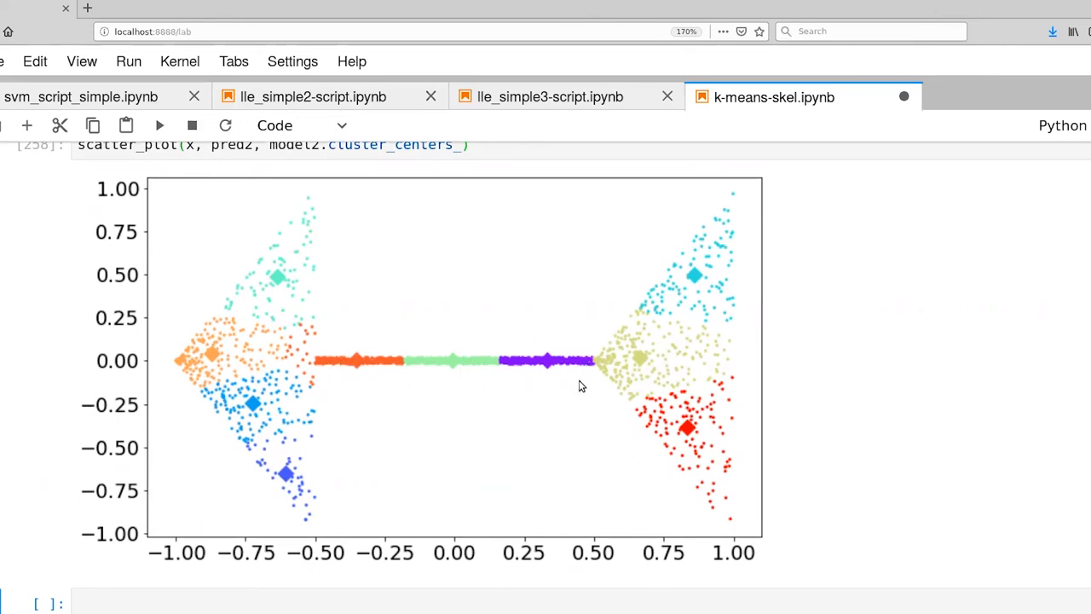
mouse_move(576, 389)
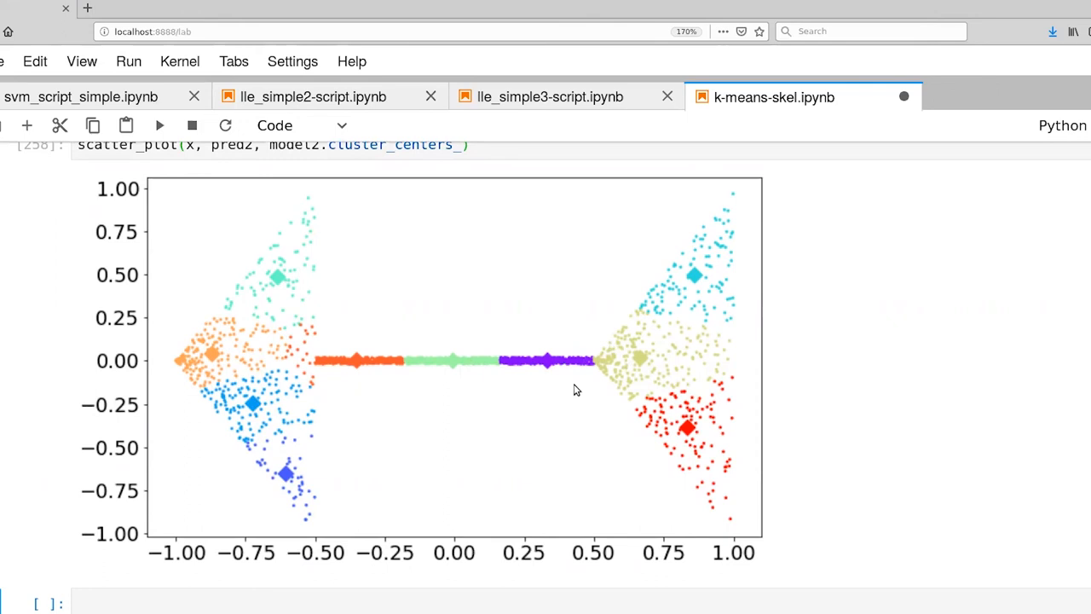
mouse_move(566, 392)
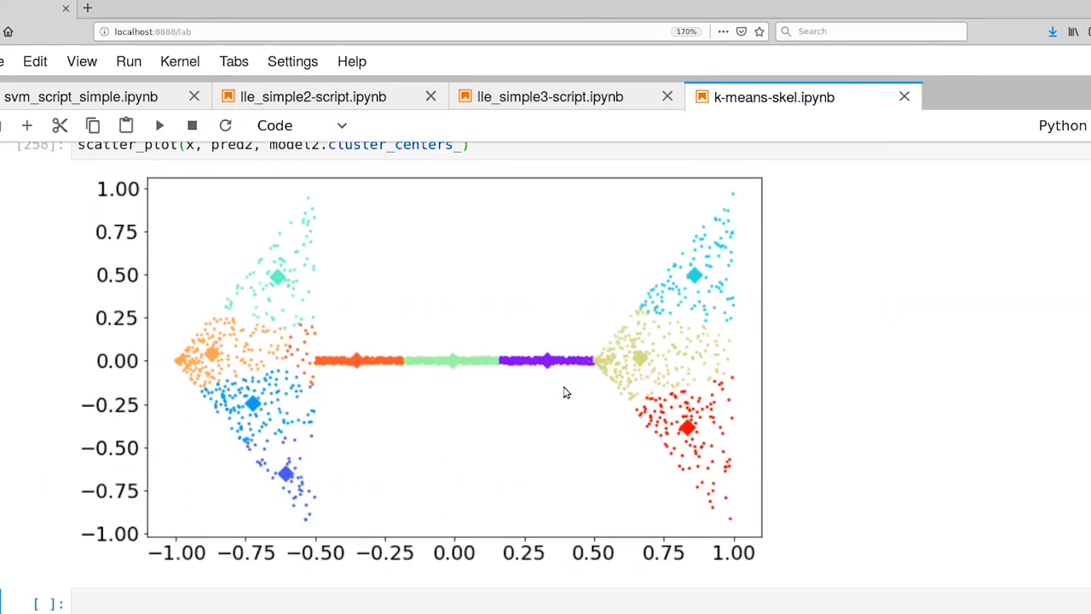
mouse_move(402, 382)
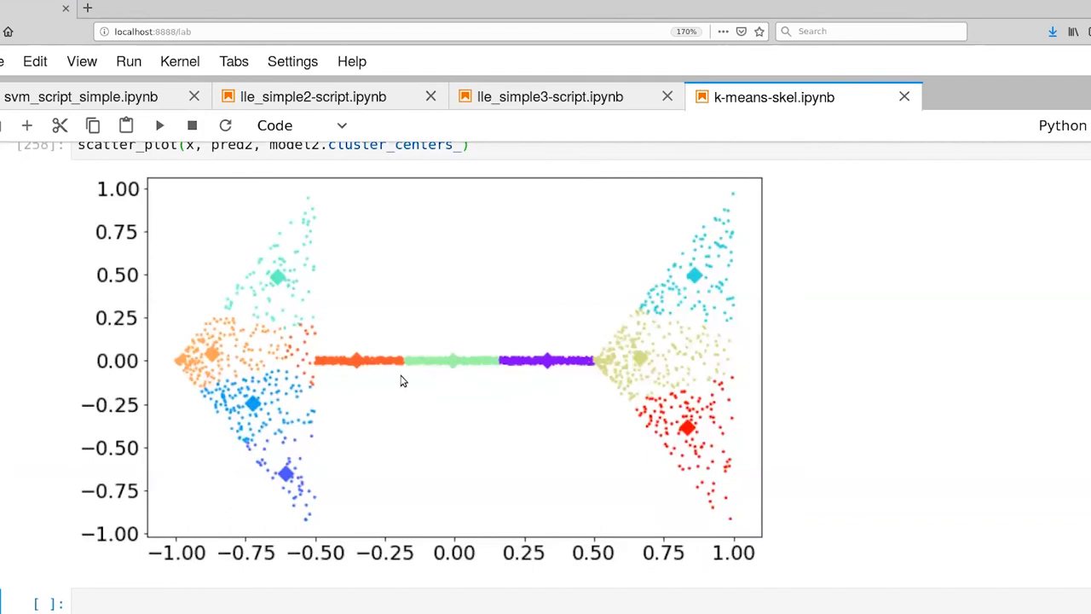
mouse_move(361, 387)
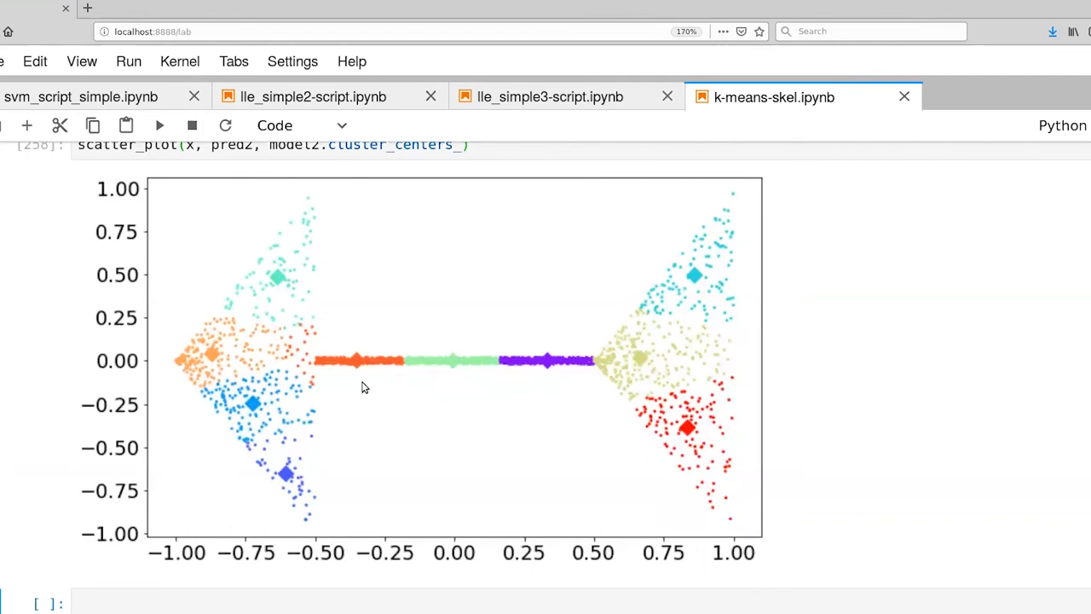
mouse_move(324, 378)
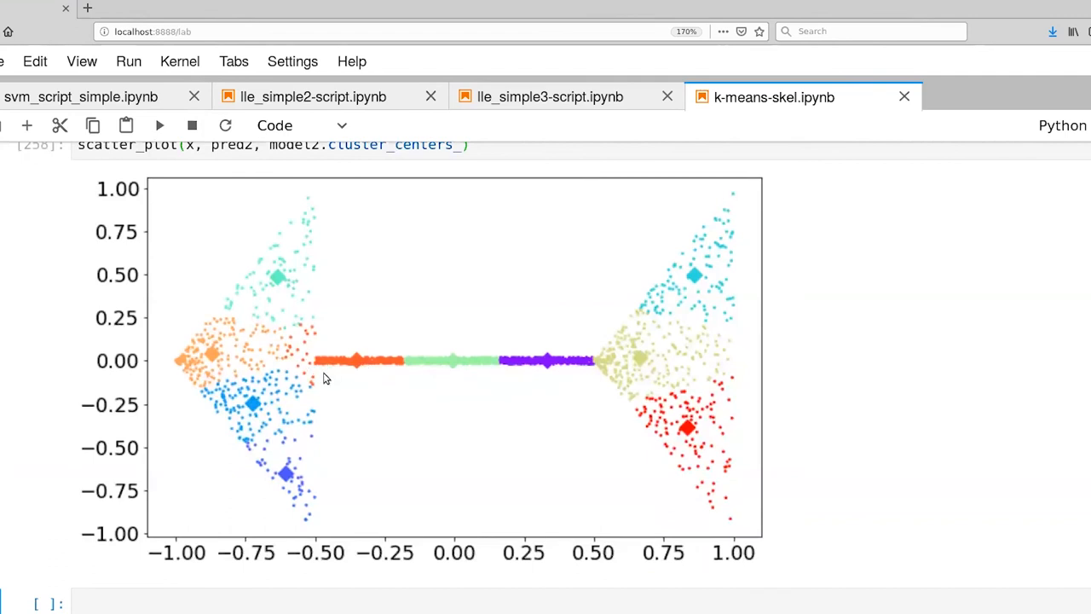
mouse_move(388, 360)
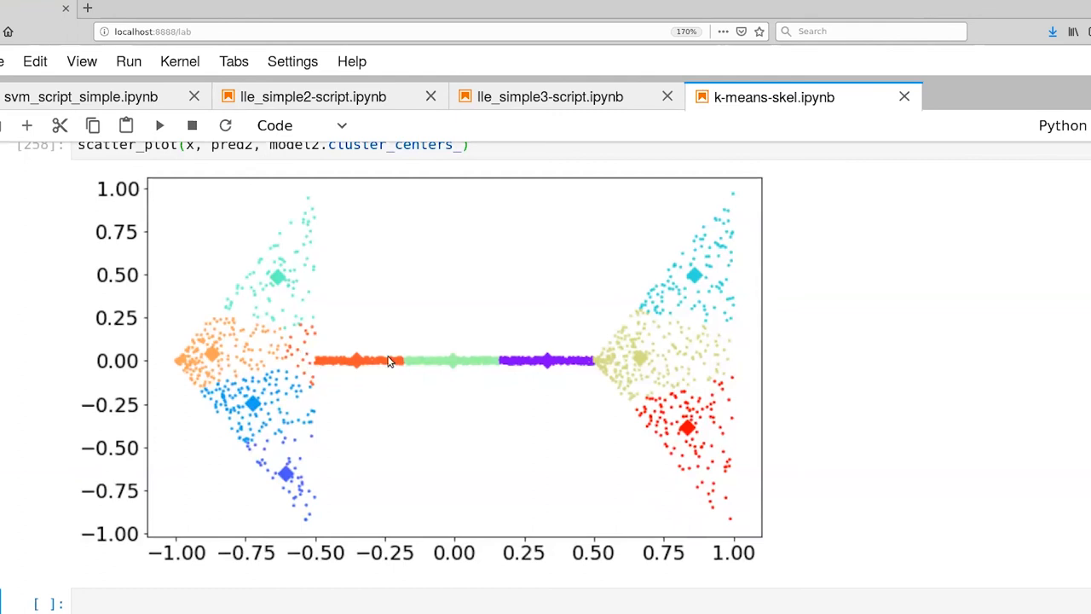
mouse_move(392, 365)
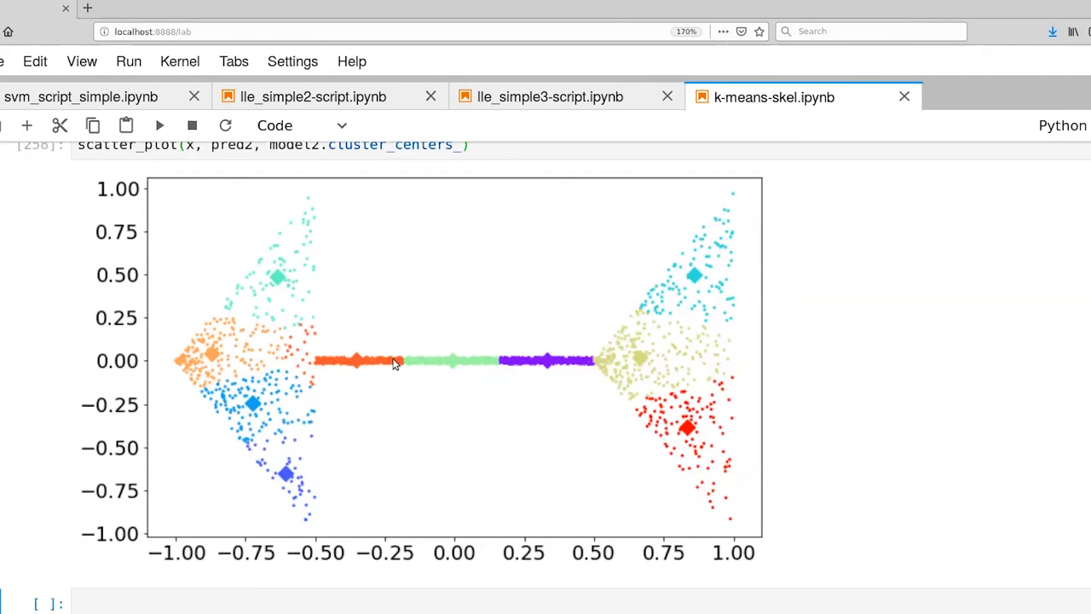
mouse_move(321, 367)
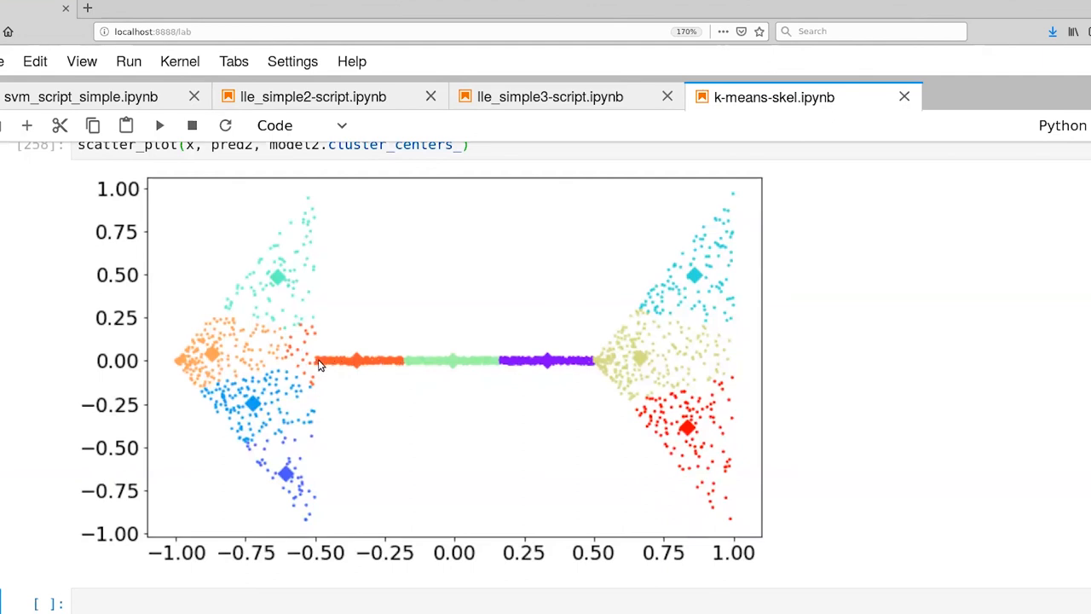
mouse_move(383, 368)
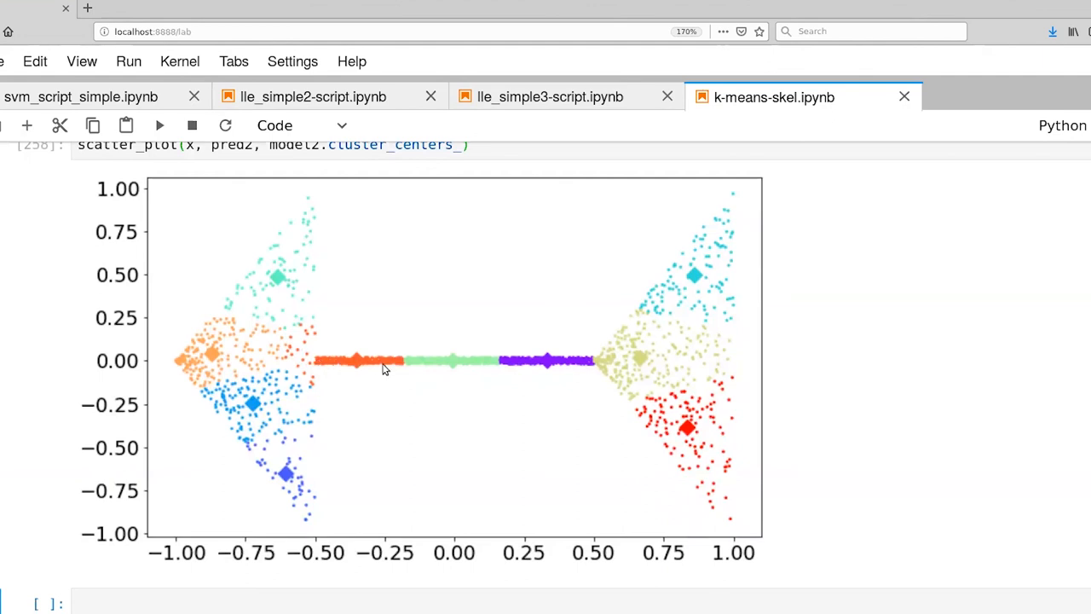
mouse_move(316, 365)
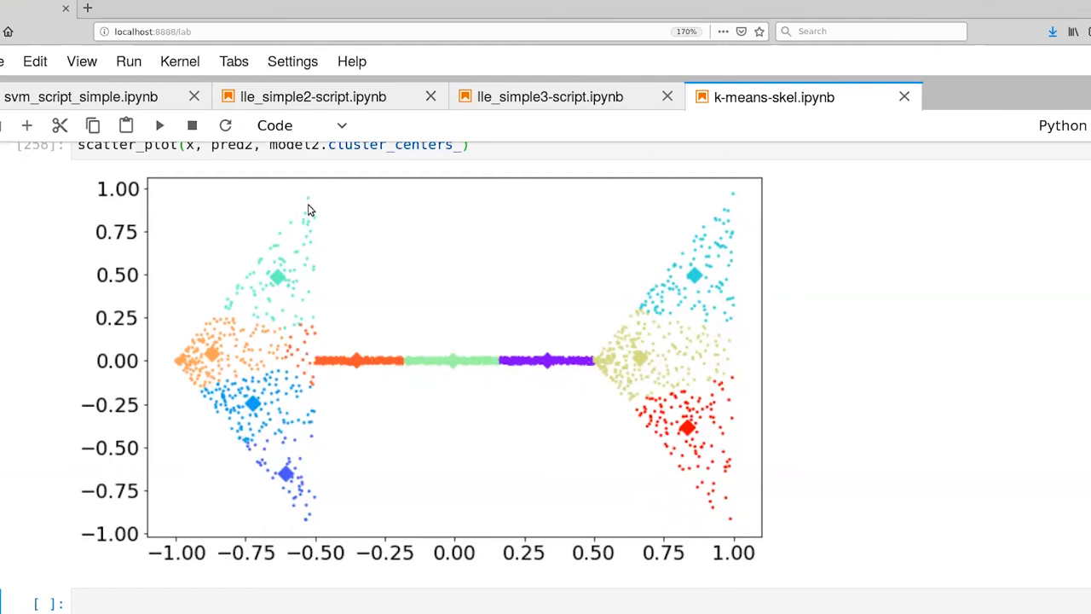
mouse_move(266, 503)
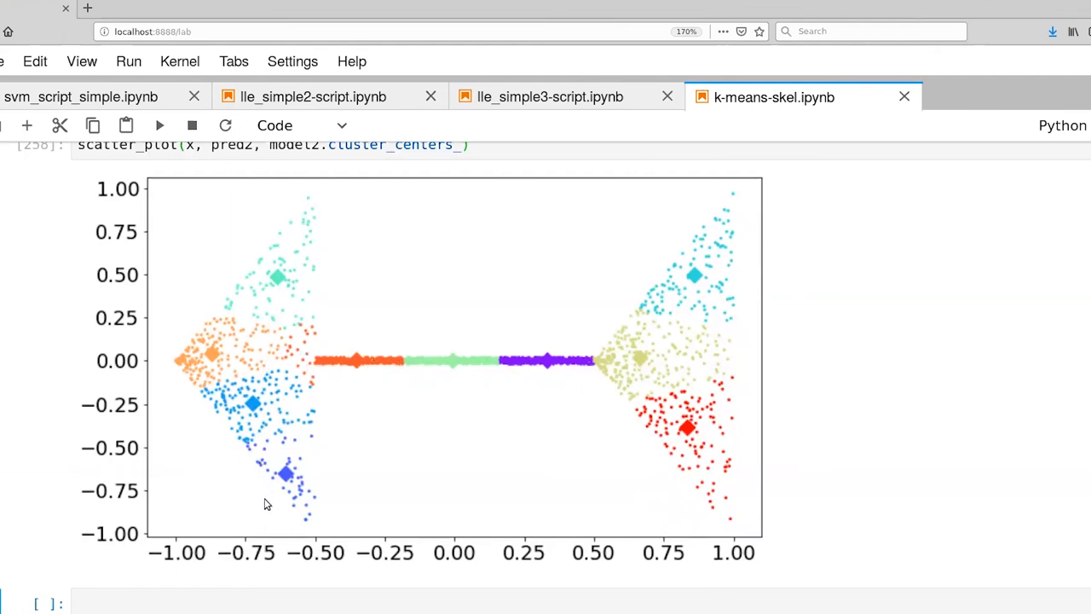
mouse_move(238, 222)
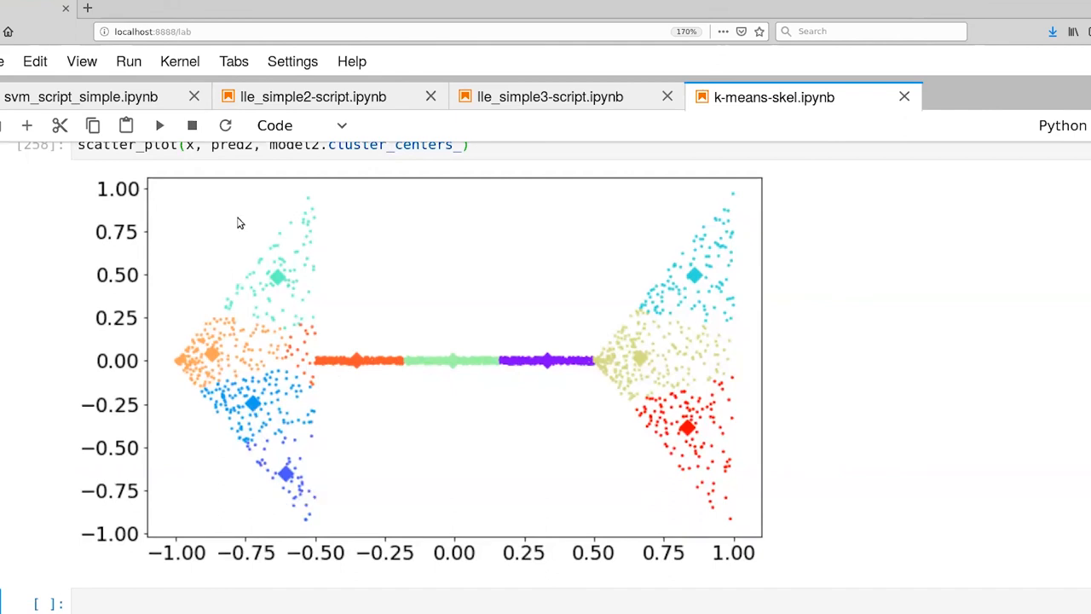
mouse_move(265, 475)
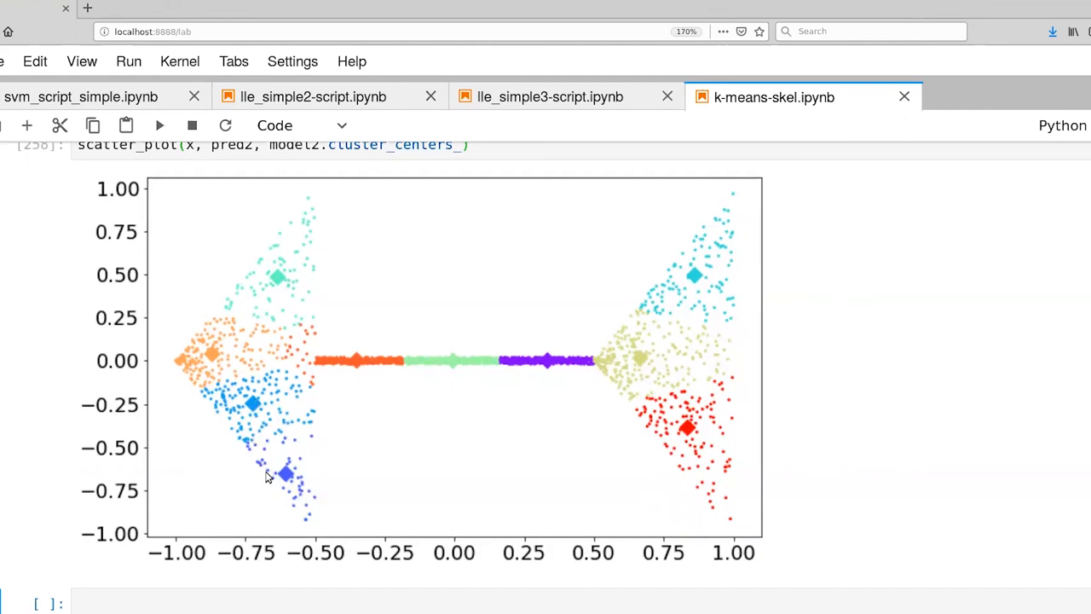
mouse_move(406, 376)
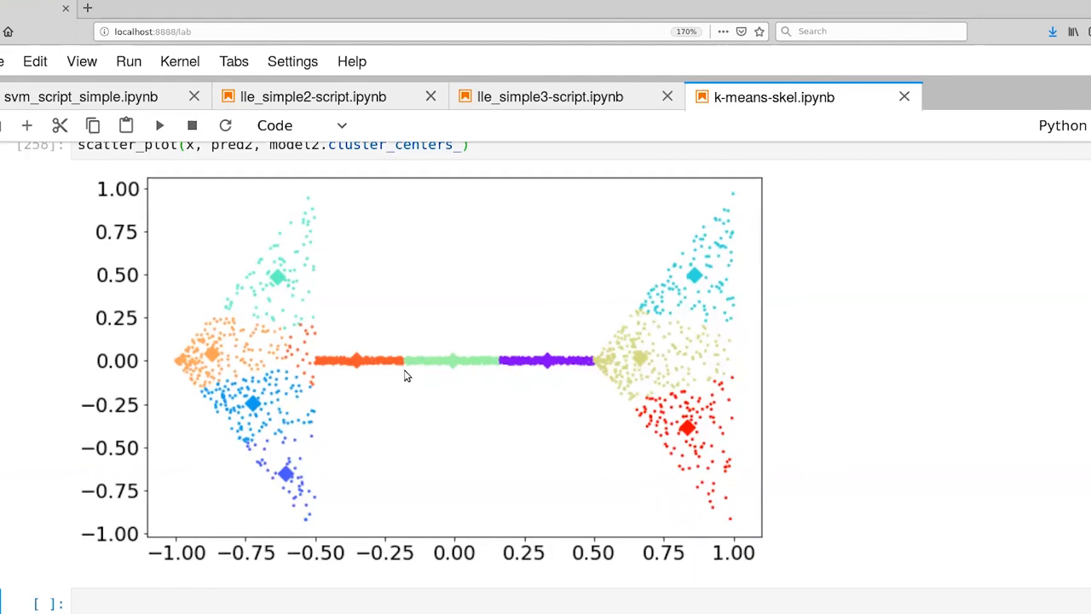
mouse_move(427, 395)
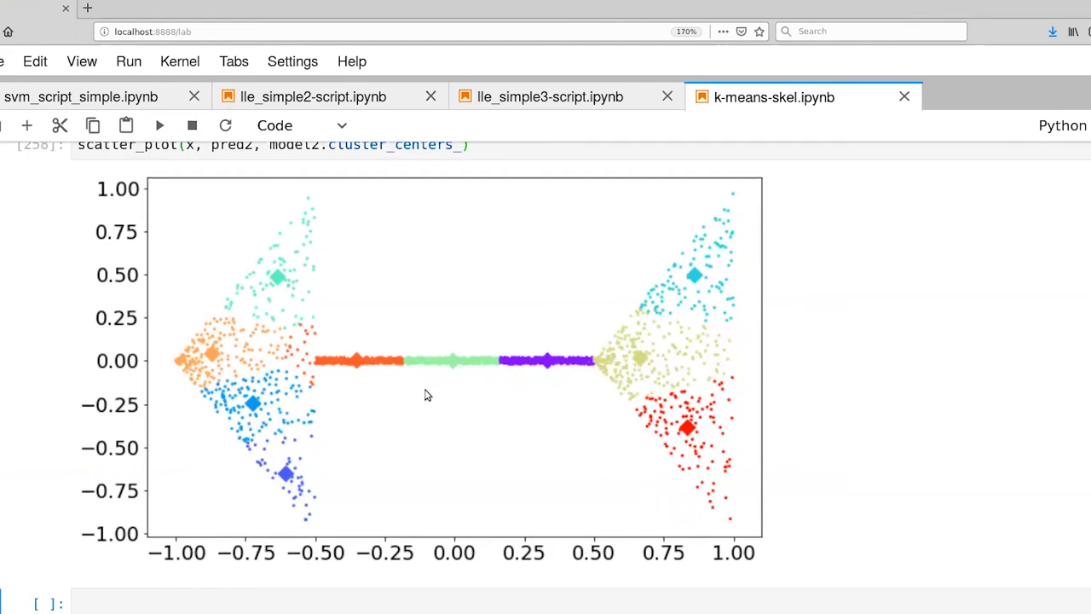